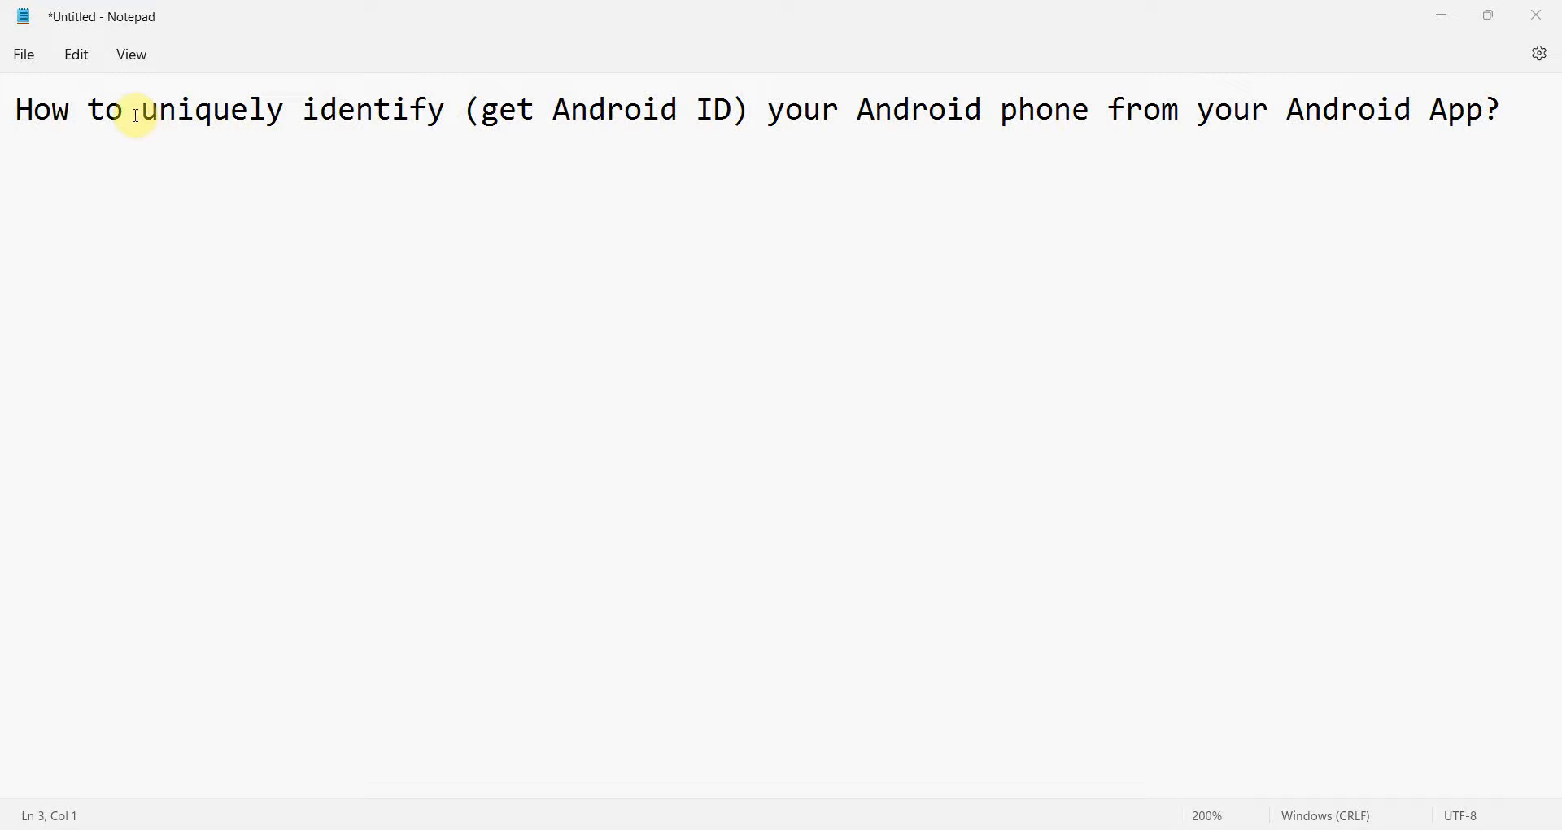
Highlight 'uniquely identify' and a title word in the Notepad tutorial question
{"action": "left_click_drag", "start_coordinate": [140, 109], "coordinate": [444, 109]}
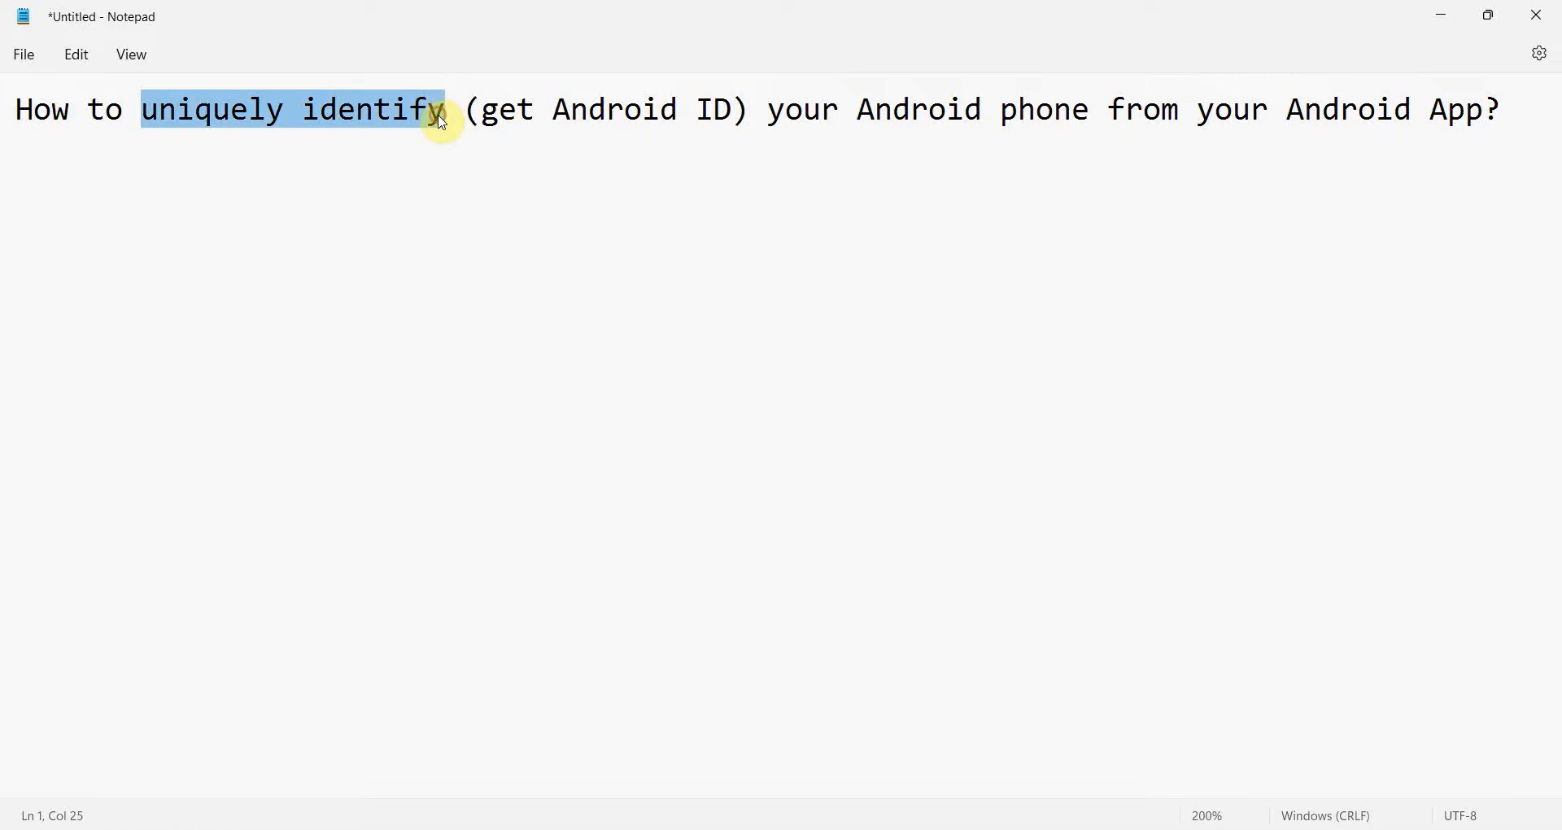
{"action": "double_click", "coordinate": [916, 109]}
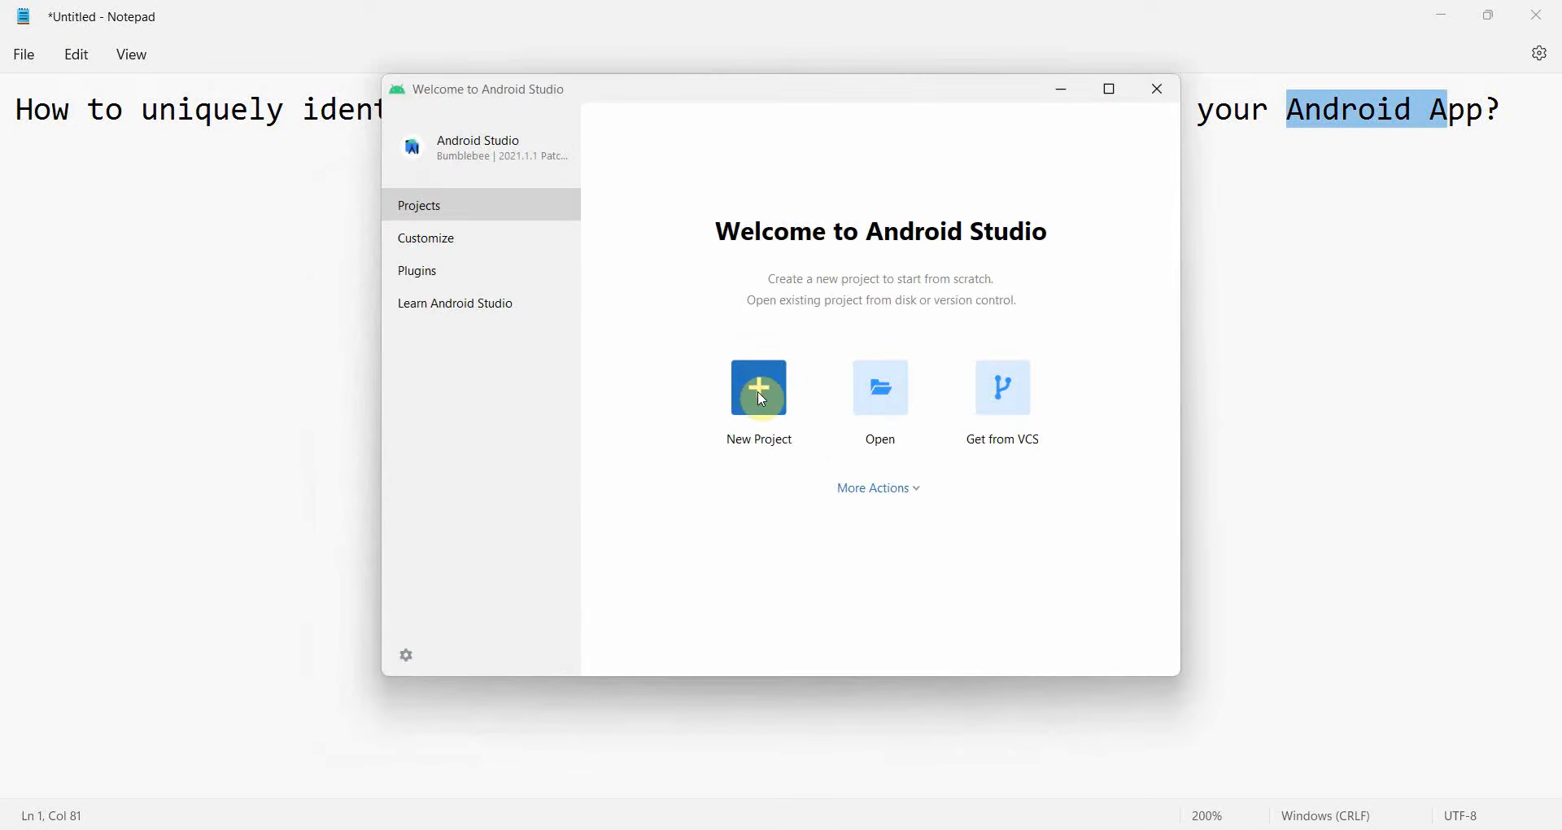
Start a new project from the Empty Activity template
{"action": "left_click", "coordinate": [756, 388]}
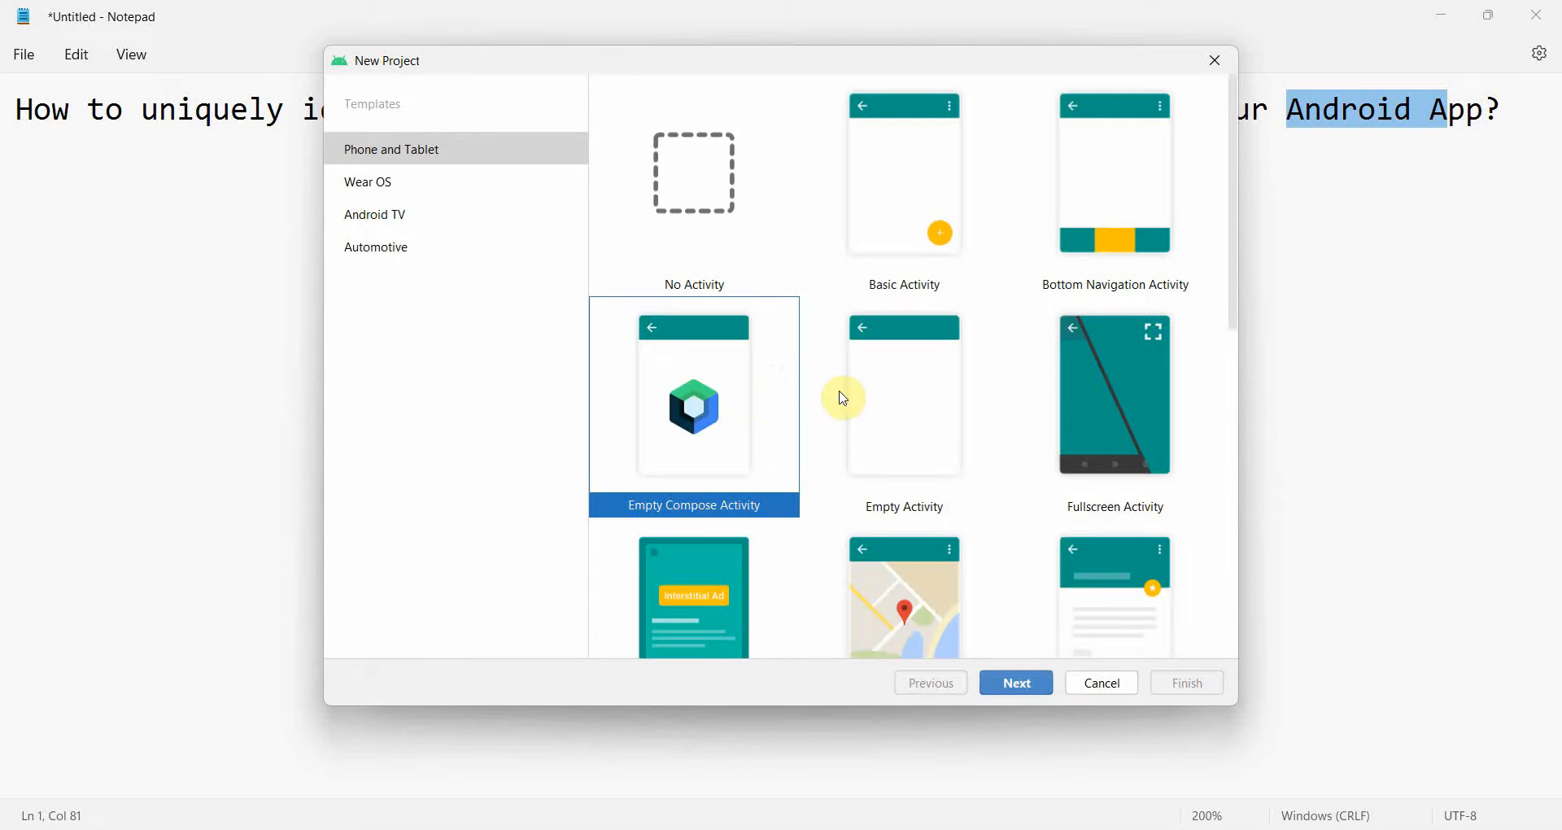
{"action": "left_click", "coordinate": [1013, 681]}
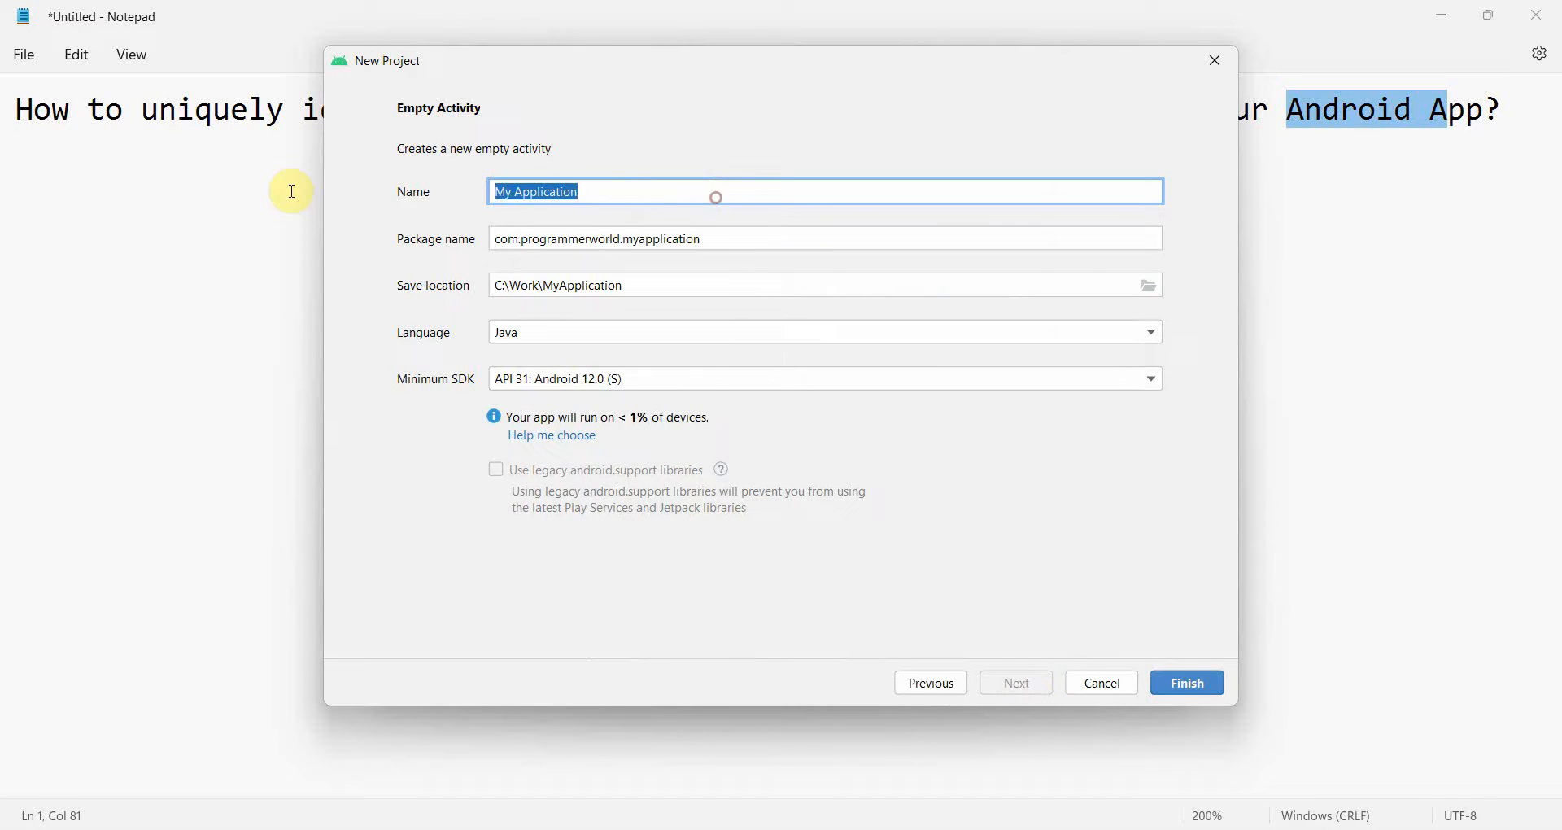
Name the project AndroidUnique ID with Java and finish creating it
{"action": "type", "text": "Android"}
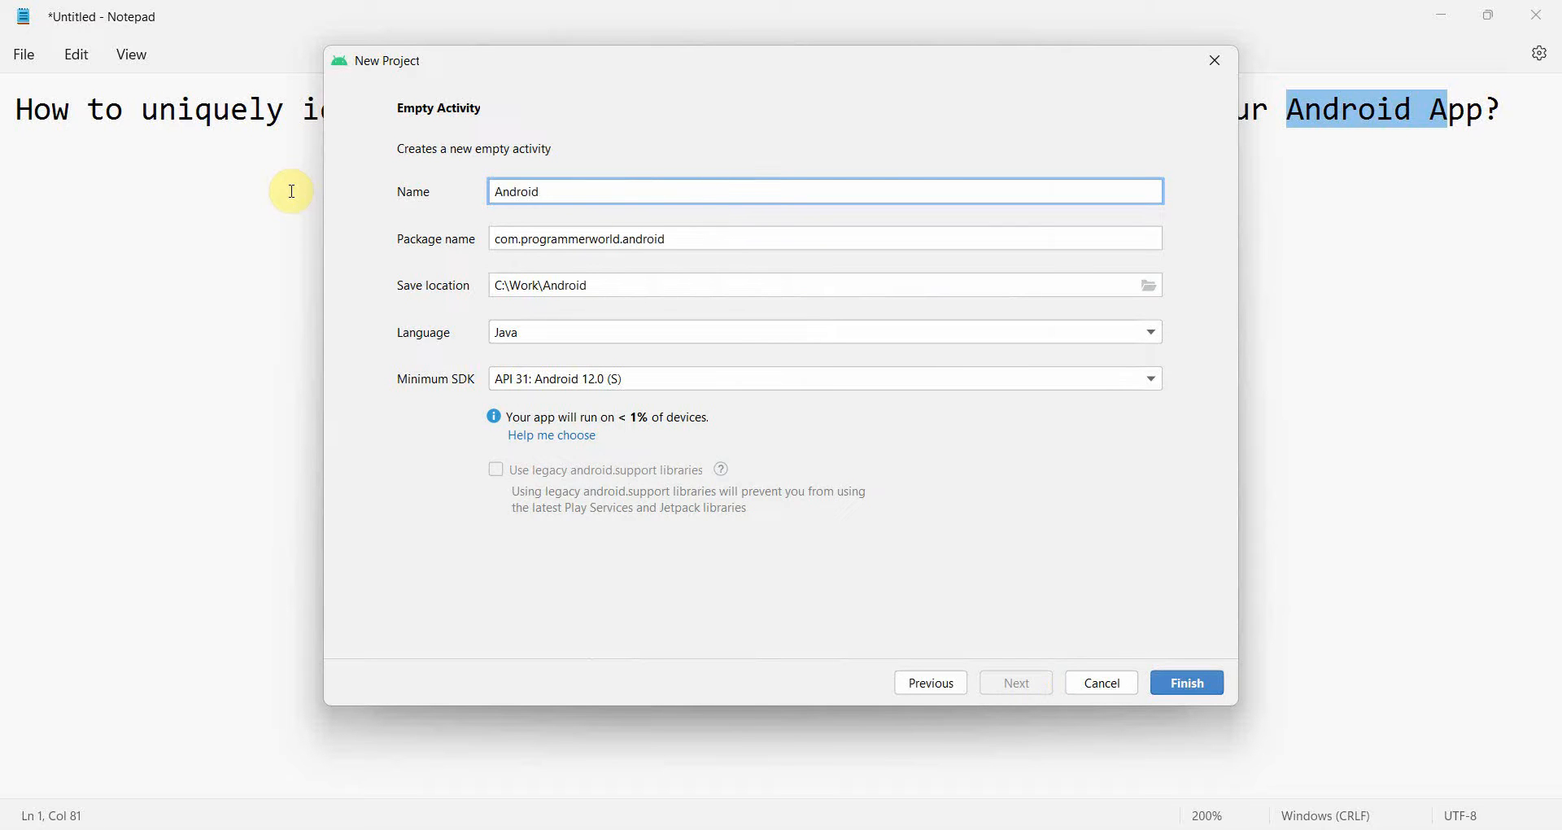
{"action": "type", "text": "Uni"}
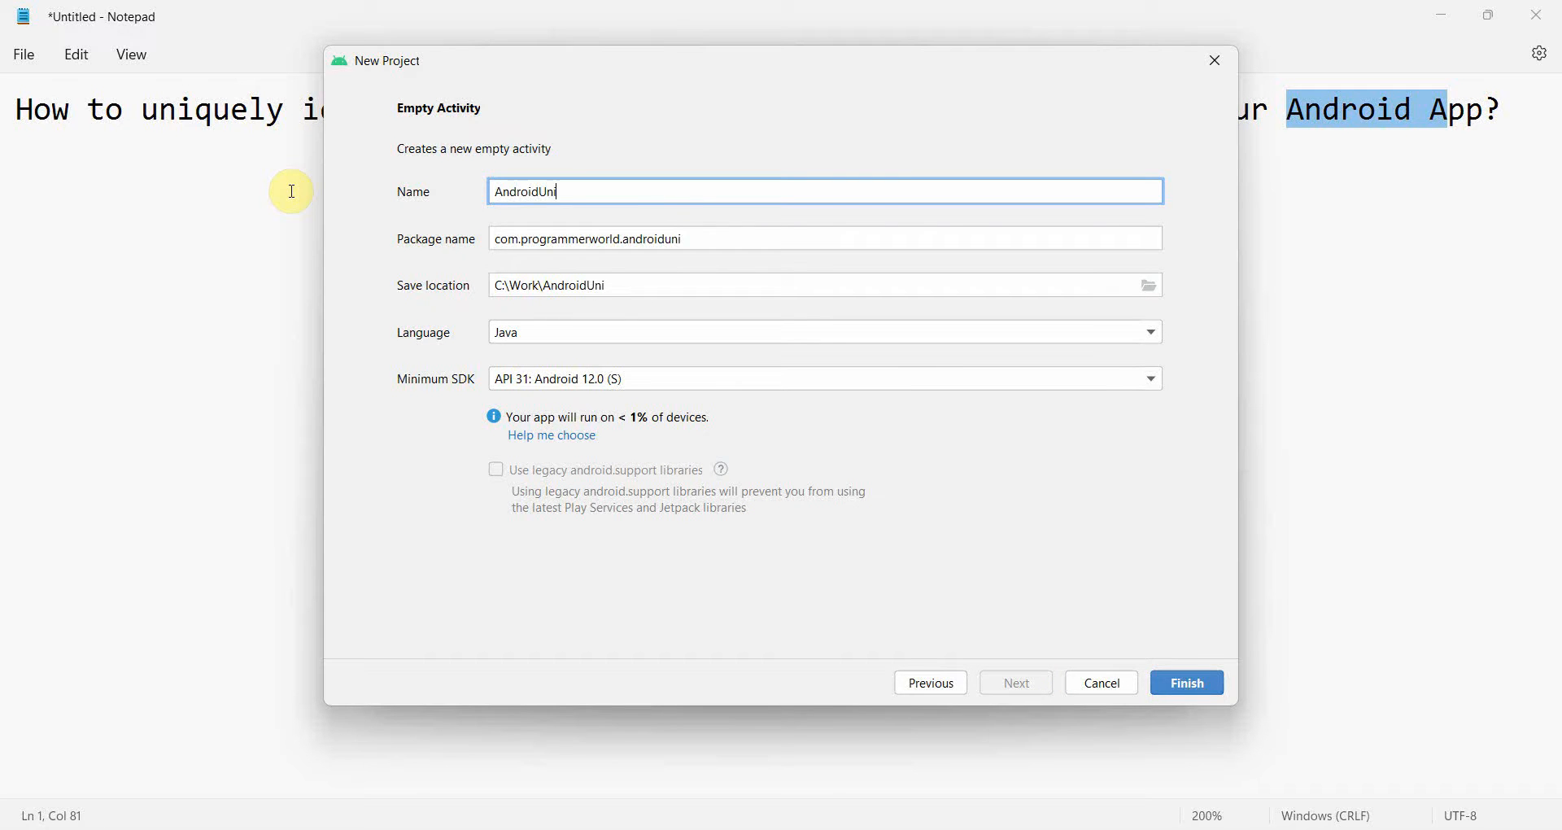
{"action": "type", "text": "que ID"}
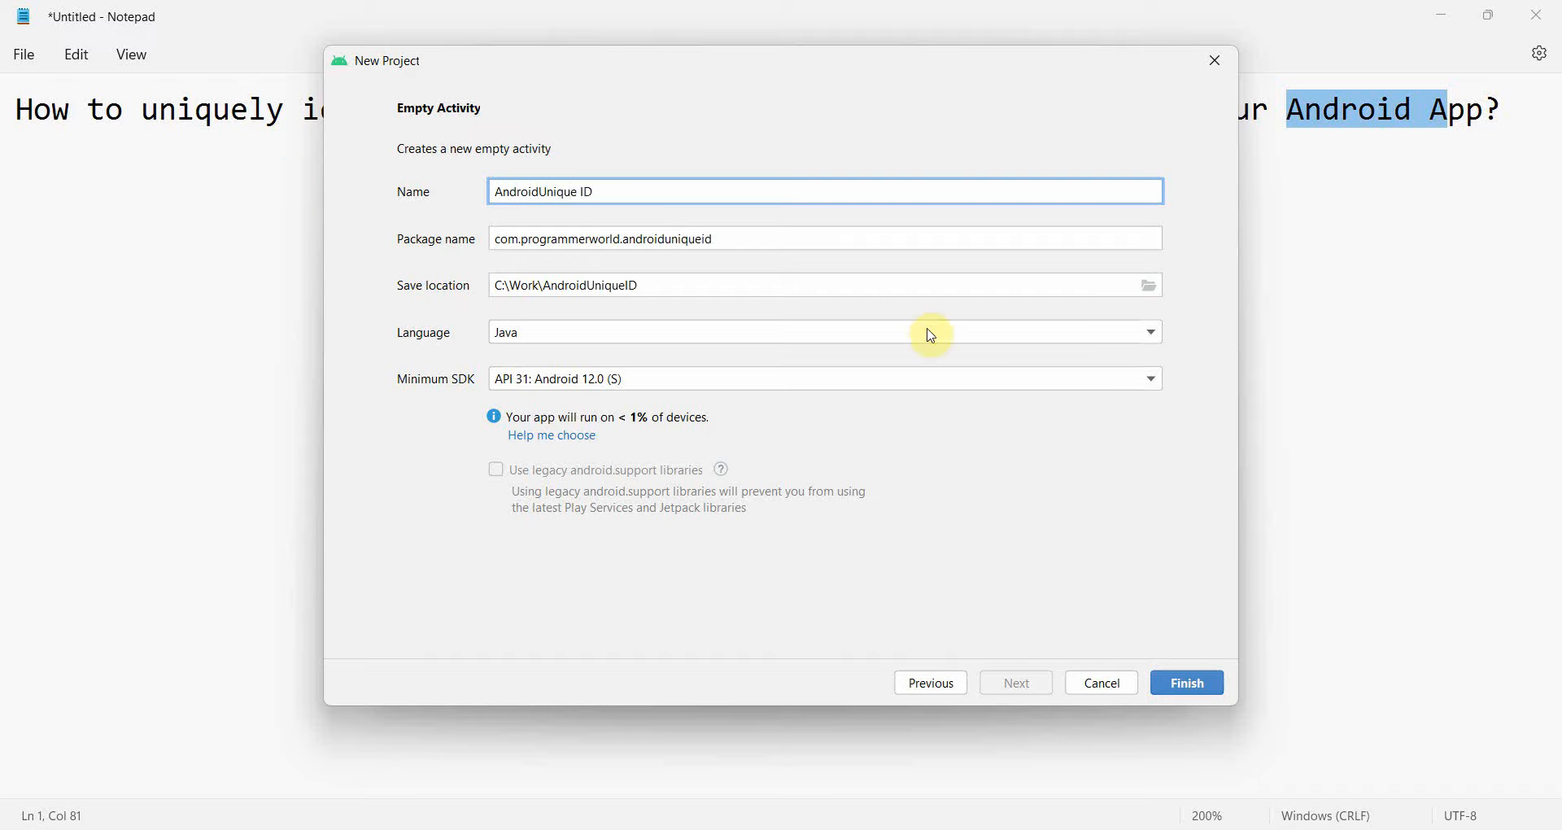
{"action": "mouse_move", "coordinate": [1186, 682]}
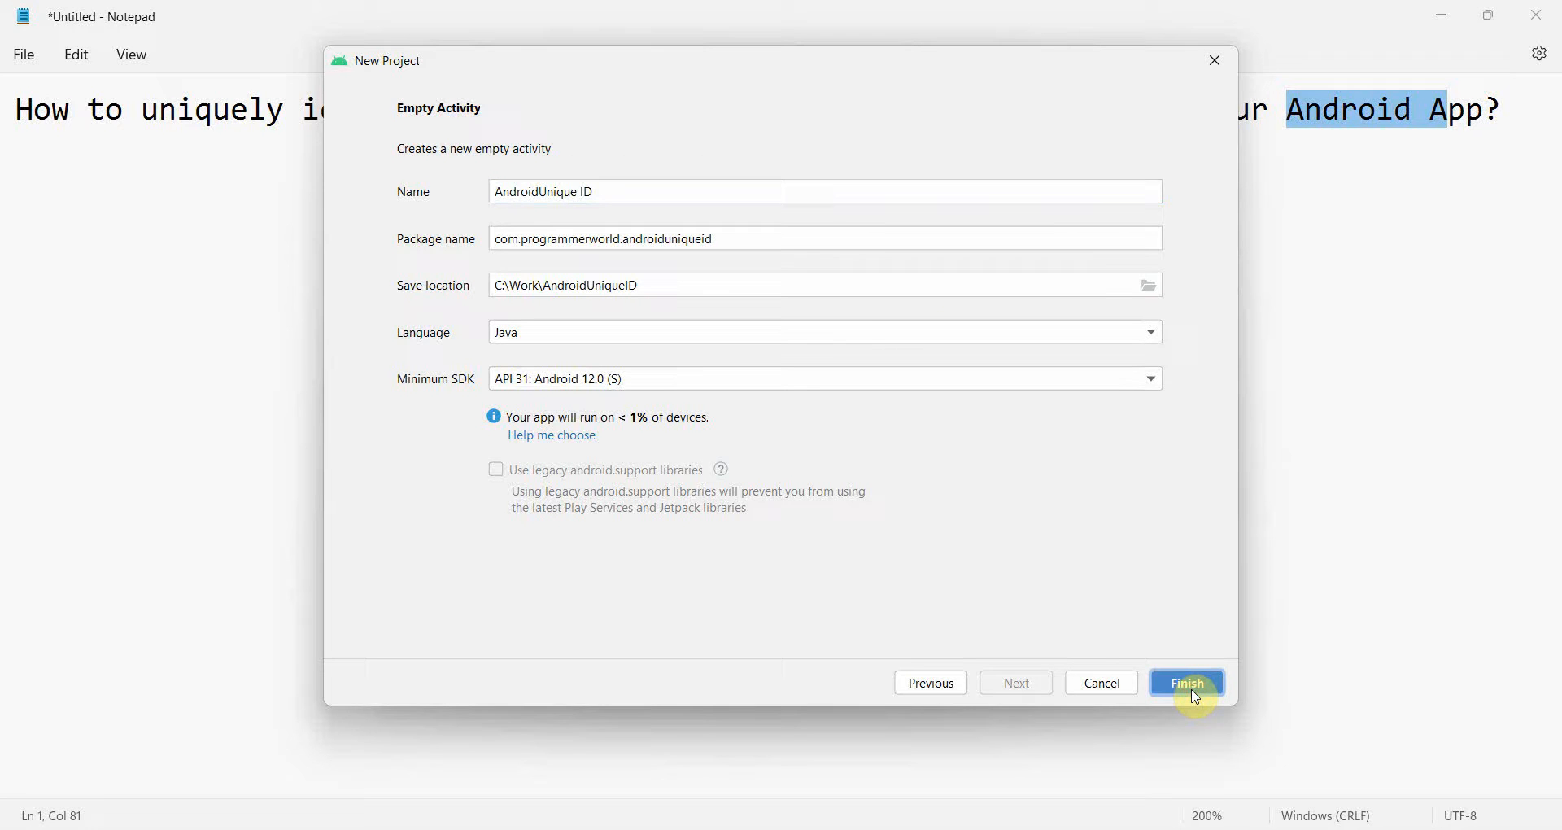
{"action": "left_click", "coordinate": [1186, 682]}
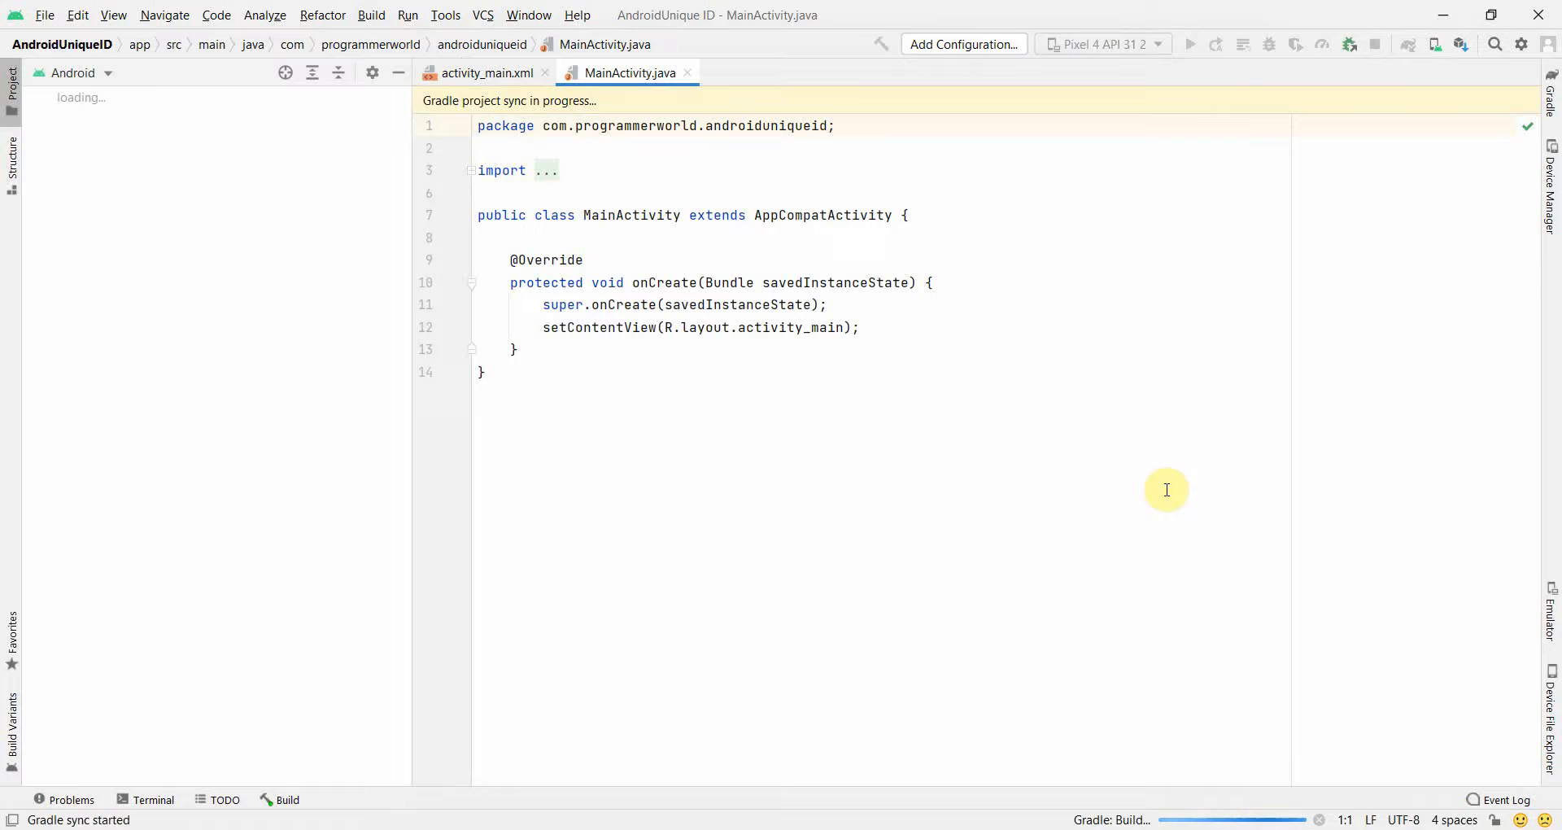
{"action": "mouse_move", "coordinate": [654, 215]}
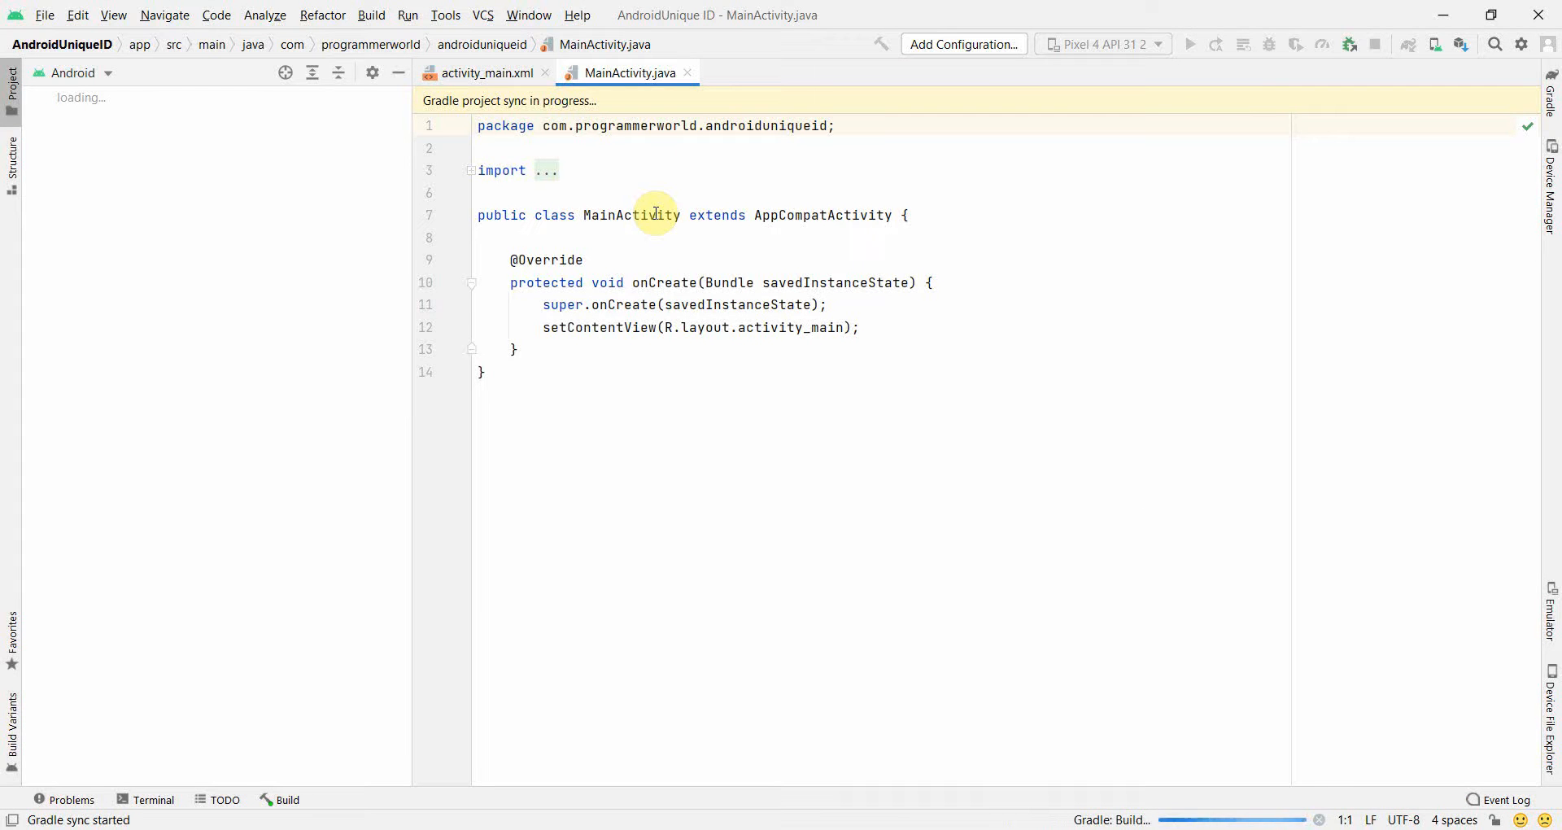
{"action": "mouse_move", "coordinate": [577, 200]}
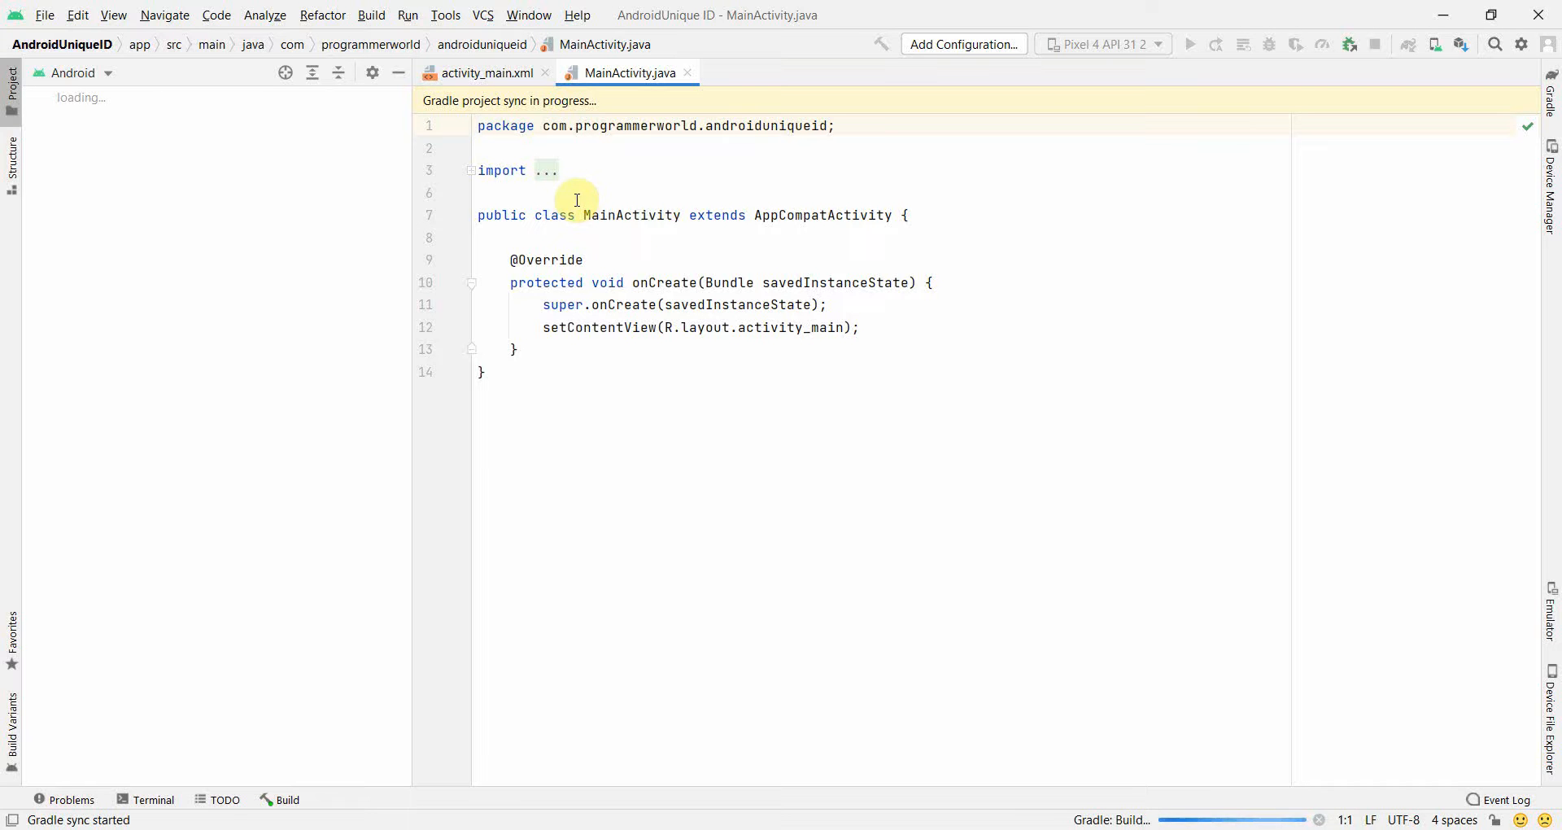
{"action": "mouse_move", "coordinate": [473, 179]}
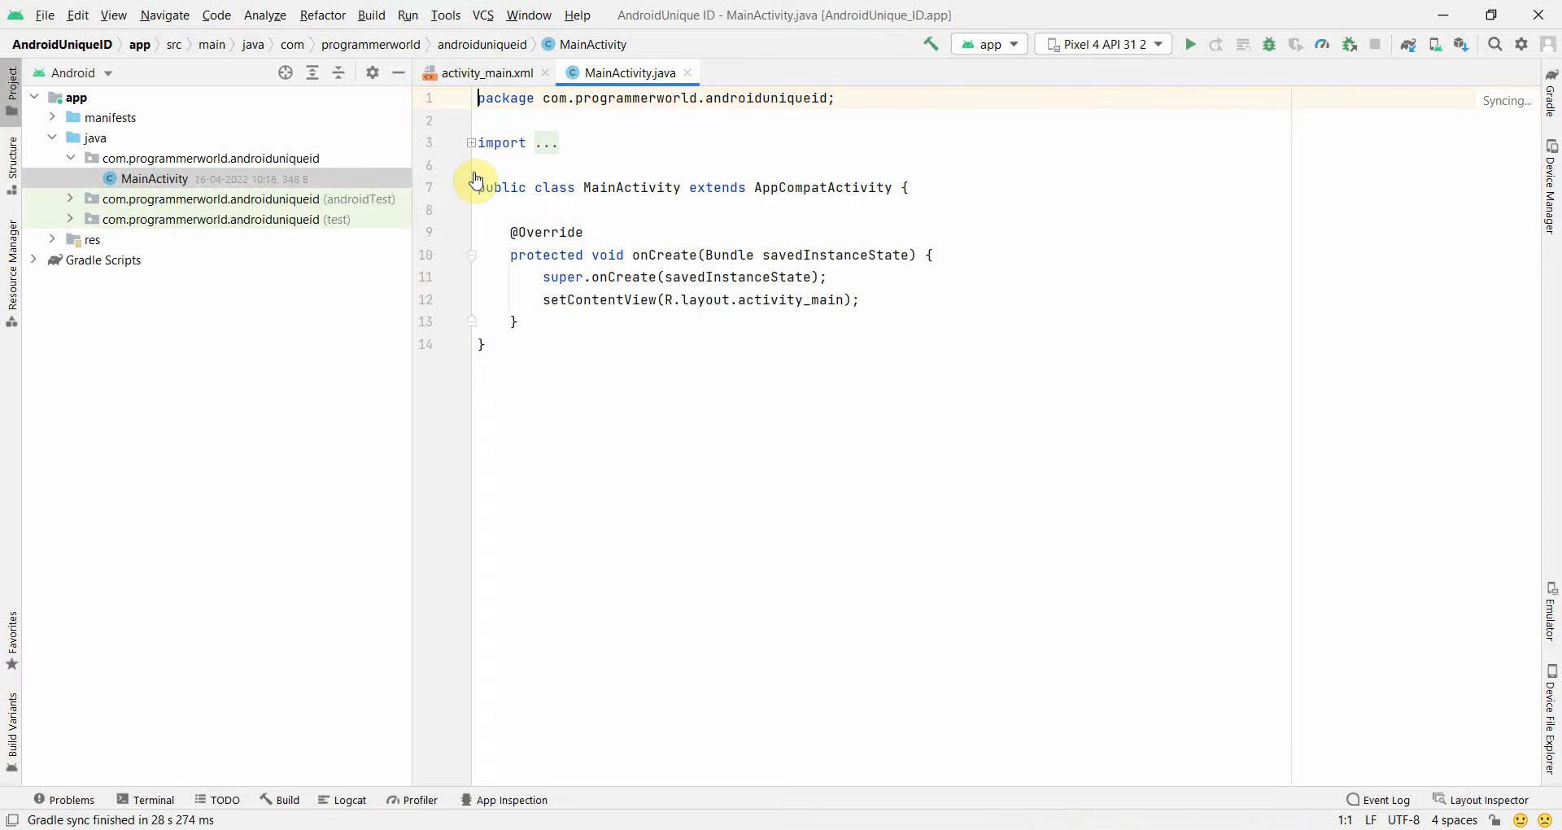
Show the activity_main.xml layout with its Hello World text view after sync
{"action": "left_click", "coordinate": [486, 73]}
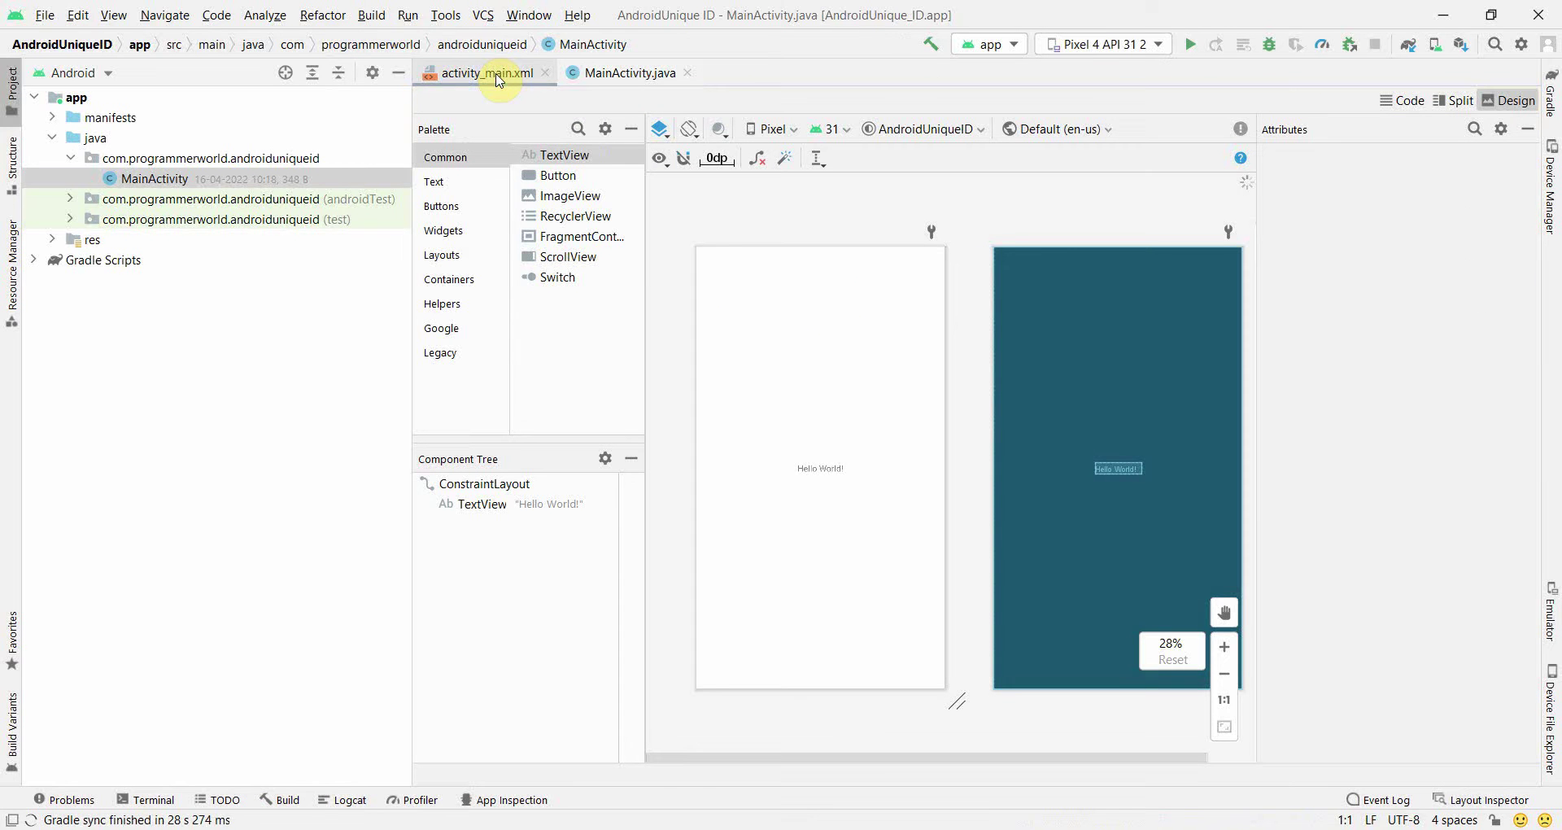
Select the Hello World text view and give it the id textView
{"action": "left_click", "coordinate": [820, 469]}
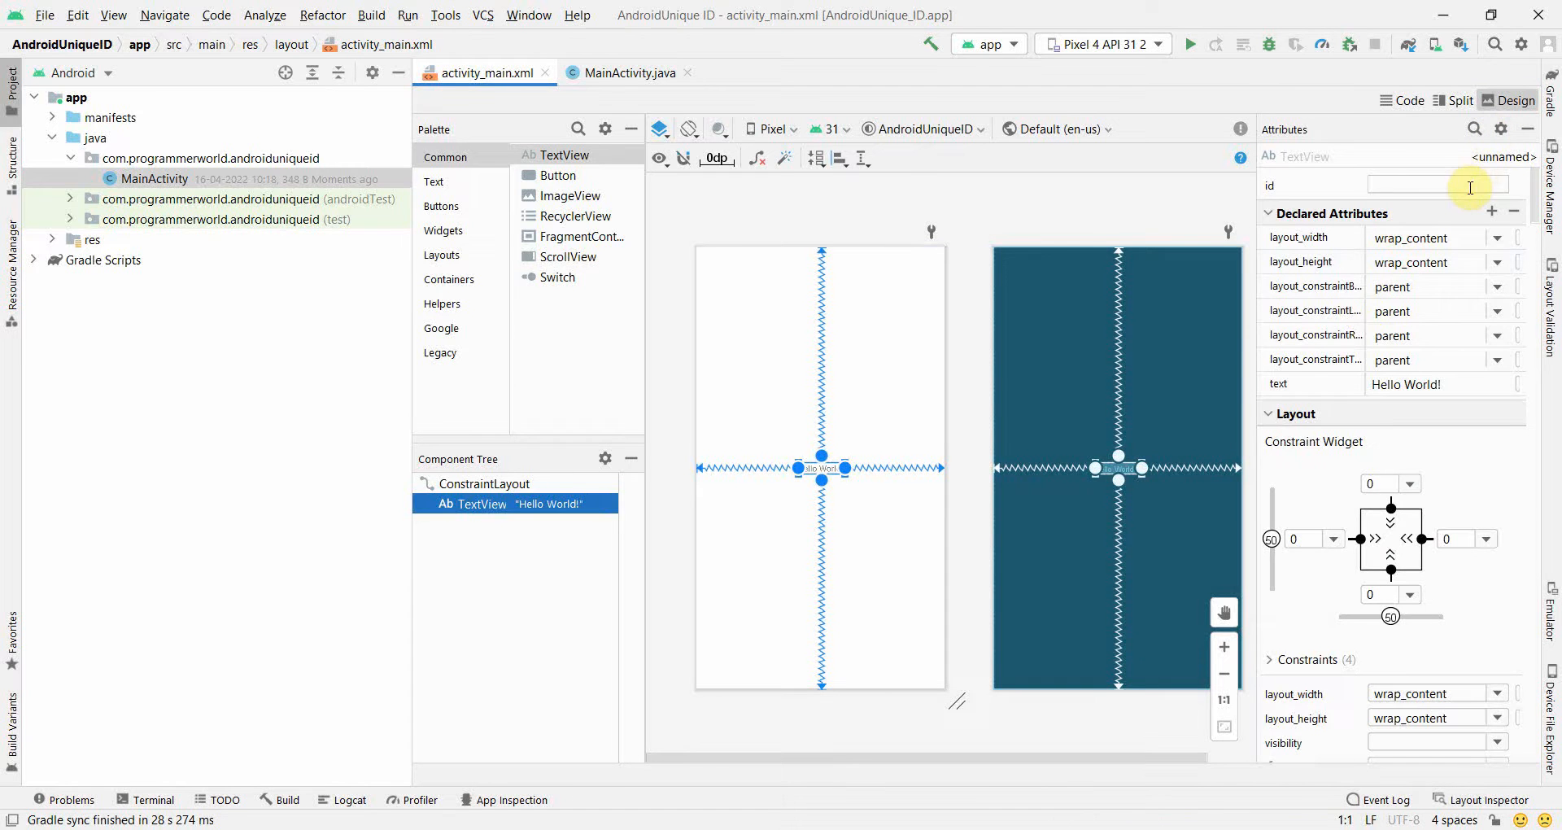
{"action": "type", "text": "textView"}
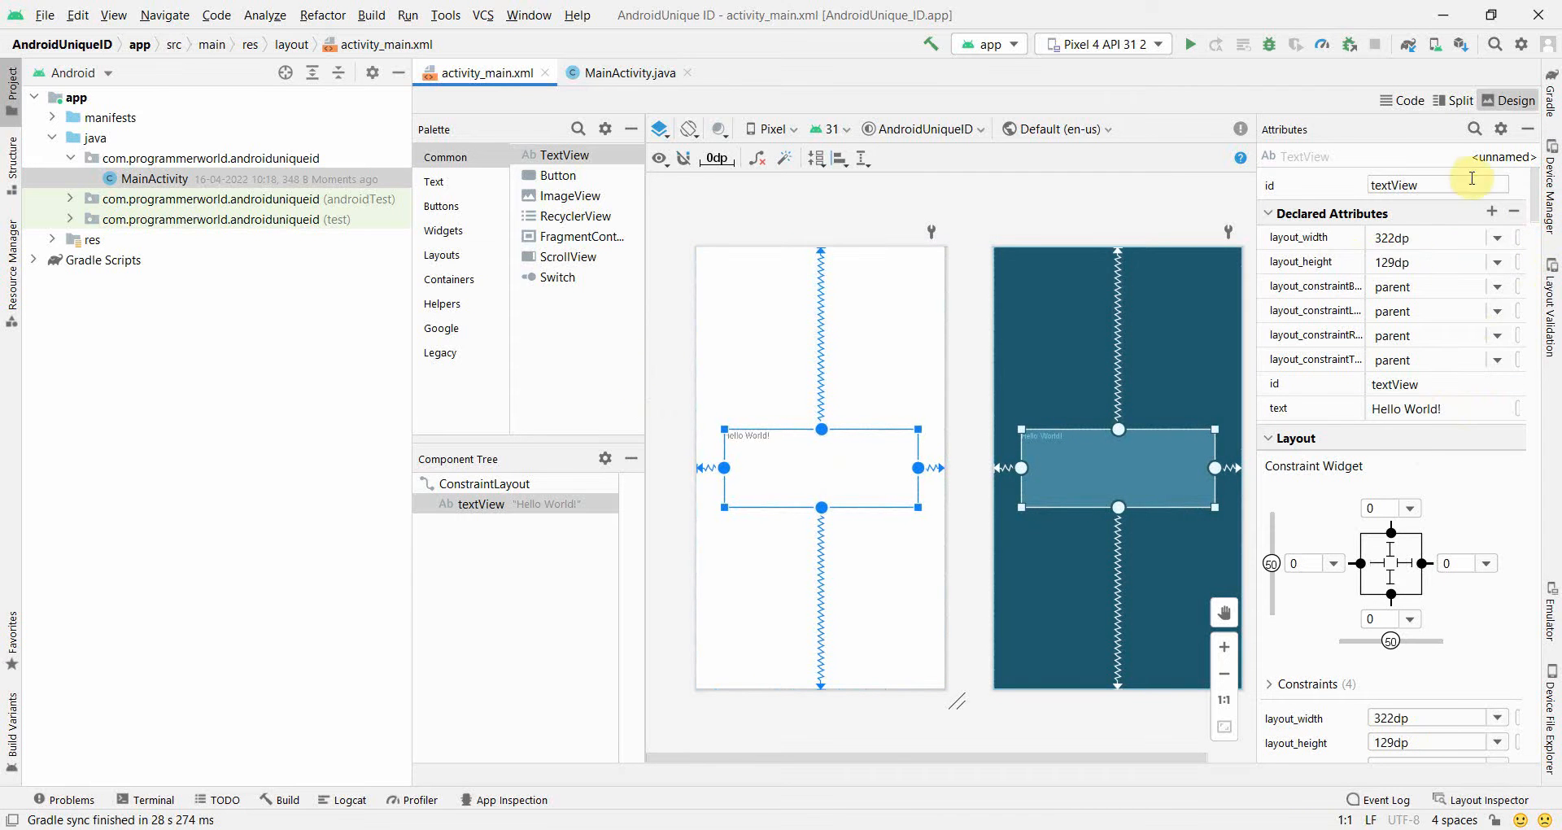
Set the text view's textSize to 20sp and its text to Programmer World!
{"action": "left_click", "coordinate": [1476, 129]}
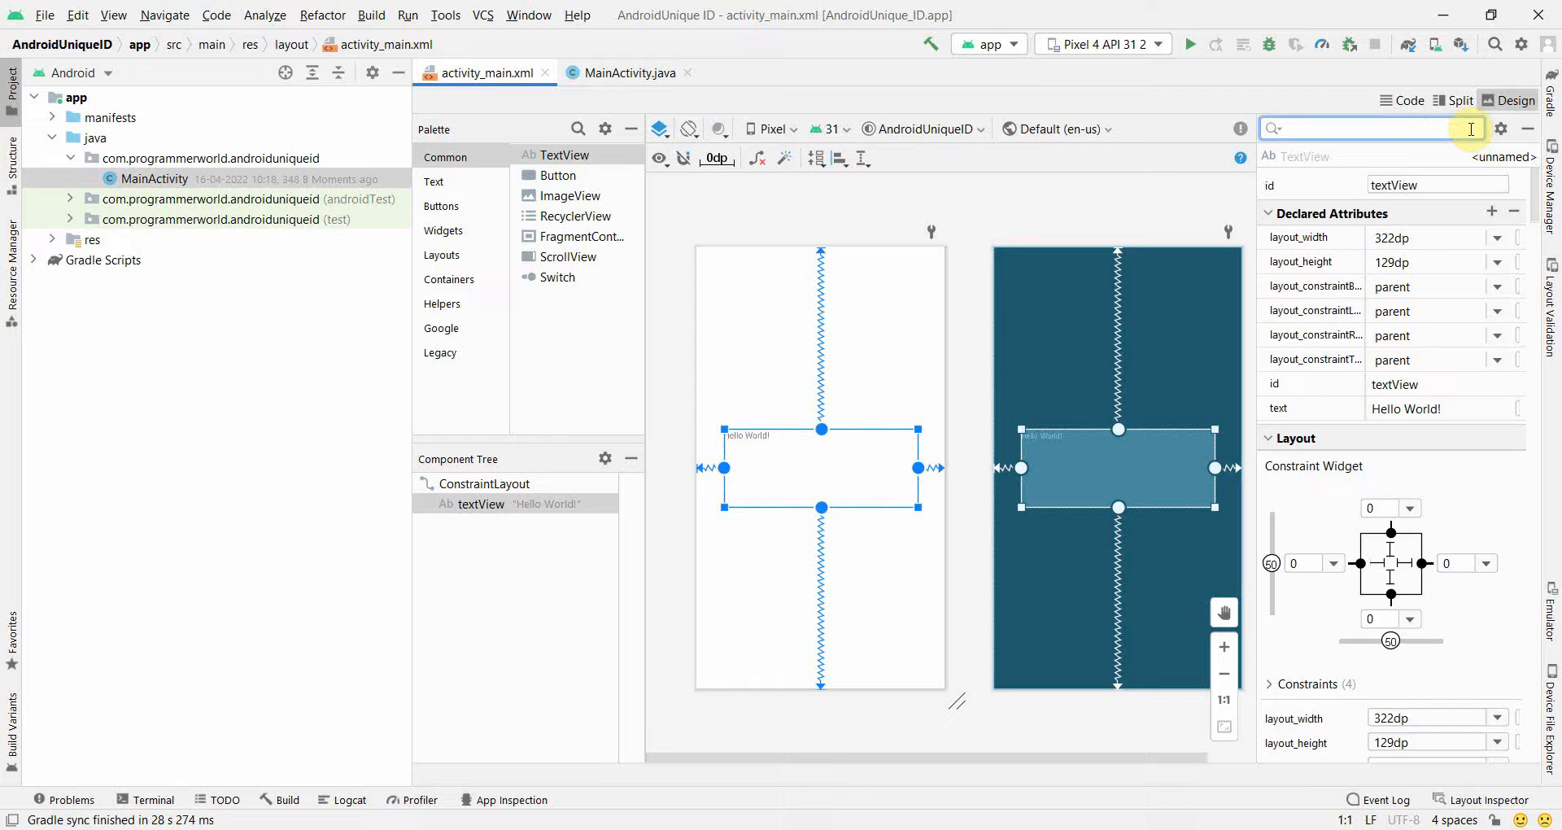
{"action": "type", "text": "size"}
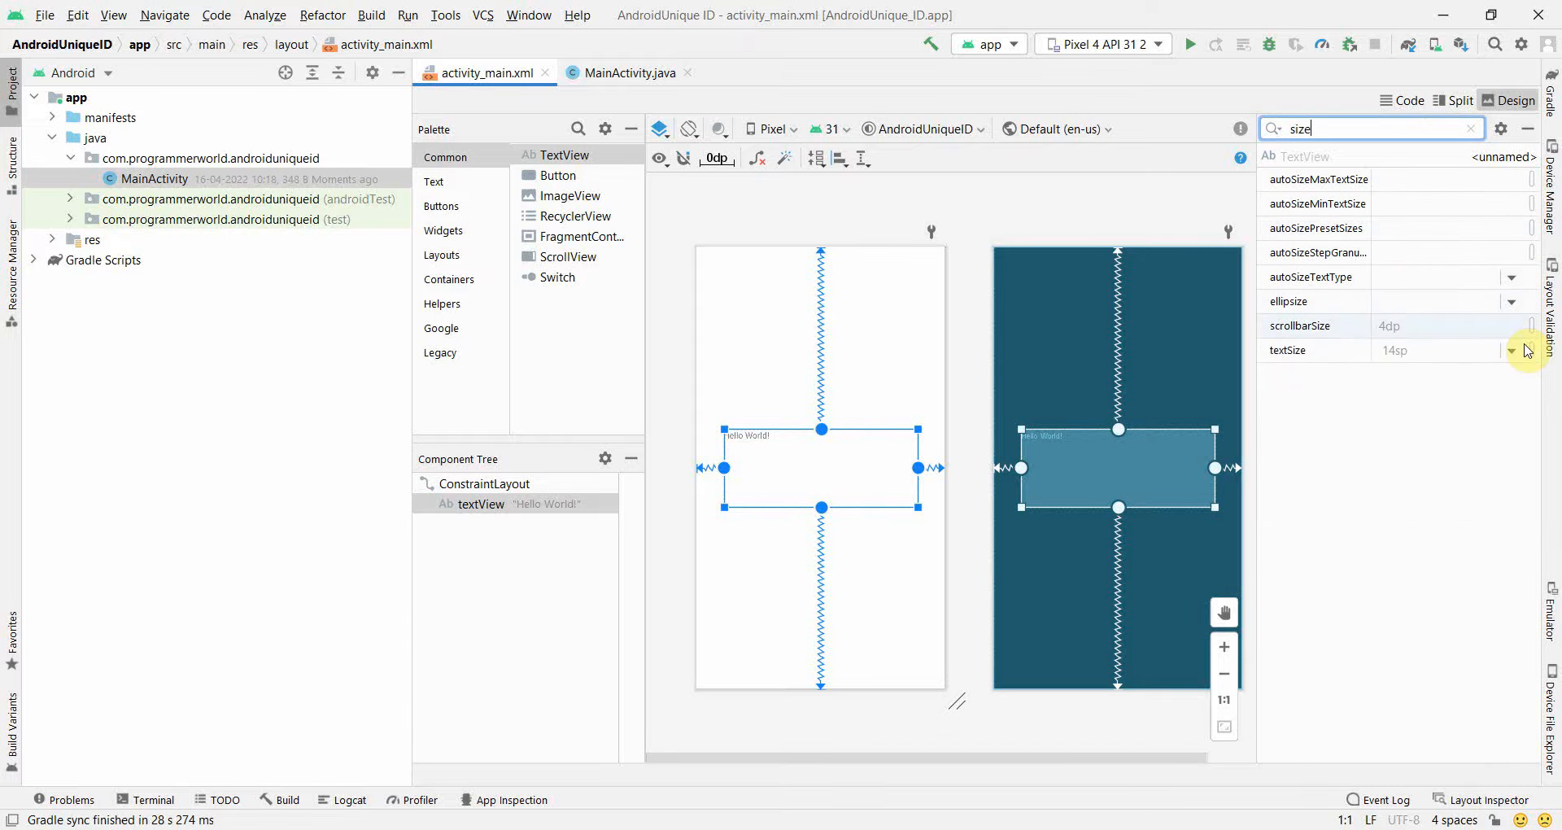
{"action": "left_click", "coordinate": [1512, 350]}
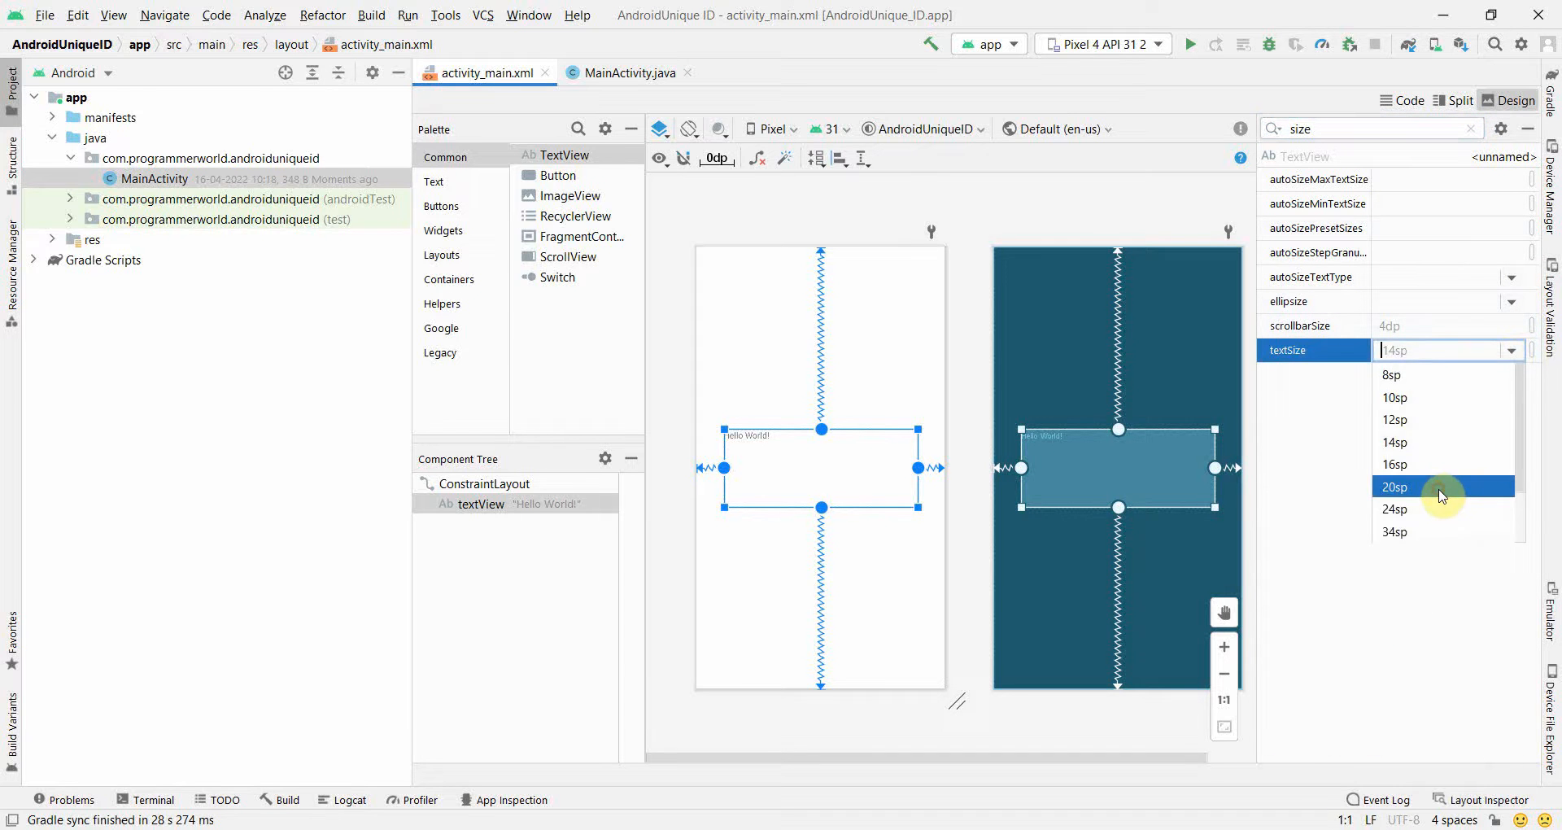
{"action": "left_click", "coordinate": [1394, 486]}
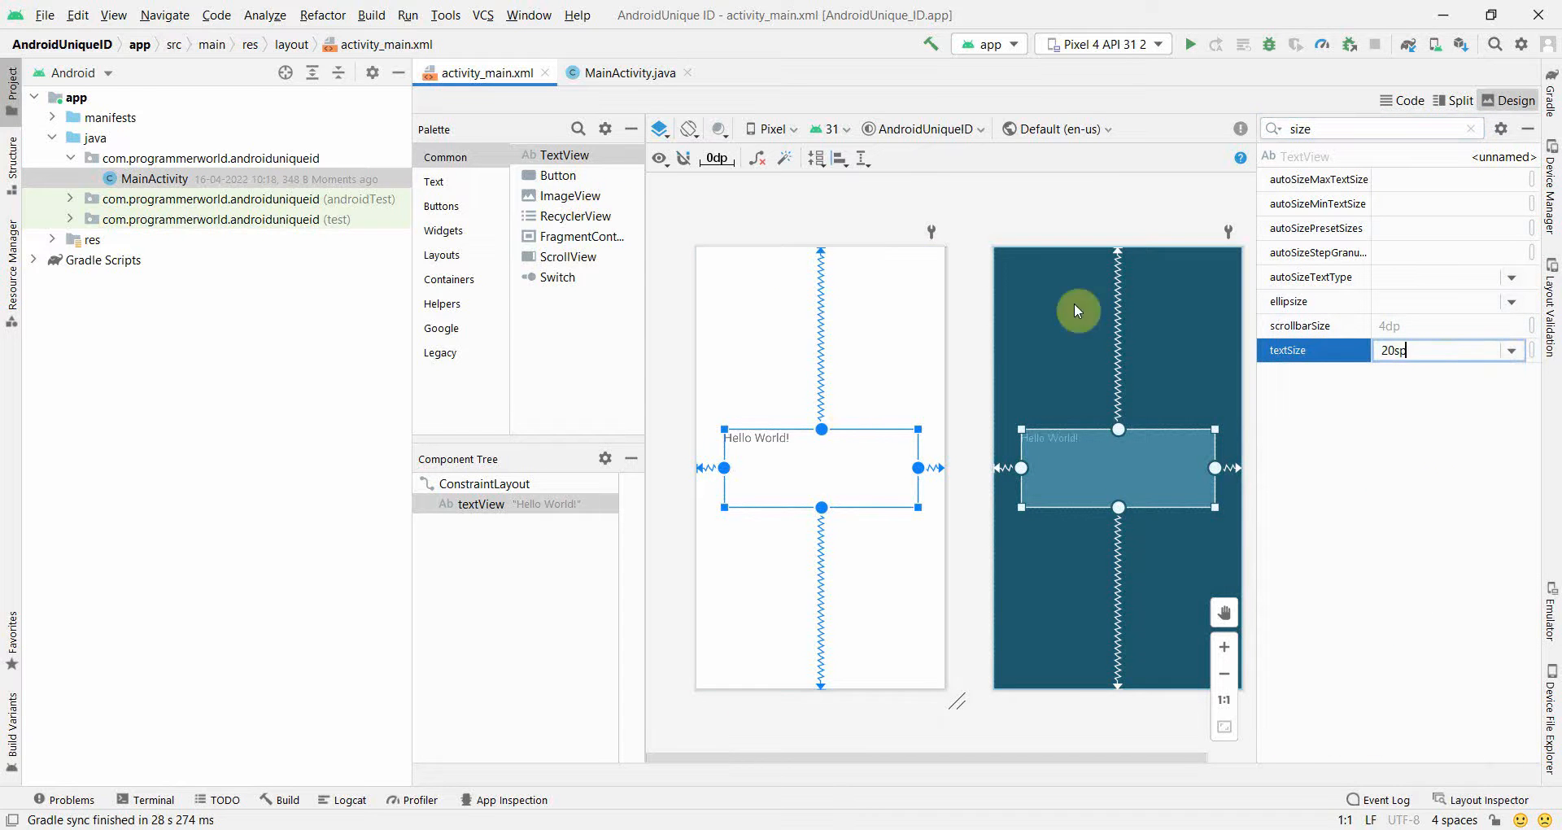
{"action": "left_click", "coordinate": [1476, 127]}
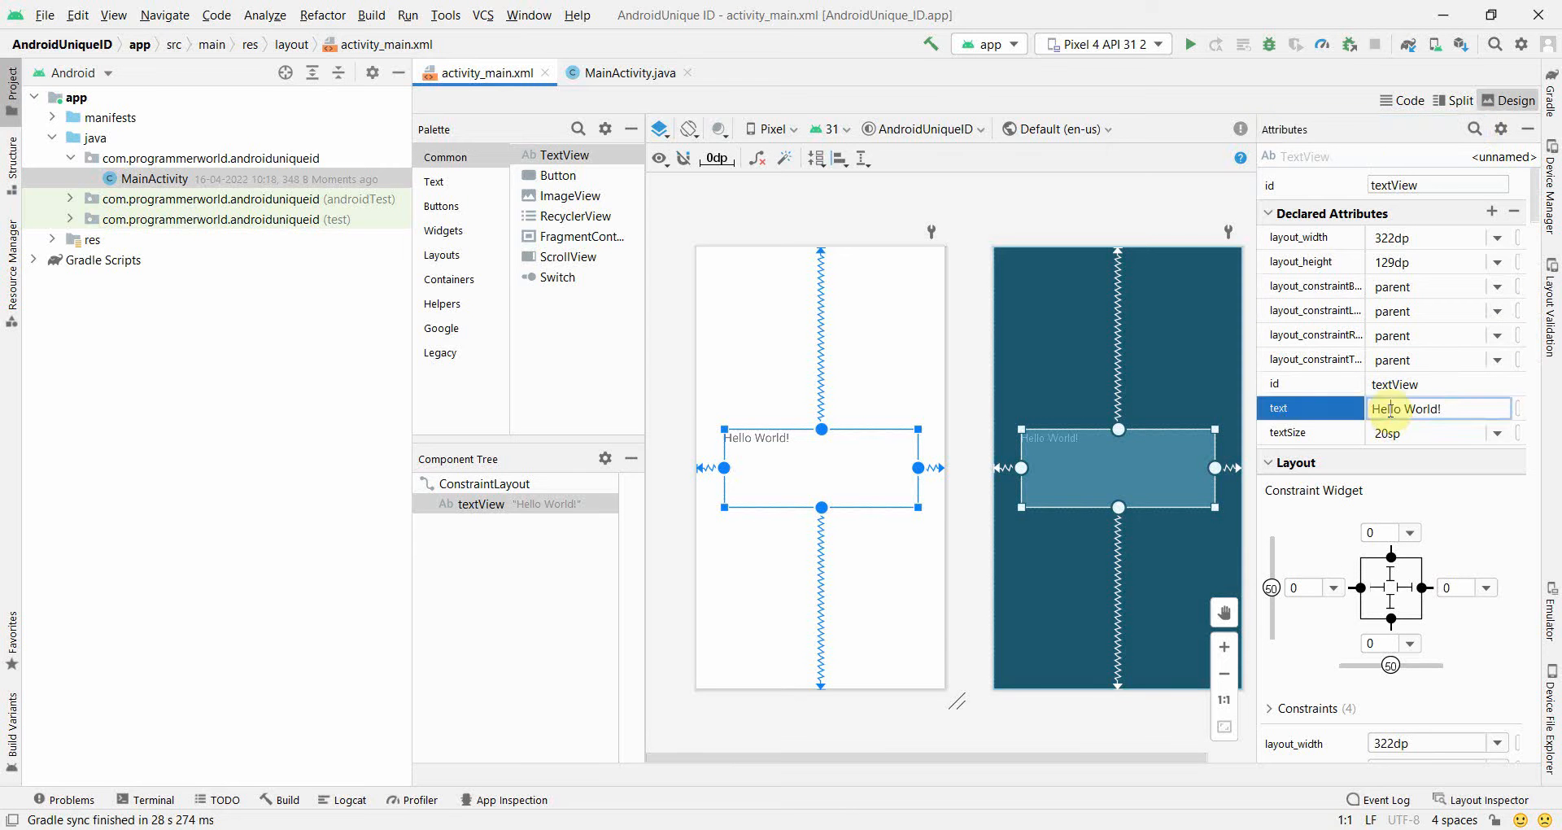
{"action": "type", "text": "Programmer"}
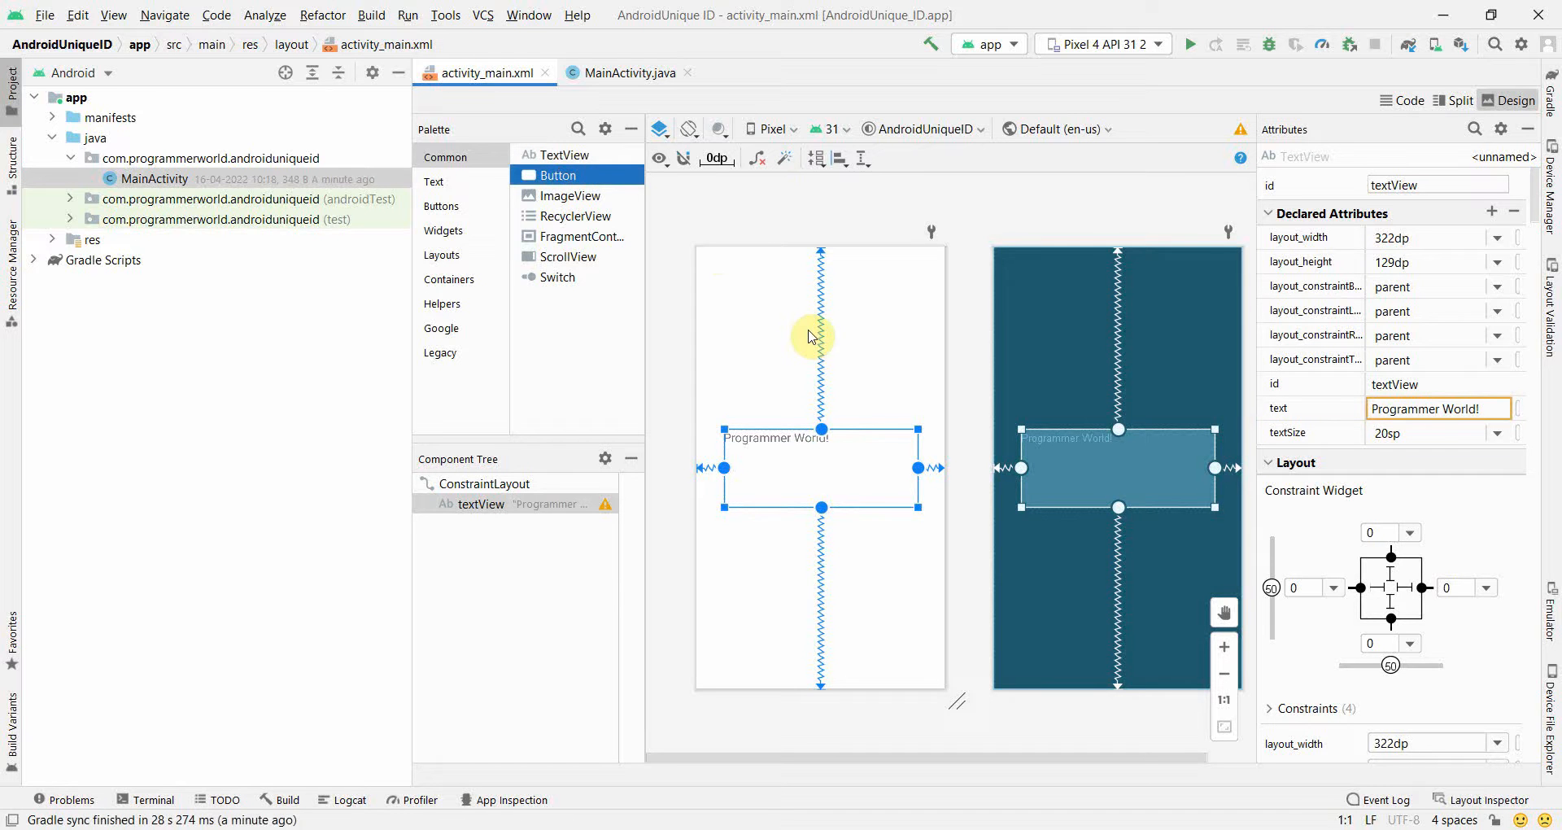
Add an 'Android ID' button above the text view, constrained to the left and top edges
{"action": "left_click_drag", "start_coordinate": [558, 174], "coordinate": [831, 340]}
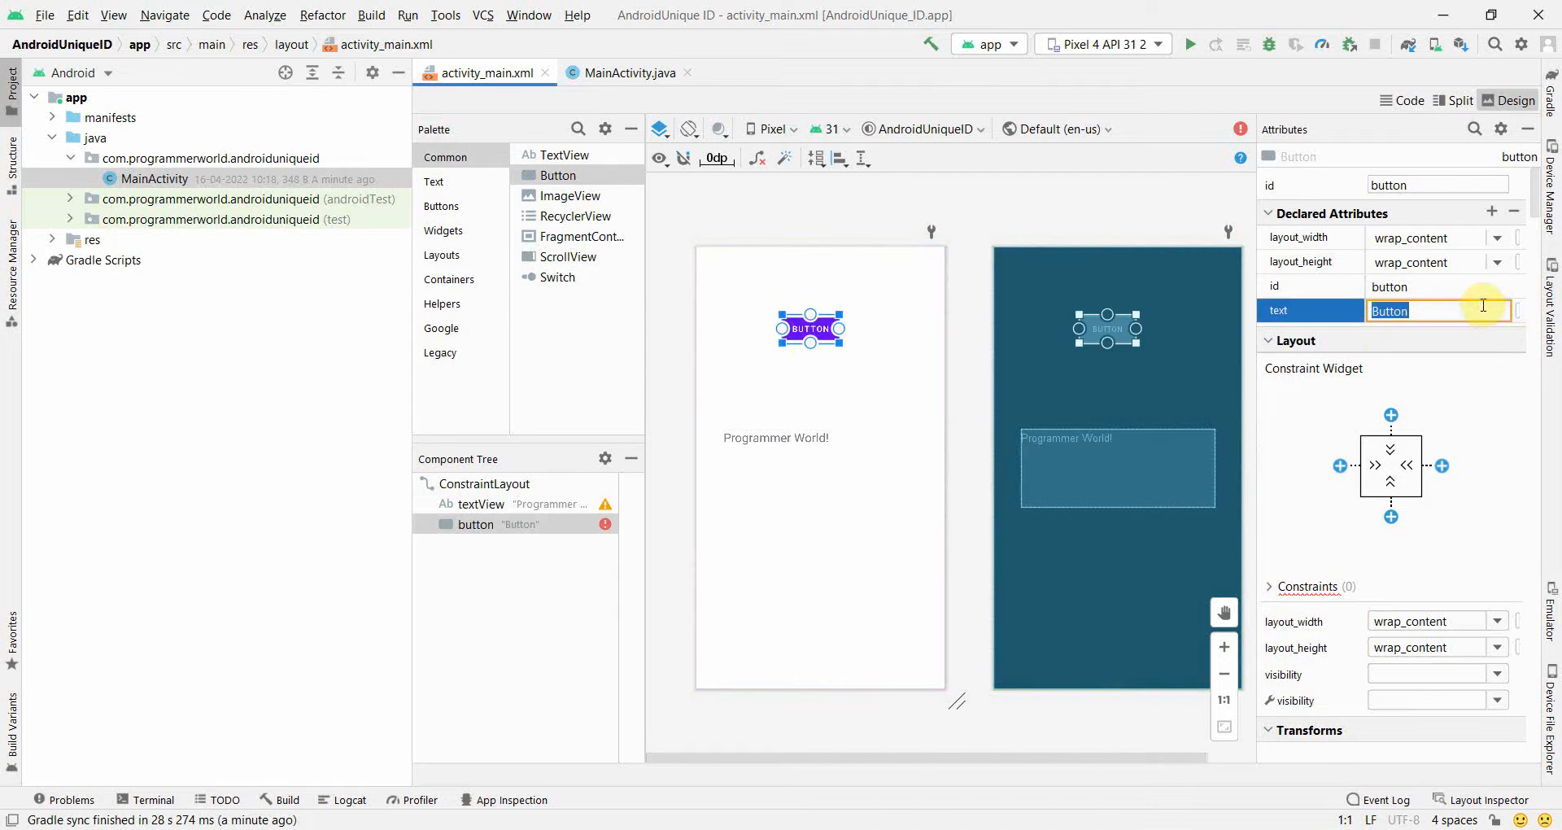
{"action": "type", "text": "Android ID"}
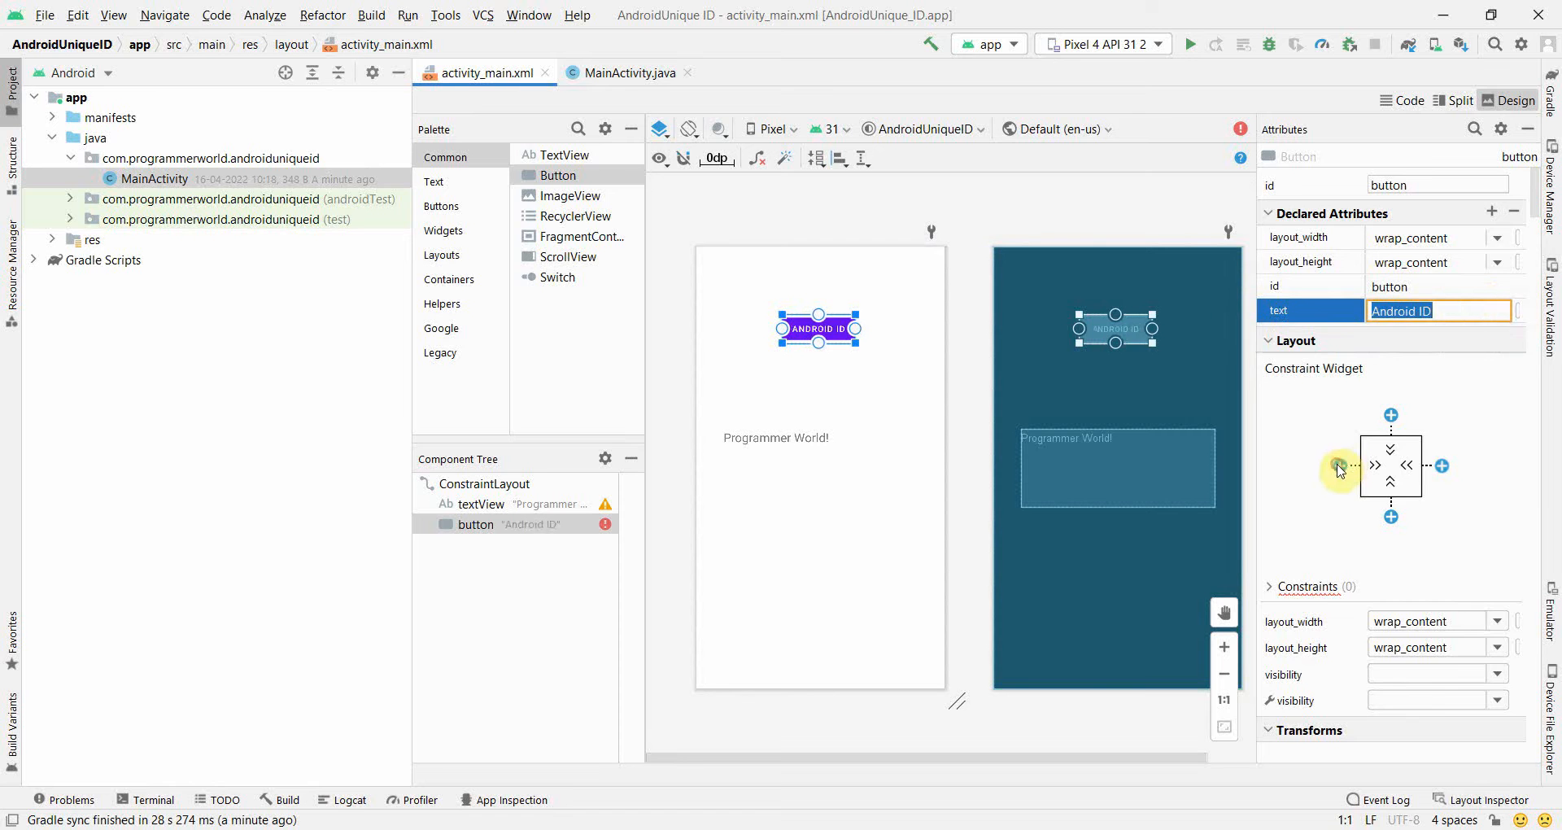
{"action": "left_click", "coordinate": [1375, 465]}
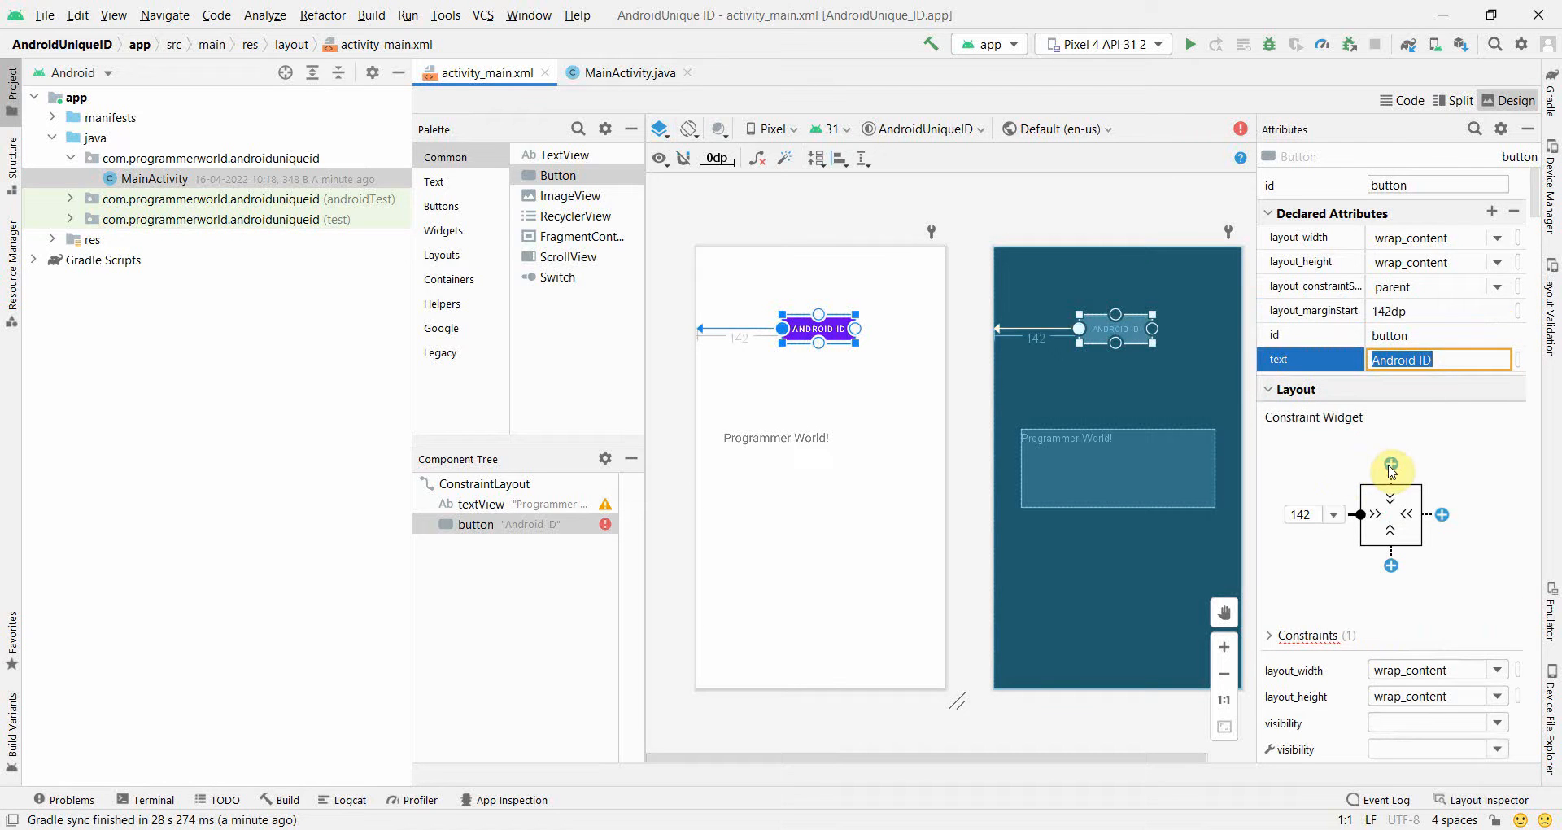
{"action": "left_click", "coordinate": [1391, 470]}
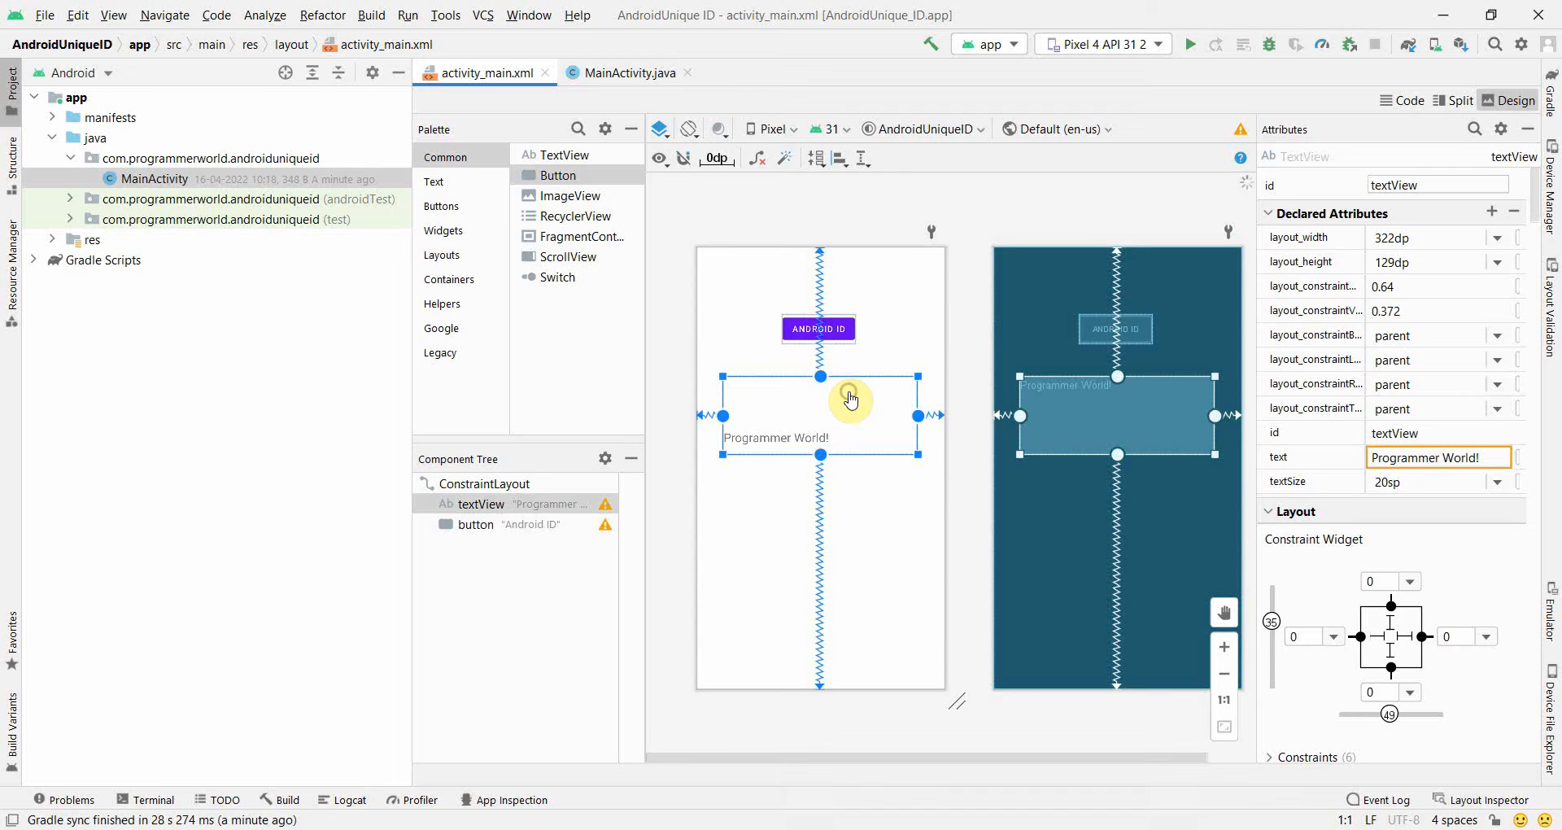
{"action": "left_click", "coordinate": [628, 73]}
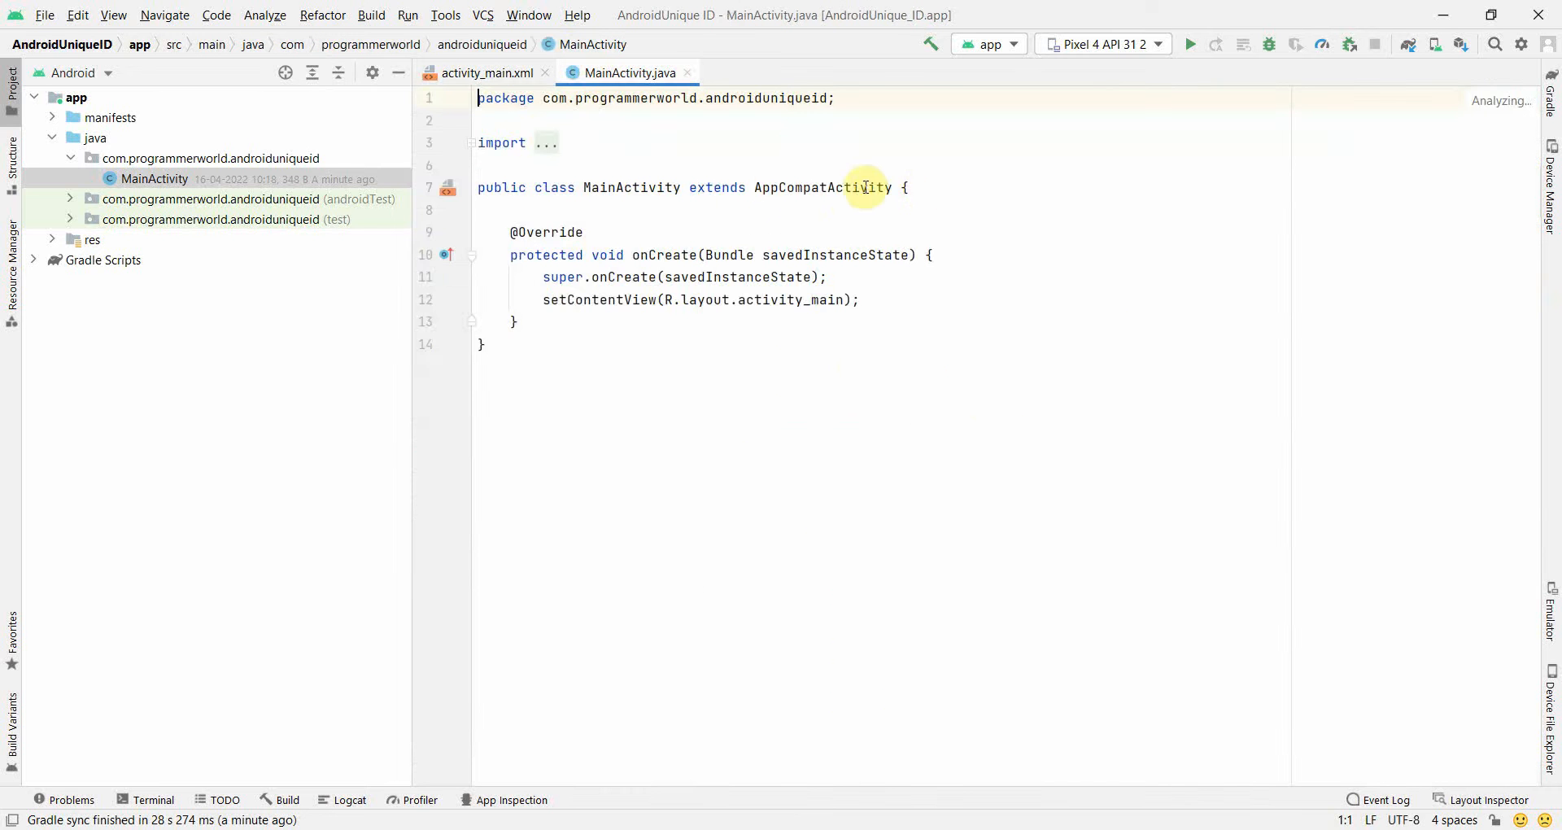
Declare a private TextView textView field in MainActivity
{"action": "type", "text": "private TextView textView;"}
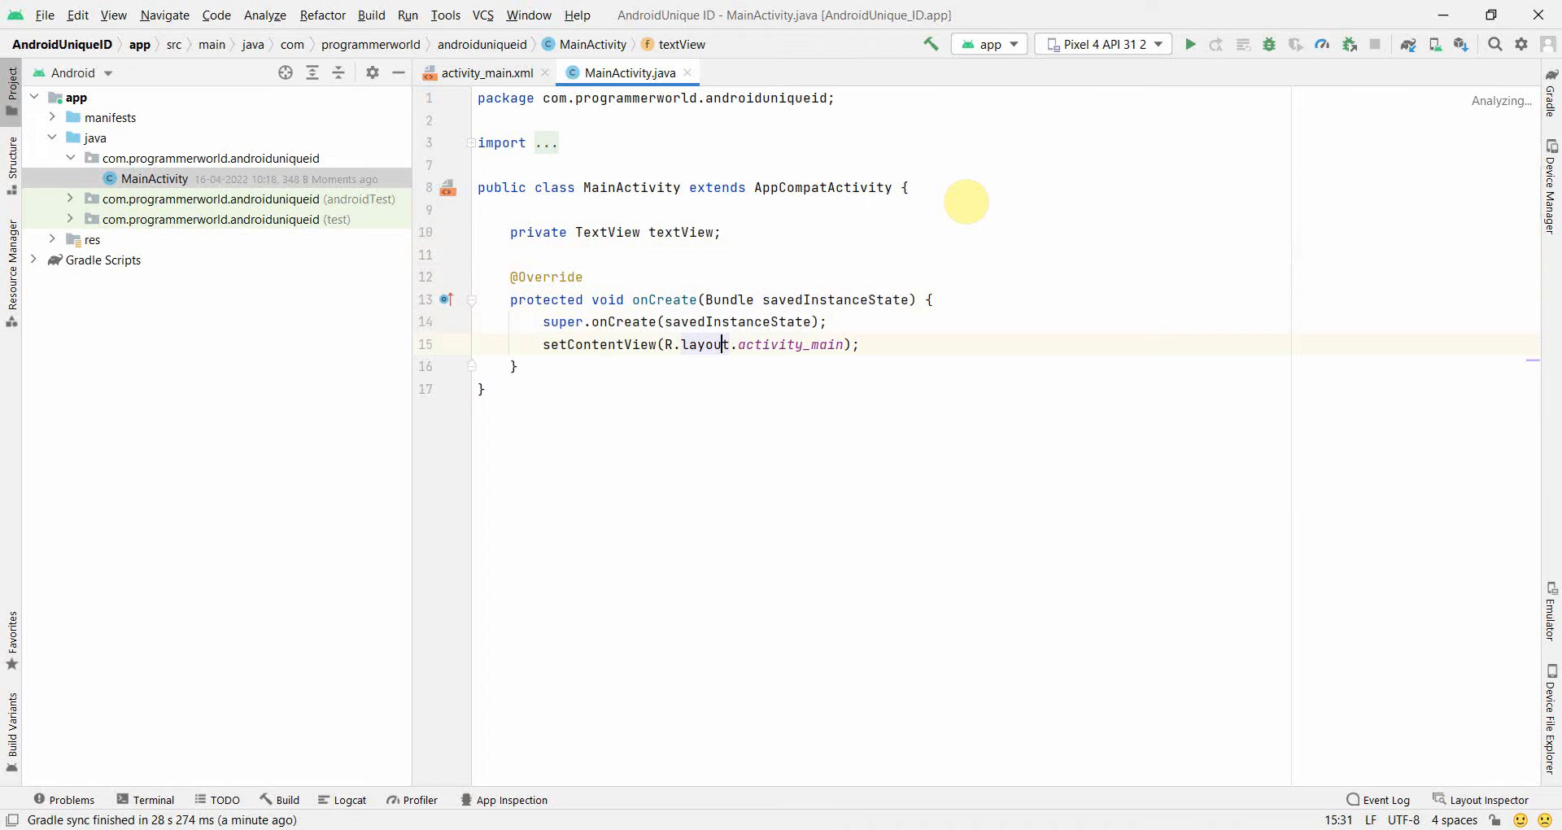
{"action": "type", "text": "textView =findViewById(R."}
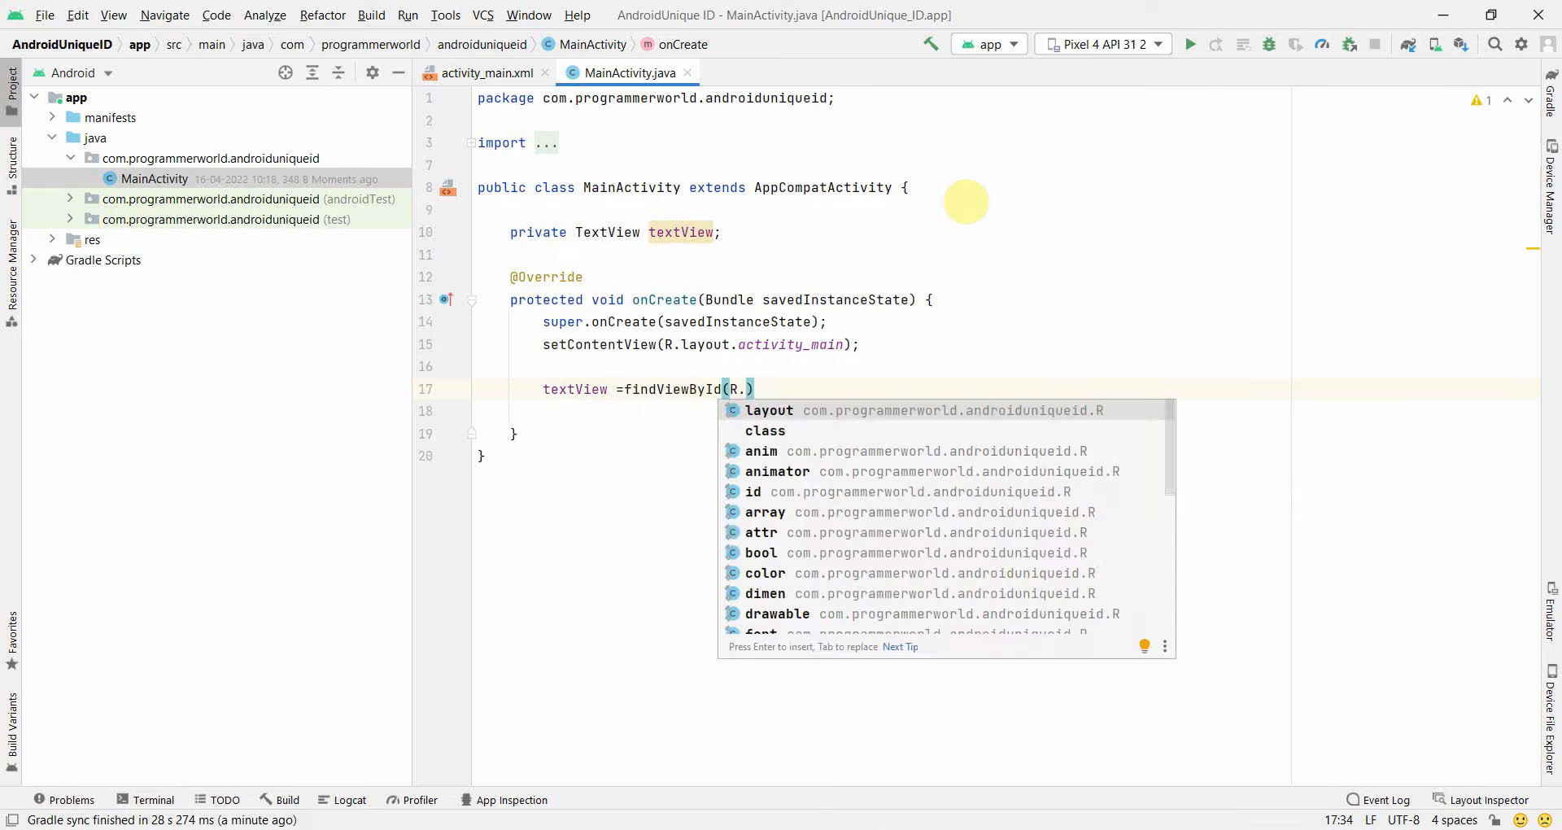
{"action": "type", "text": "layout.te"}
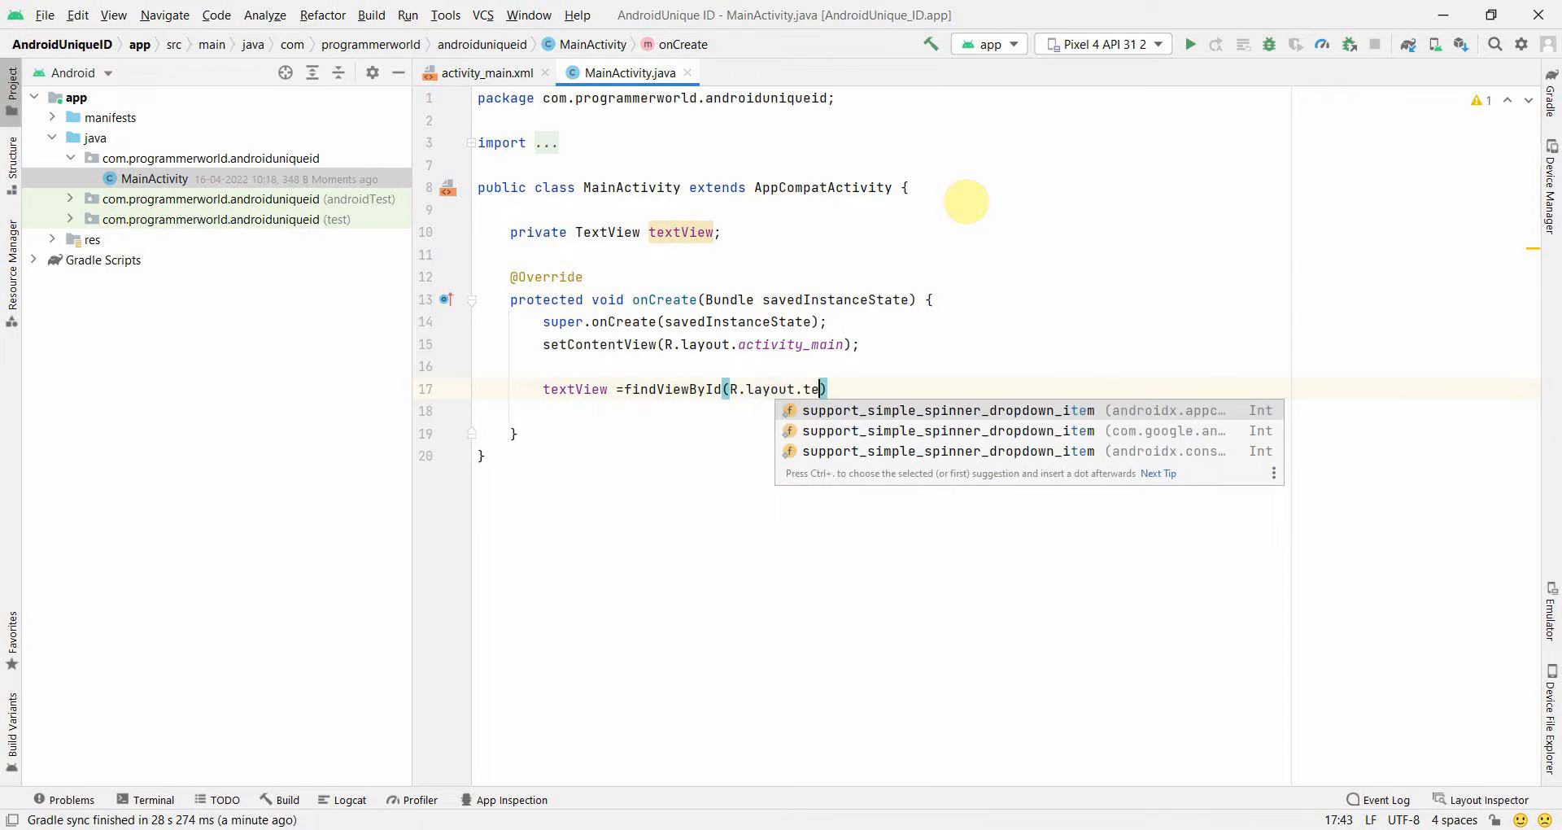
{"action": "mouse_move", "coordinate": [727, 130]}
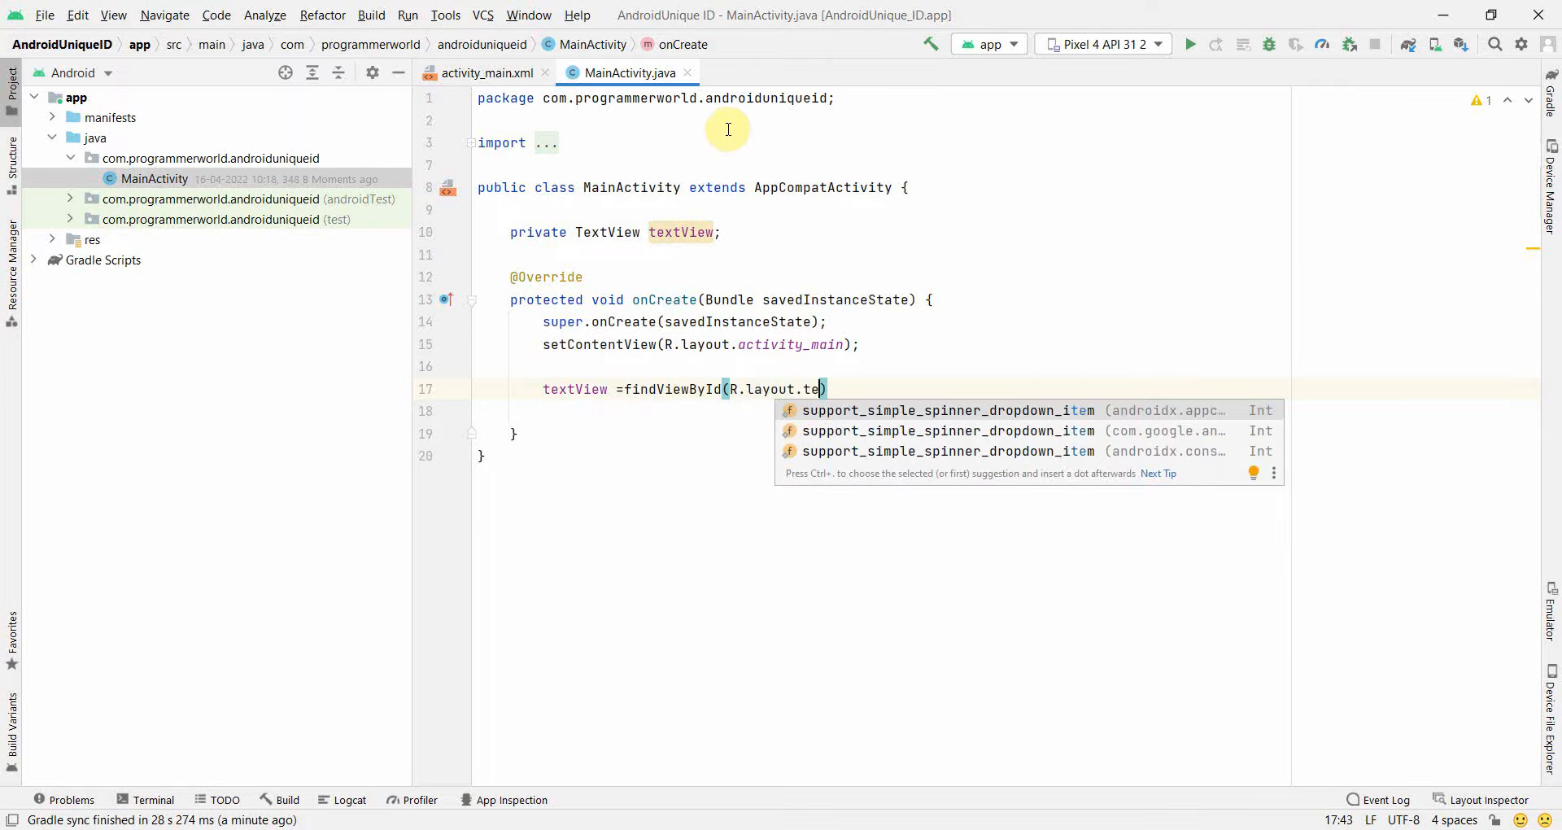
{"action": "mouse_move", "coordinate": [669, 278]}
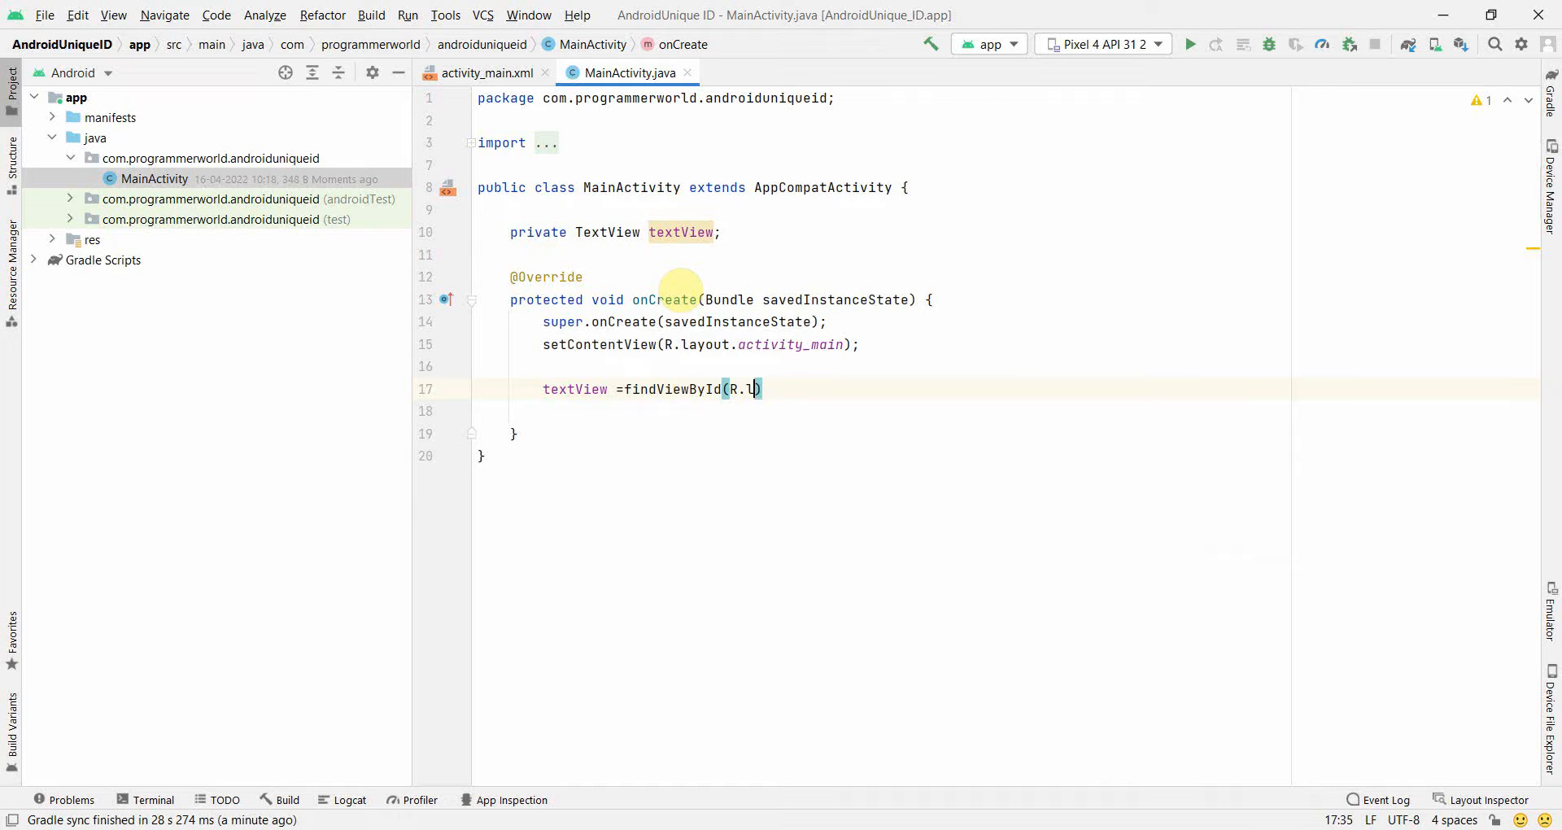
Assign textView = findViewById(R.id.textView) inside onCreate
{"action": "type", "text": "id.t"}
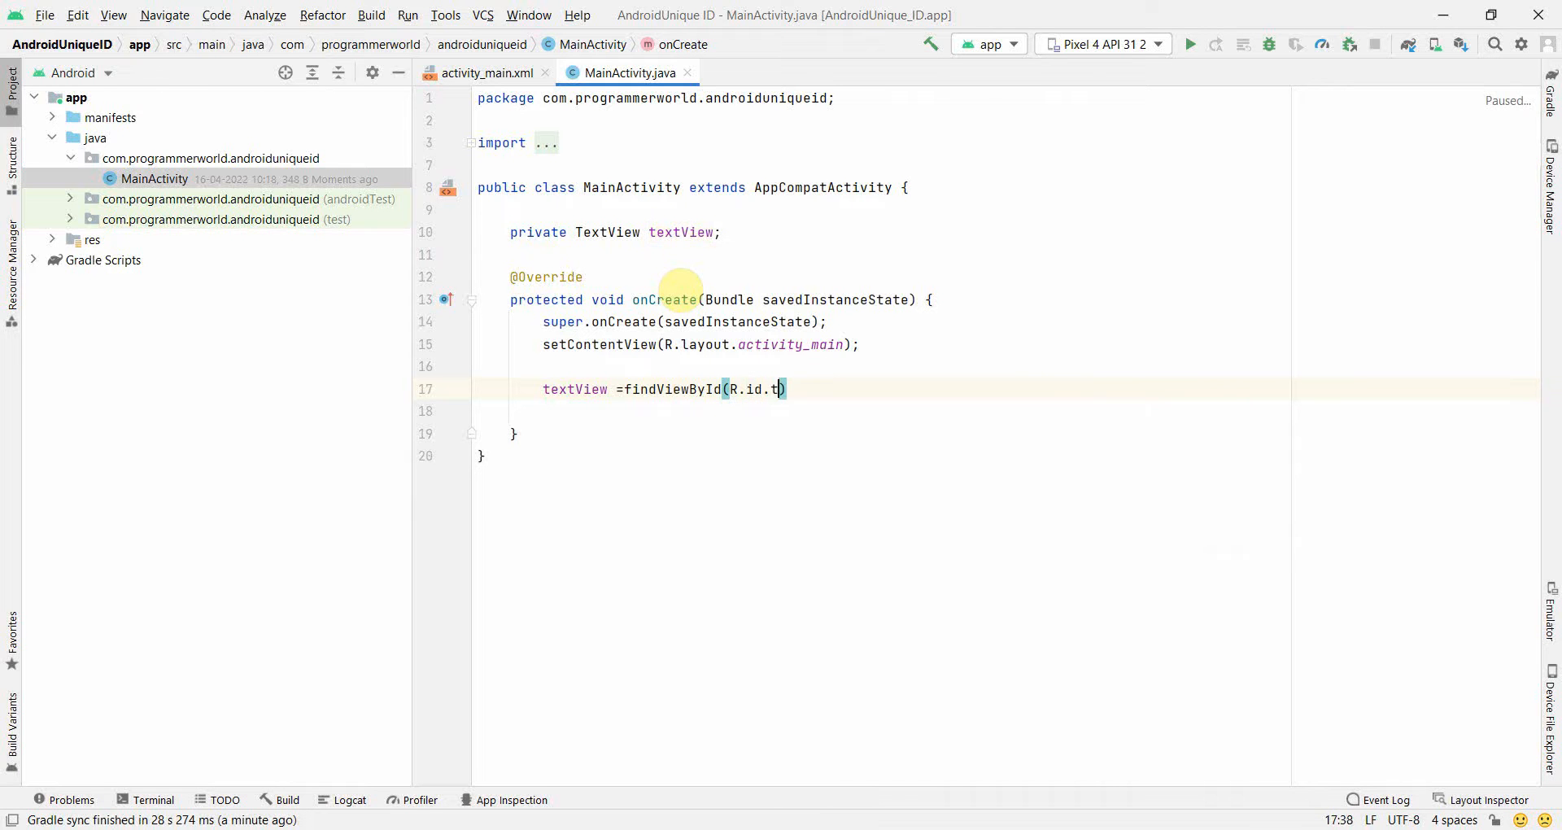
{"action": "type", "text": "extView);"}
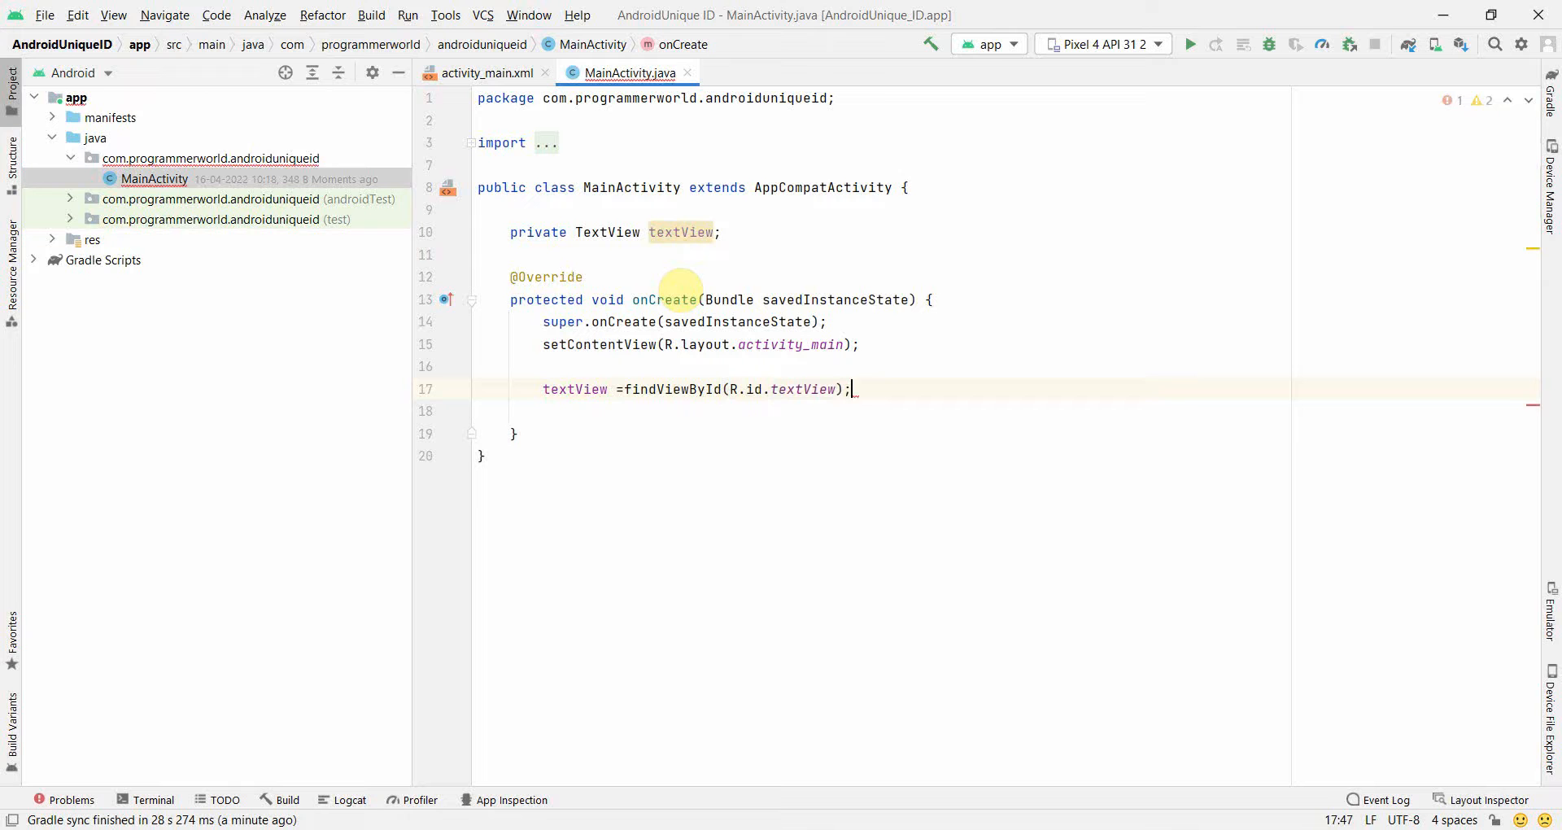
{"action": "key", "text": "Enter"}
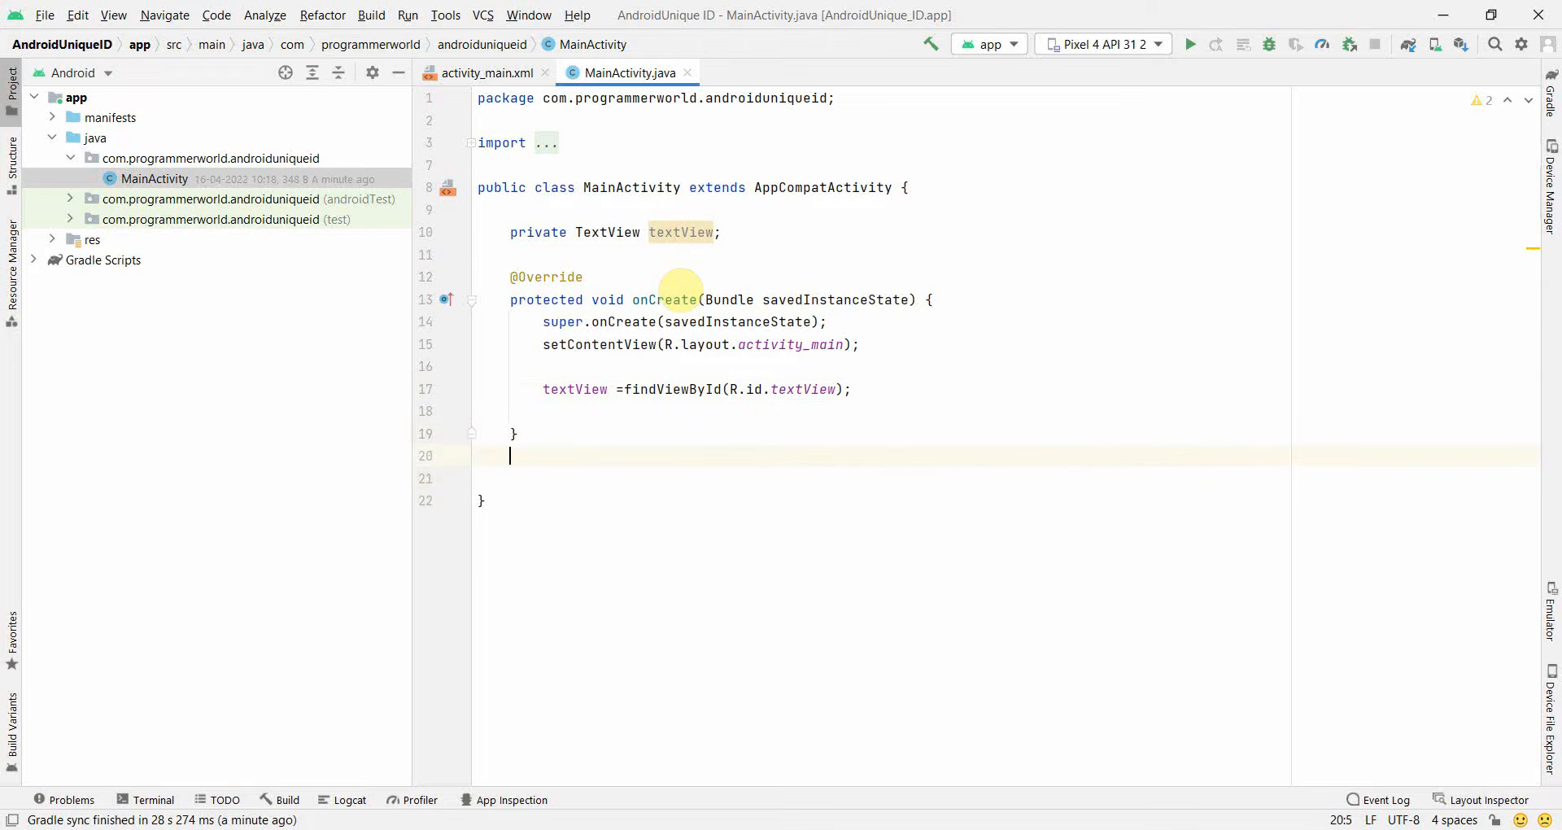
Write an empty public void buttonAndroidID(View view){ method below onCreate
{"action": "type", "text": "public void buttonAndoridID"}
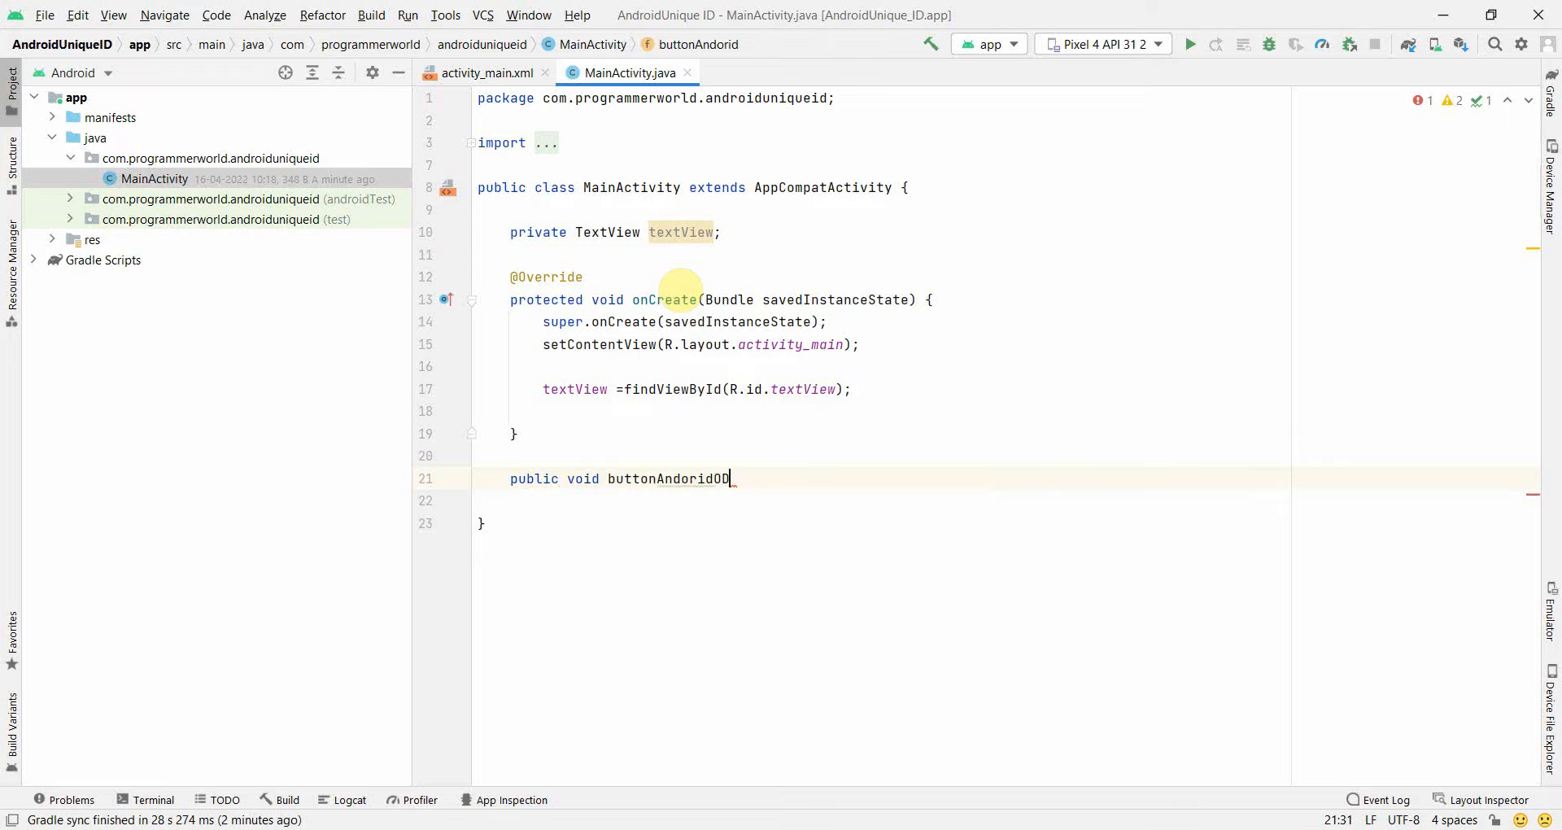
{"action": "key", "text": "BackSpace"}
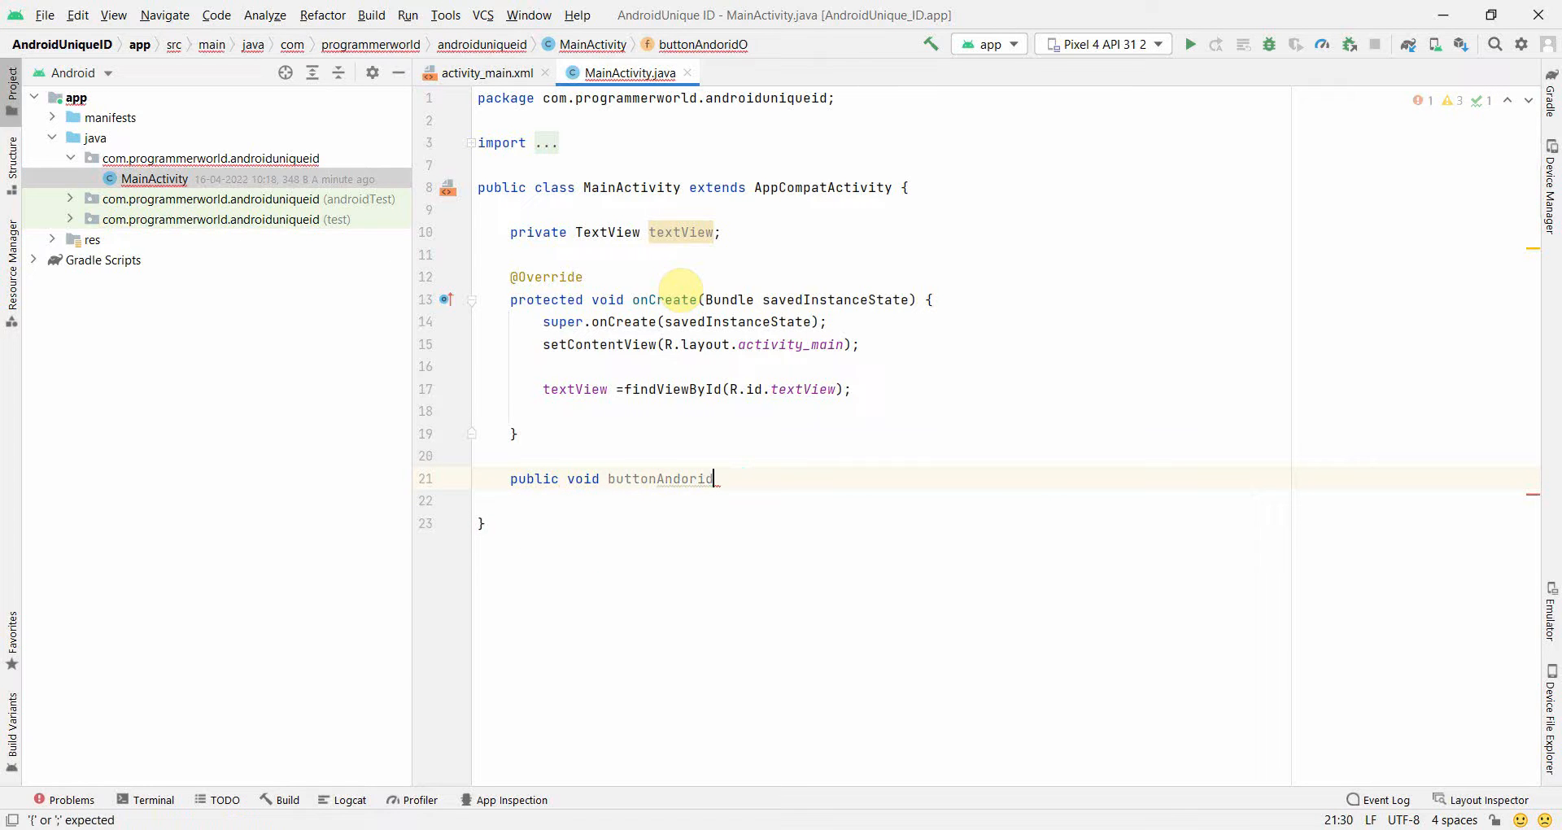
{"action": "type", "text": "ID()"}
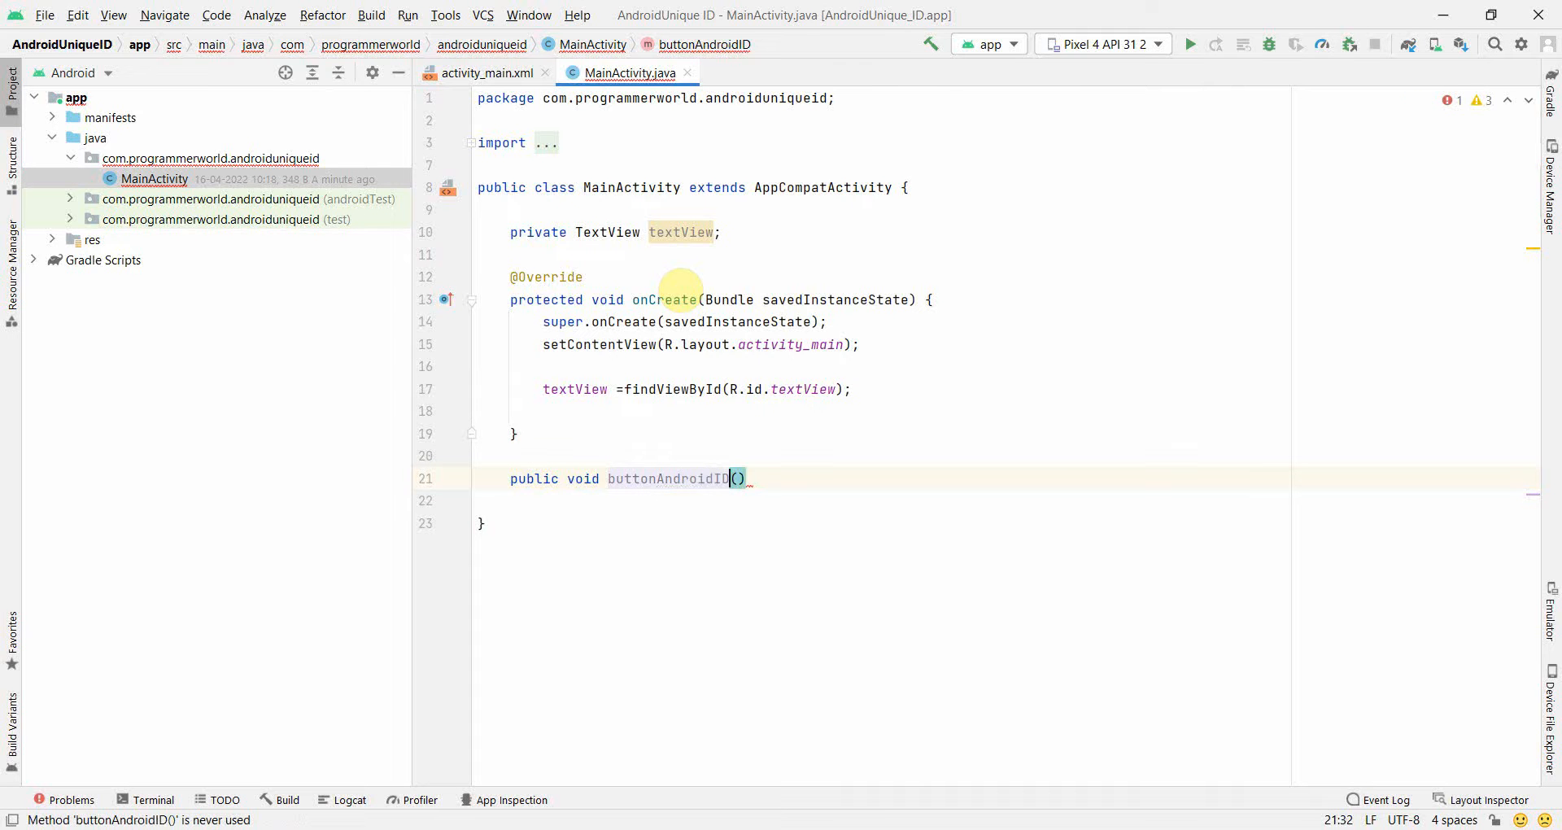
{"action": "type", "text": "View view"}
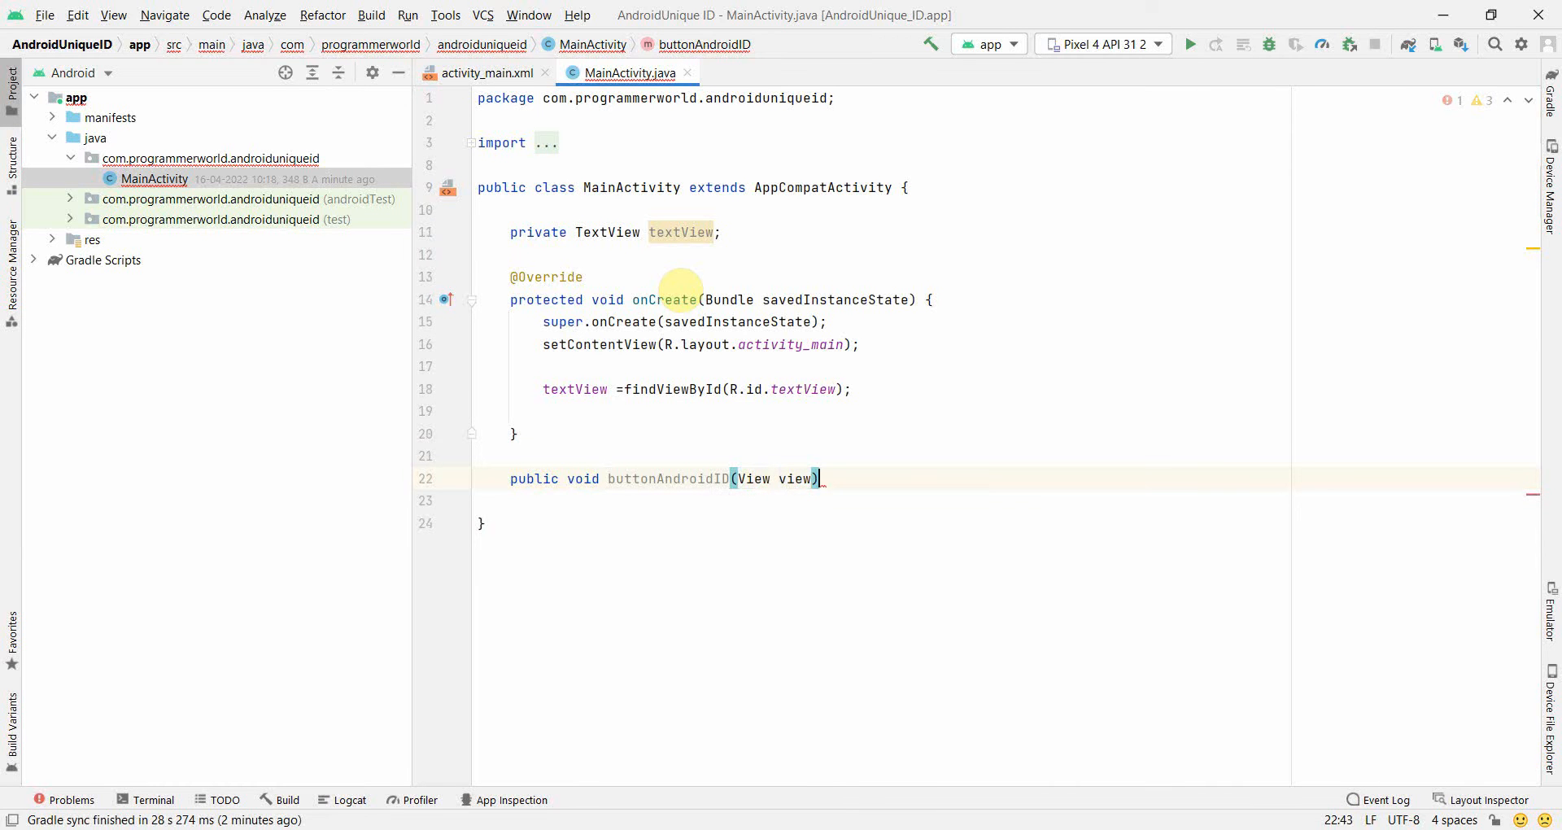
{"action": "type", "text": "{"}
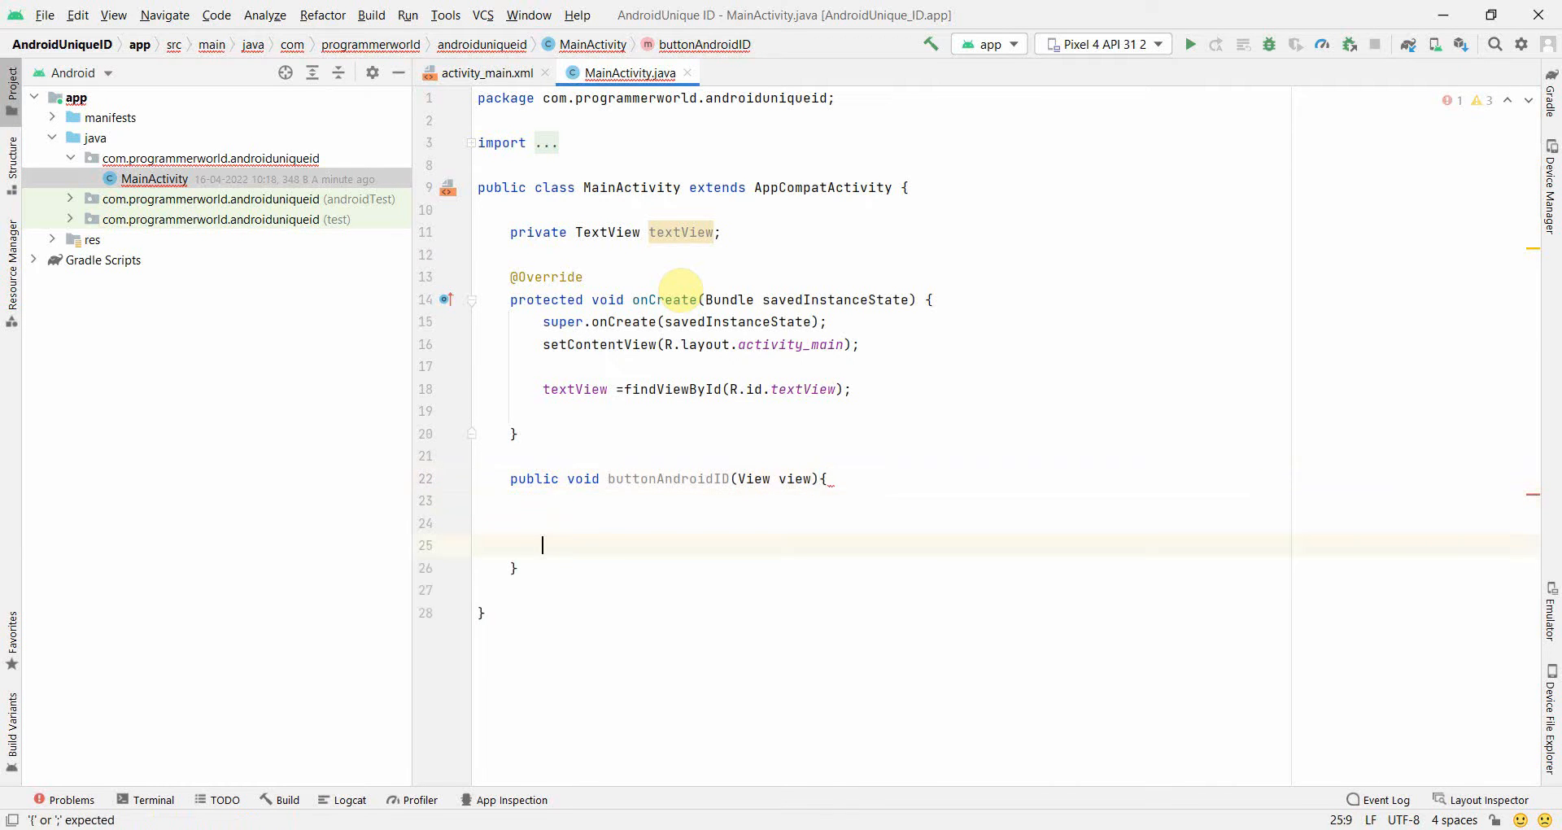
{"action": "left_click", "coordinate": [485, 73]}
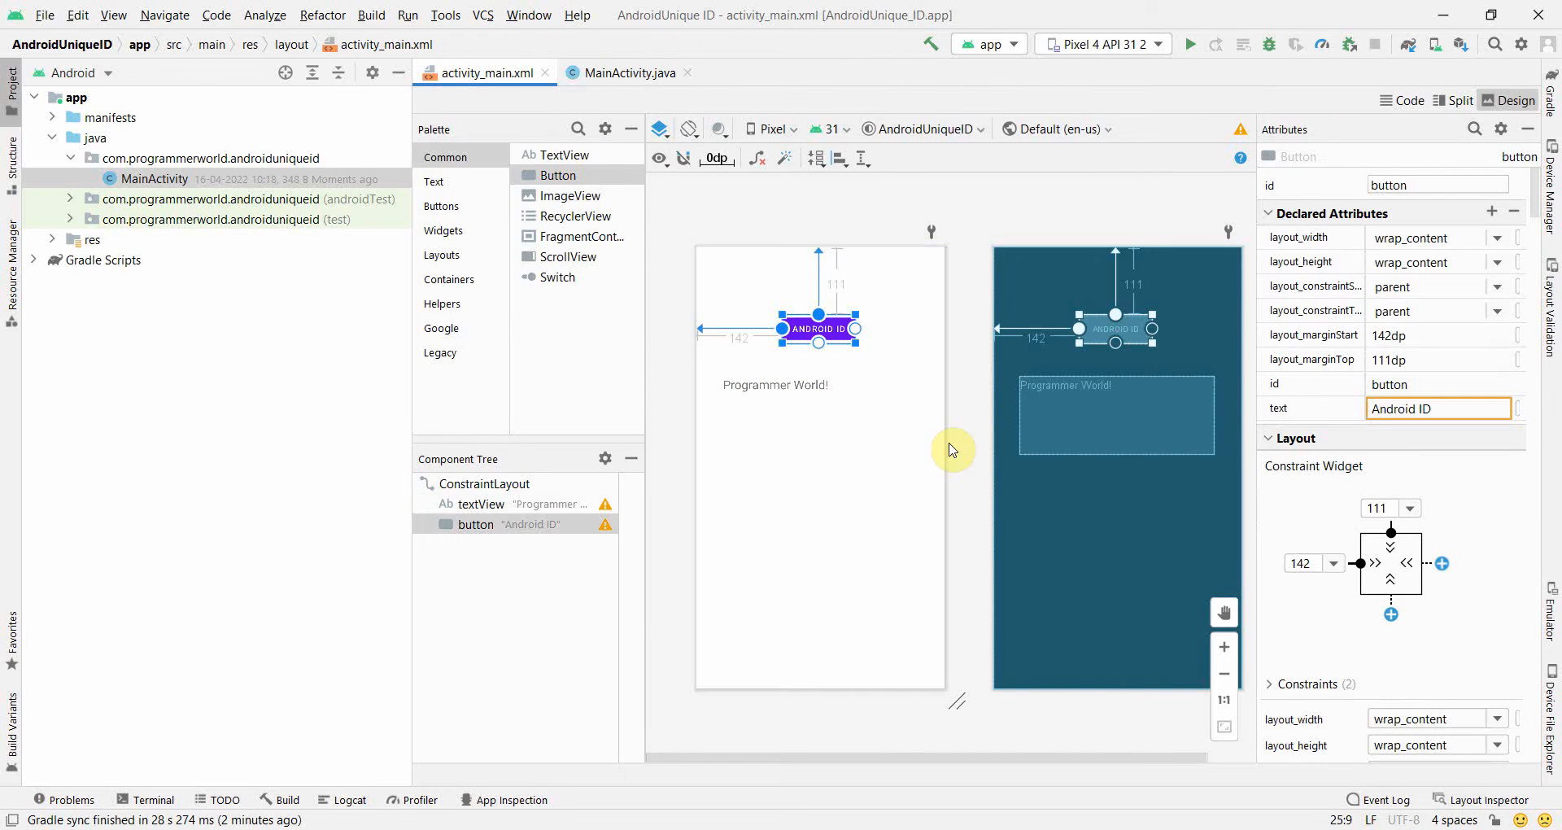
Set the Android ID button's onClick to buttonAndroidID in Common Attributes
{"action": "scroll", "scroll_direction": "down", "scroll_amount": 3}
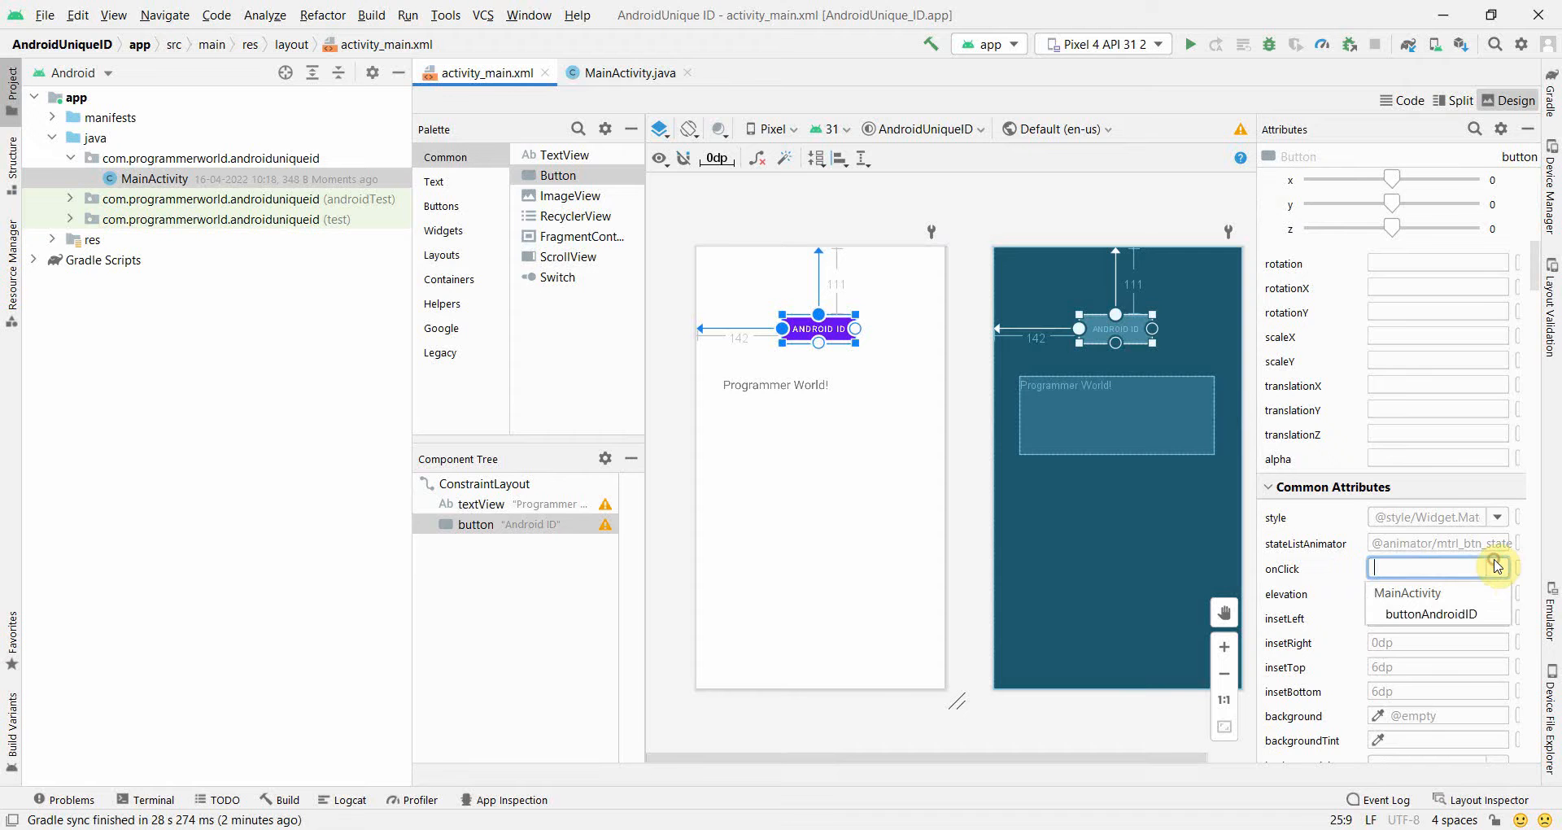
{"action": "left_click", "coordinate": [1430, 613]}
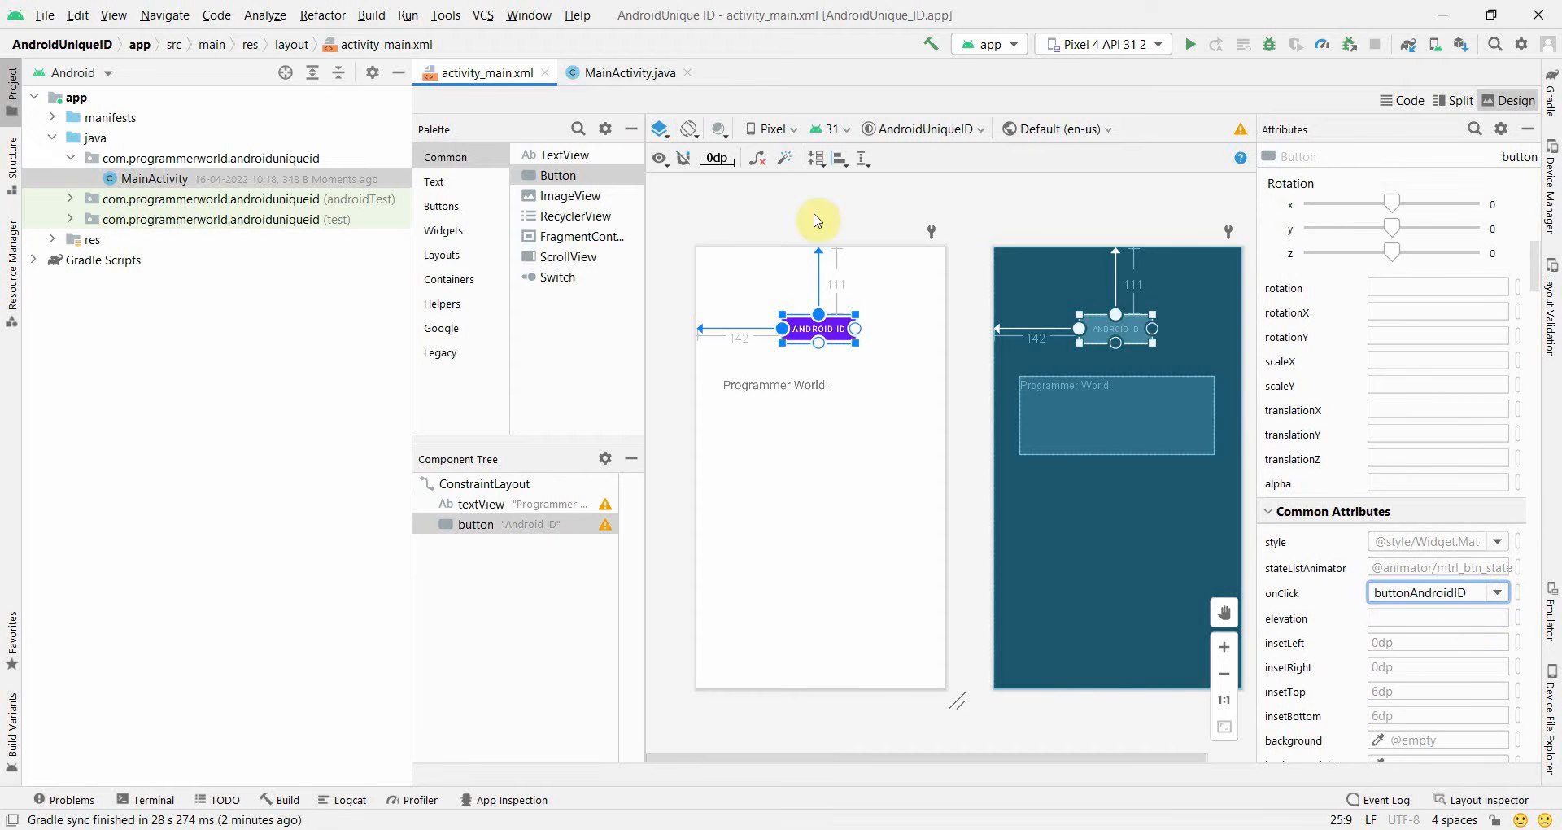
{"action": "left_click", "coordinate": [628, 73]}
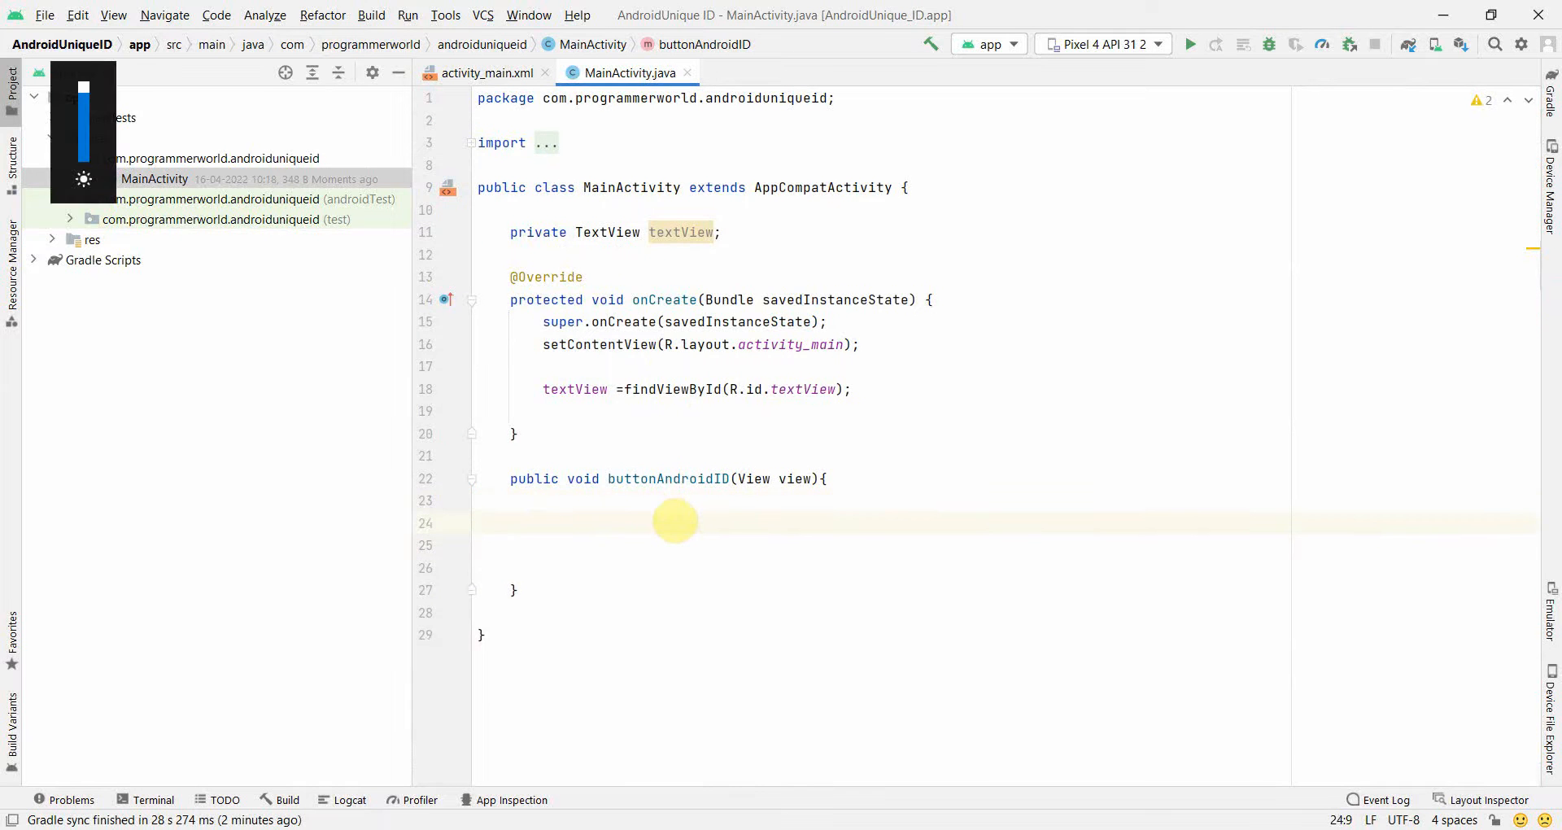
Declare String stringAndroidID assigned from Settings.Secure.getString
{"action": "type", "text": "String s"}
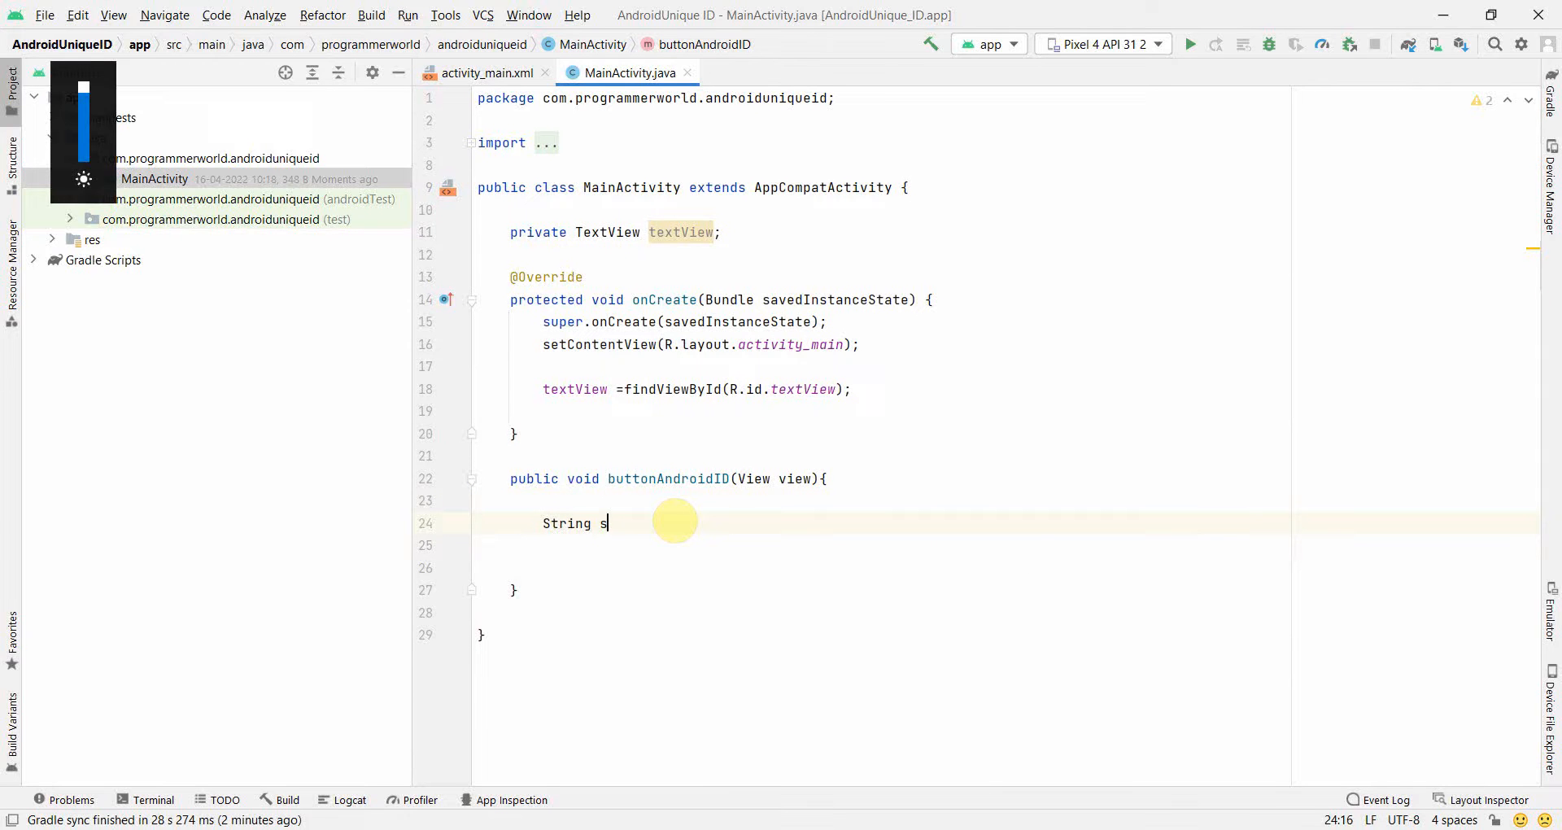
{"action": "type", "text": "tring"}
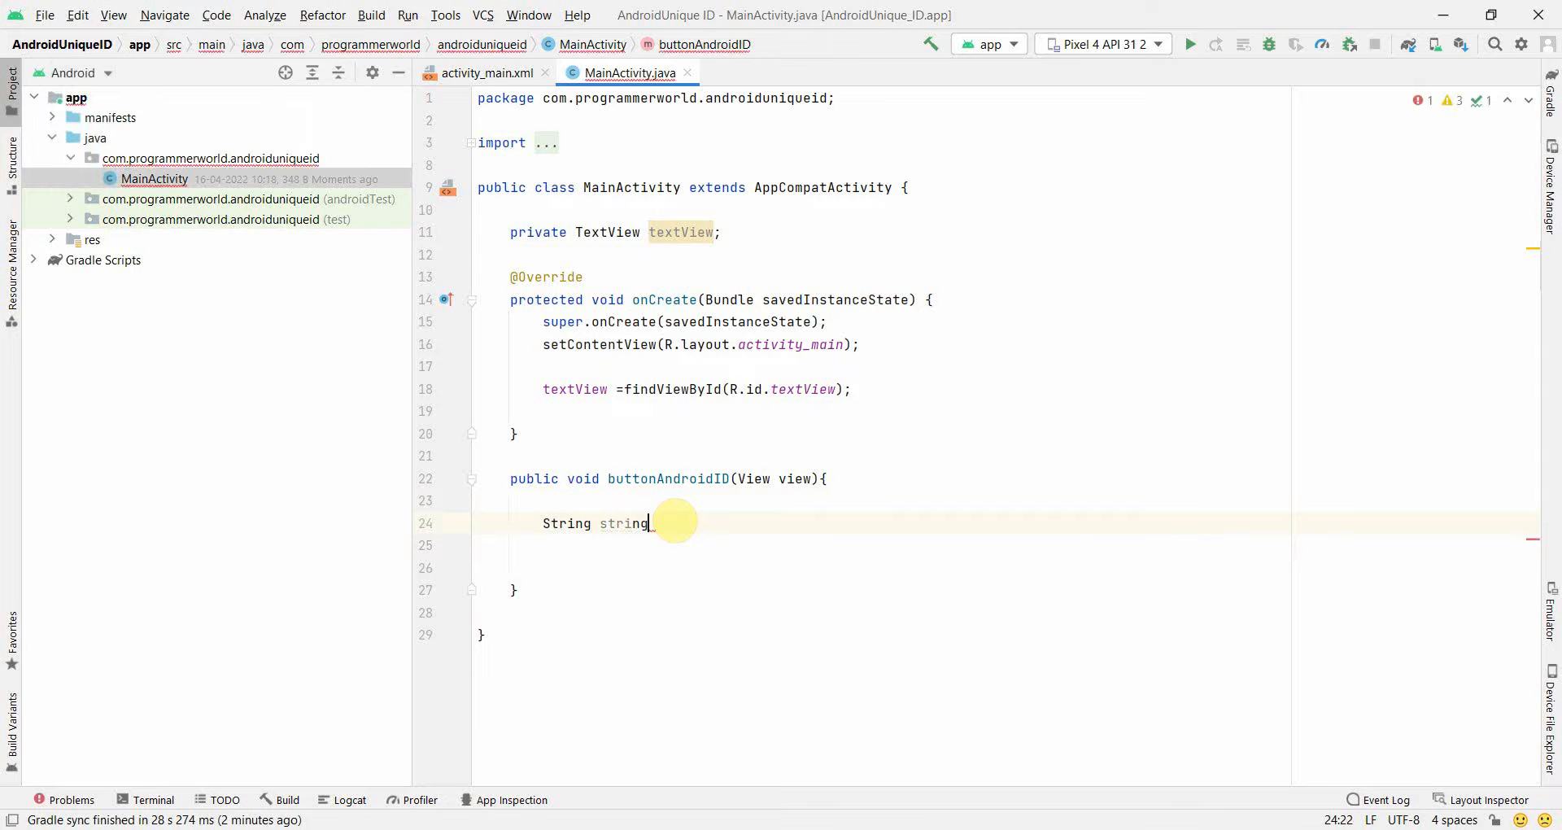
{"action": "type", "text": "AndroidID ="}
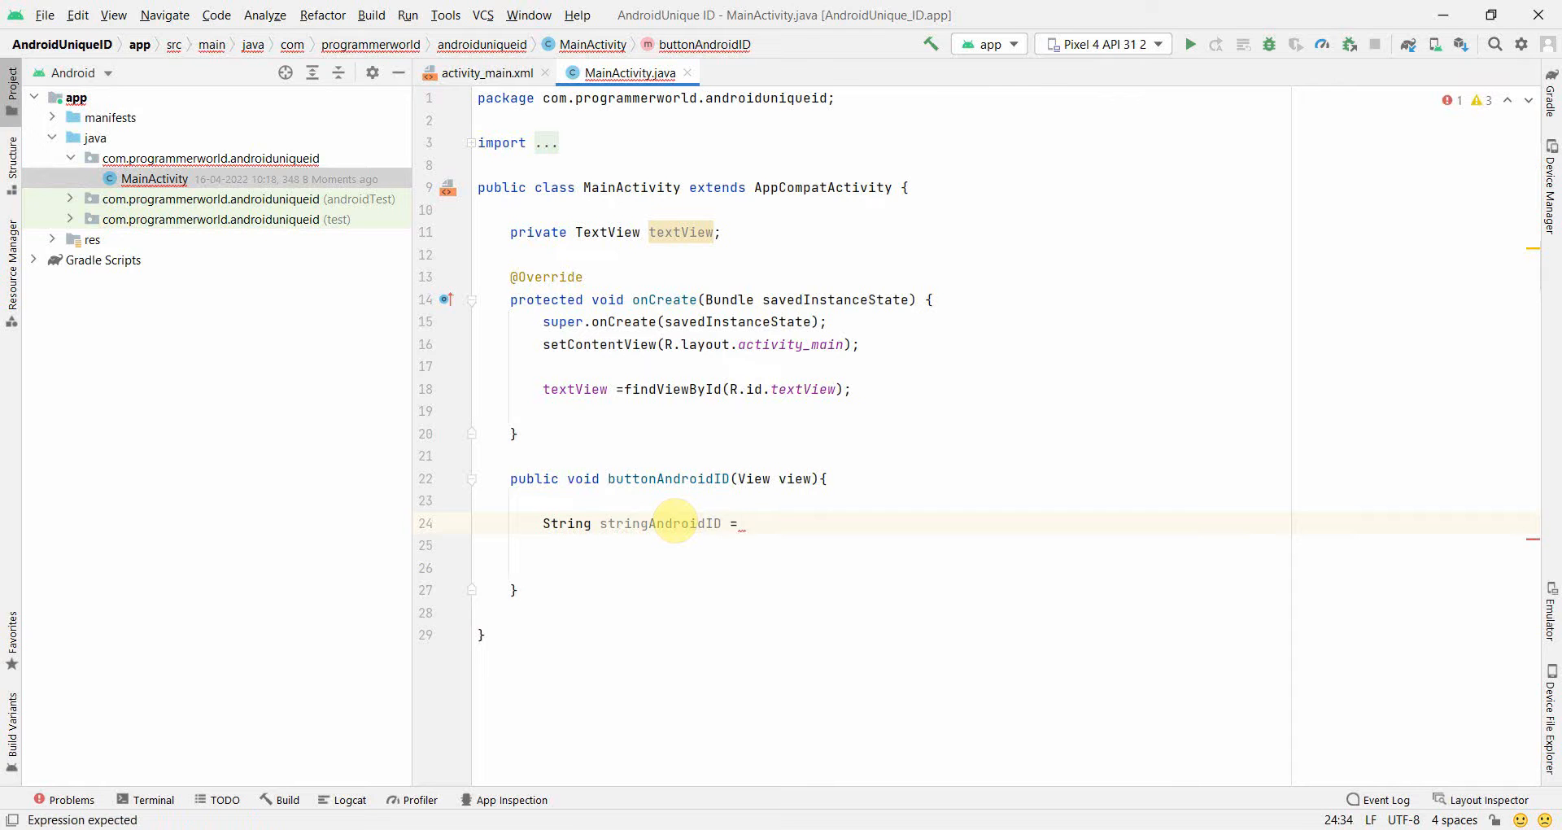
{"action": "type", "text": "Settings.SE"}
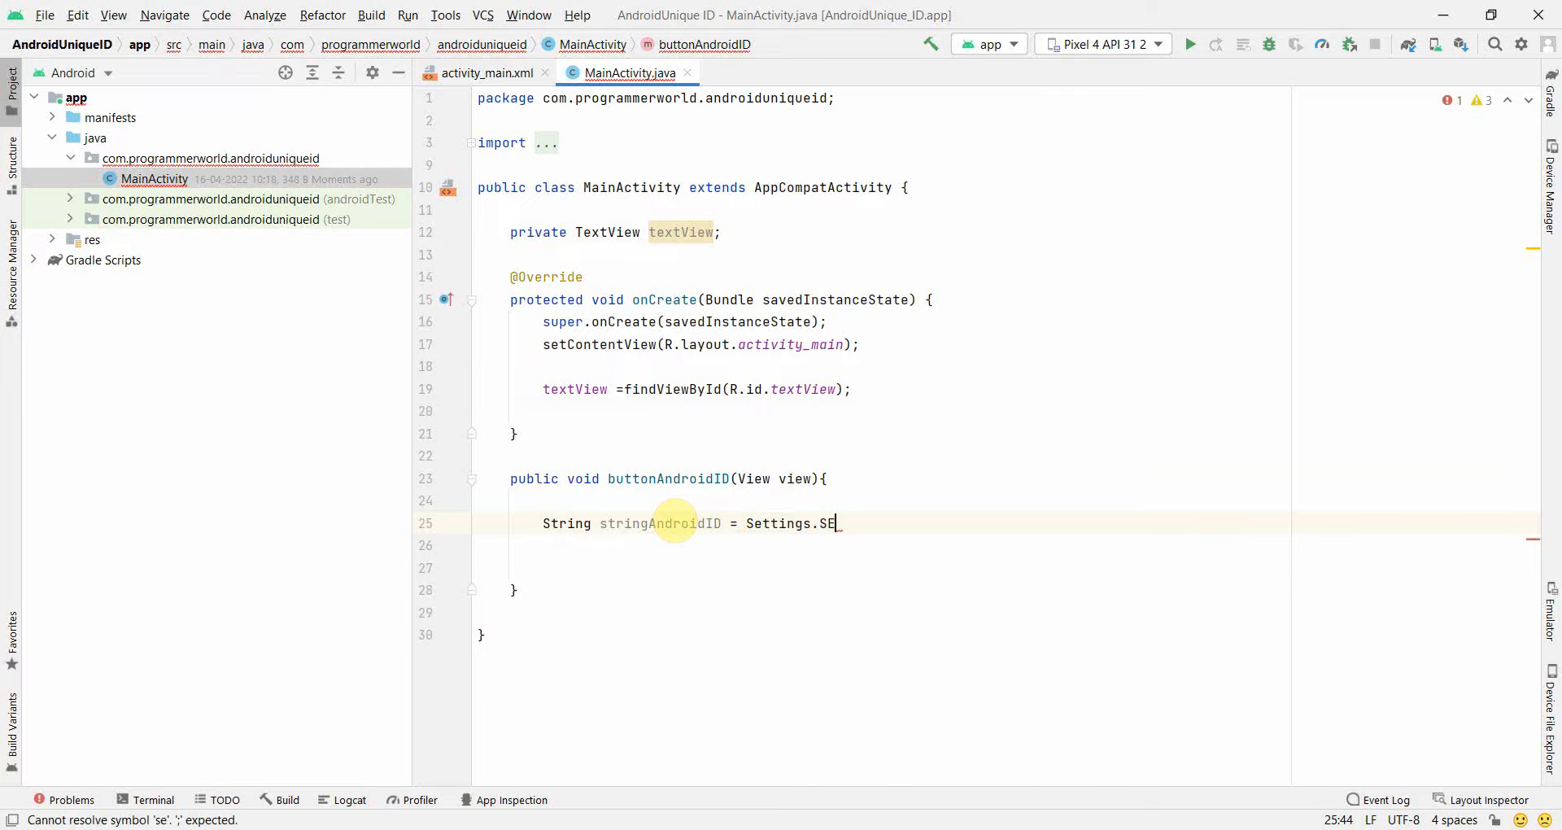
{"action": "type", "text": "cure"}
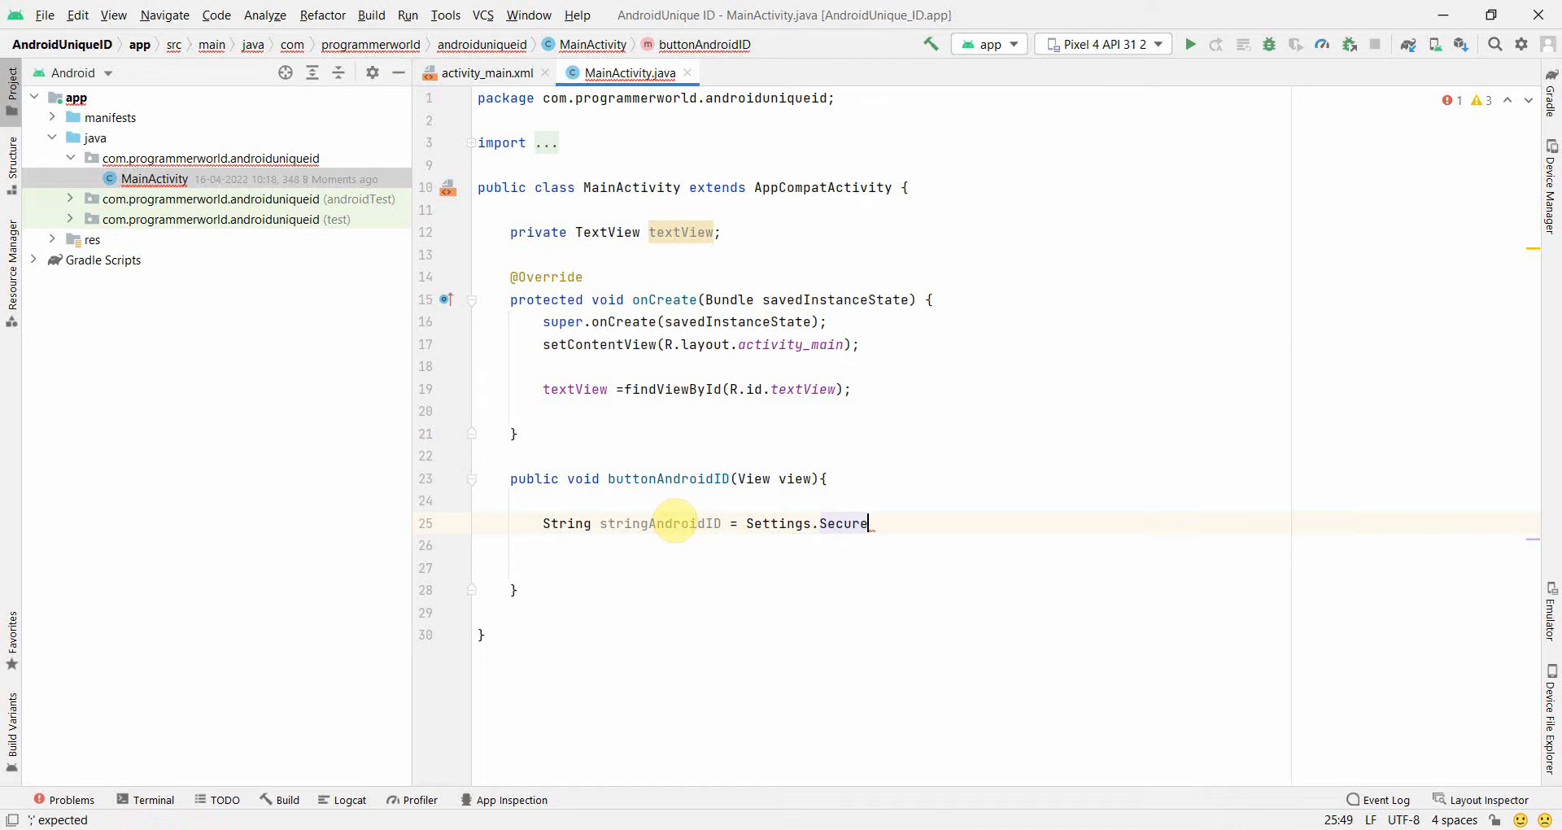
{"action": "type", "text": ".getString("}
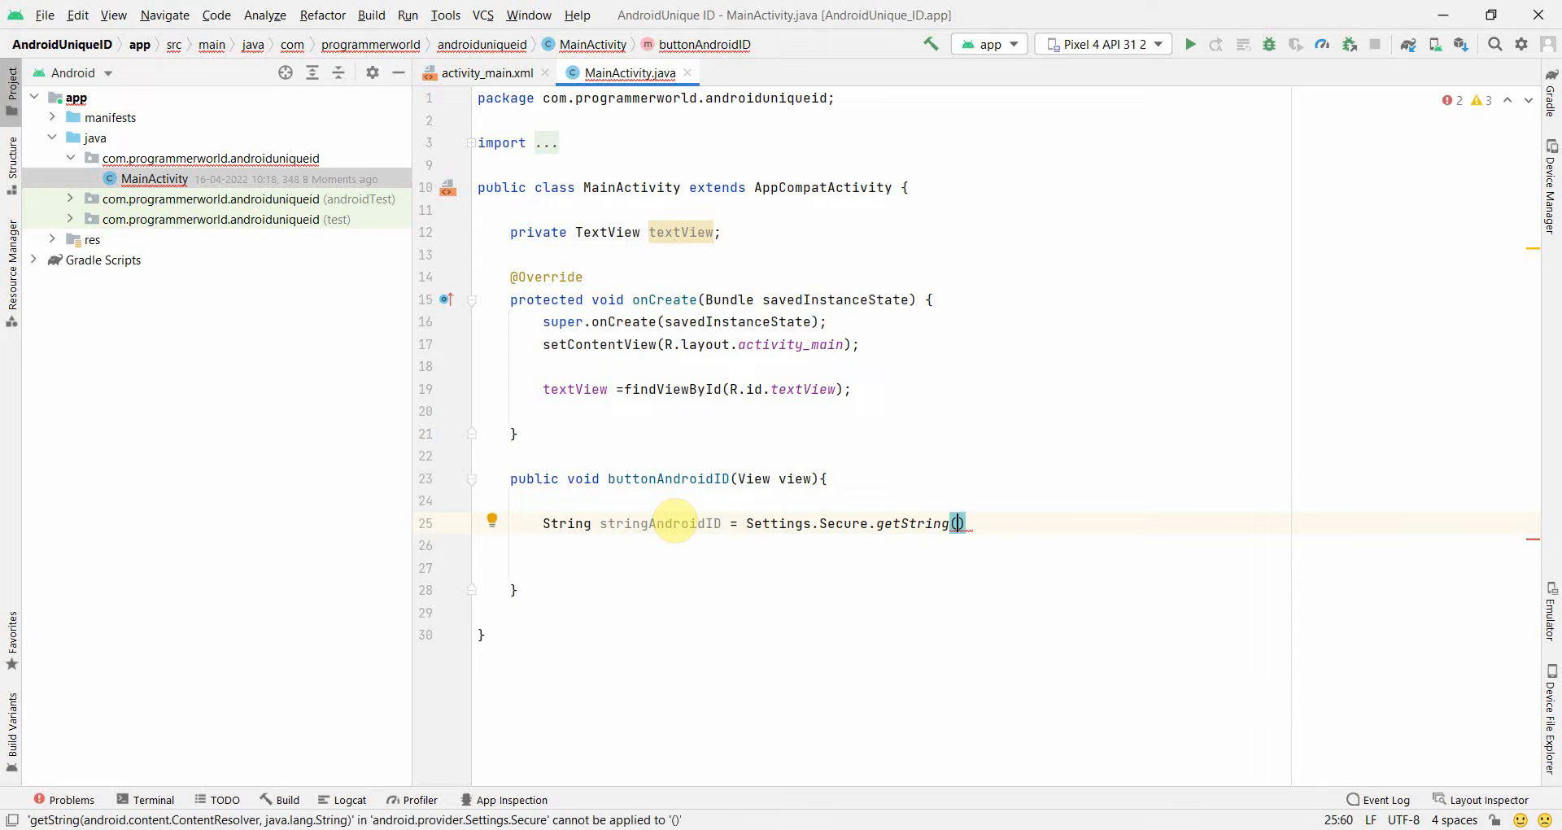
Pass this.getContentResolver() and Settings.Secure.ANDROID_ID to getString and begin textView.setText
{"action": "type", "text": "t"}
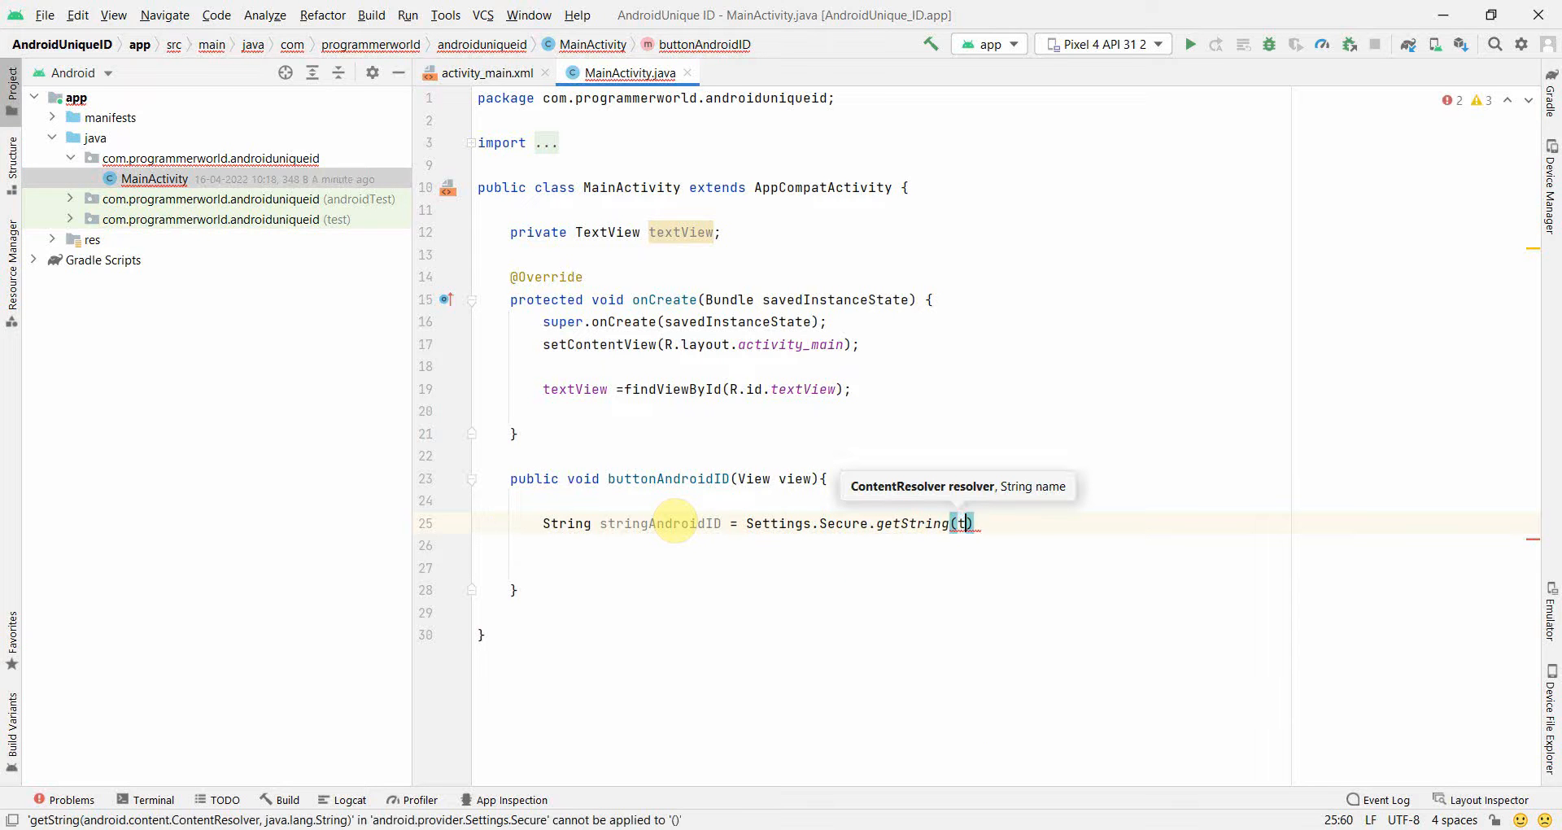
{"action": "type", "text": "his.get"}
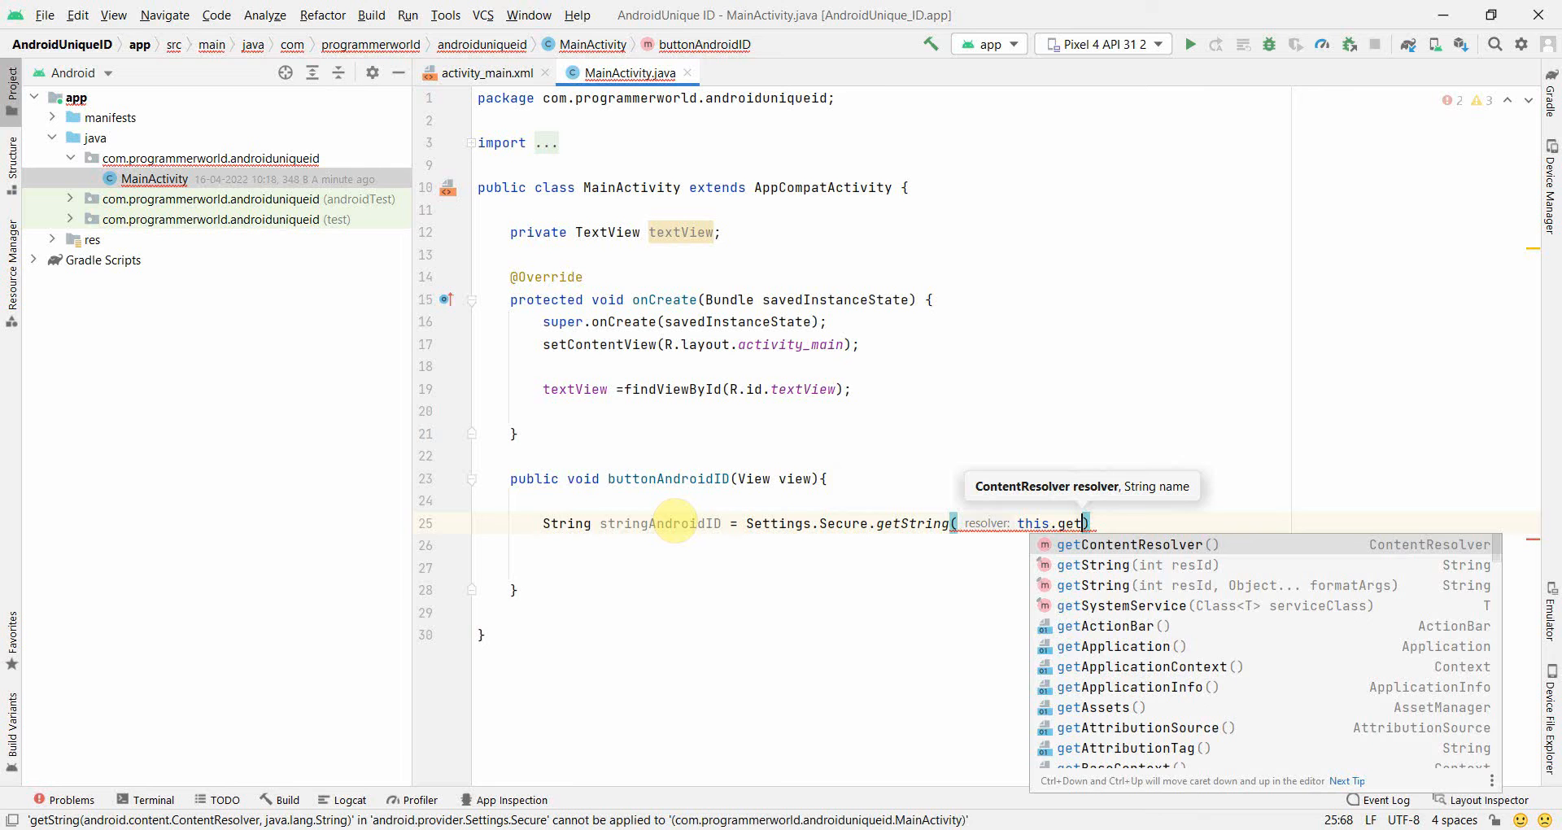
{"action": "left_click", "coordinate": [1129, 544]}
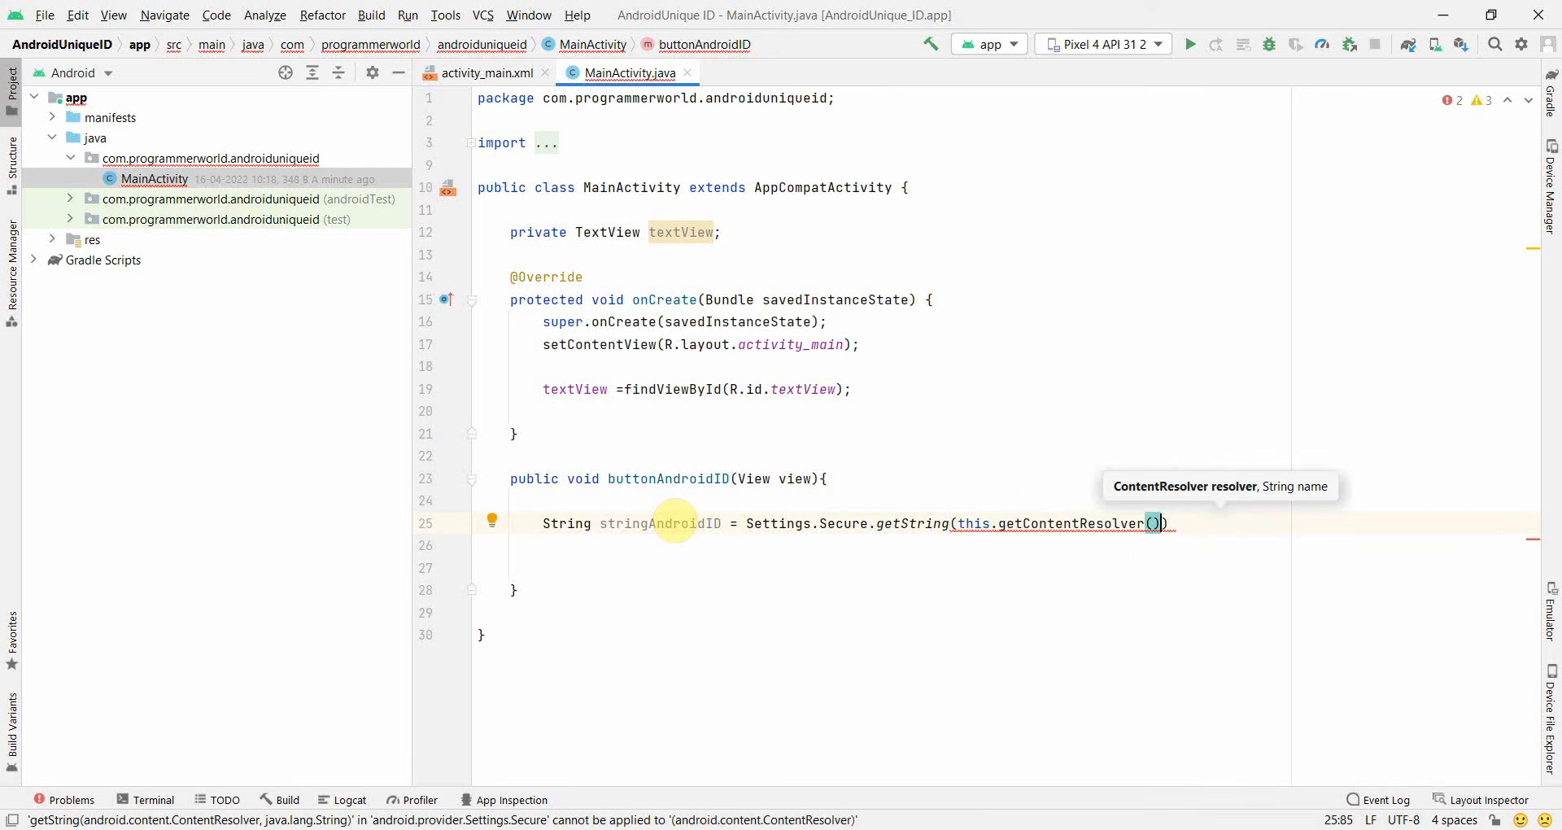
{"action": "type", "text": ","}
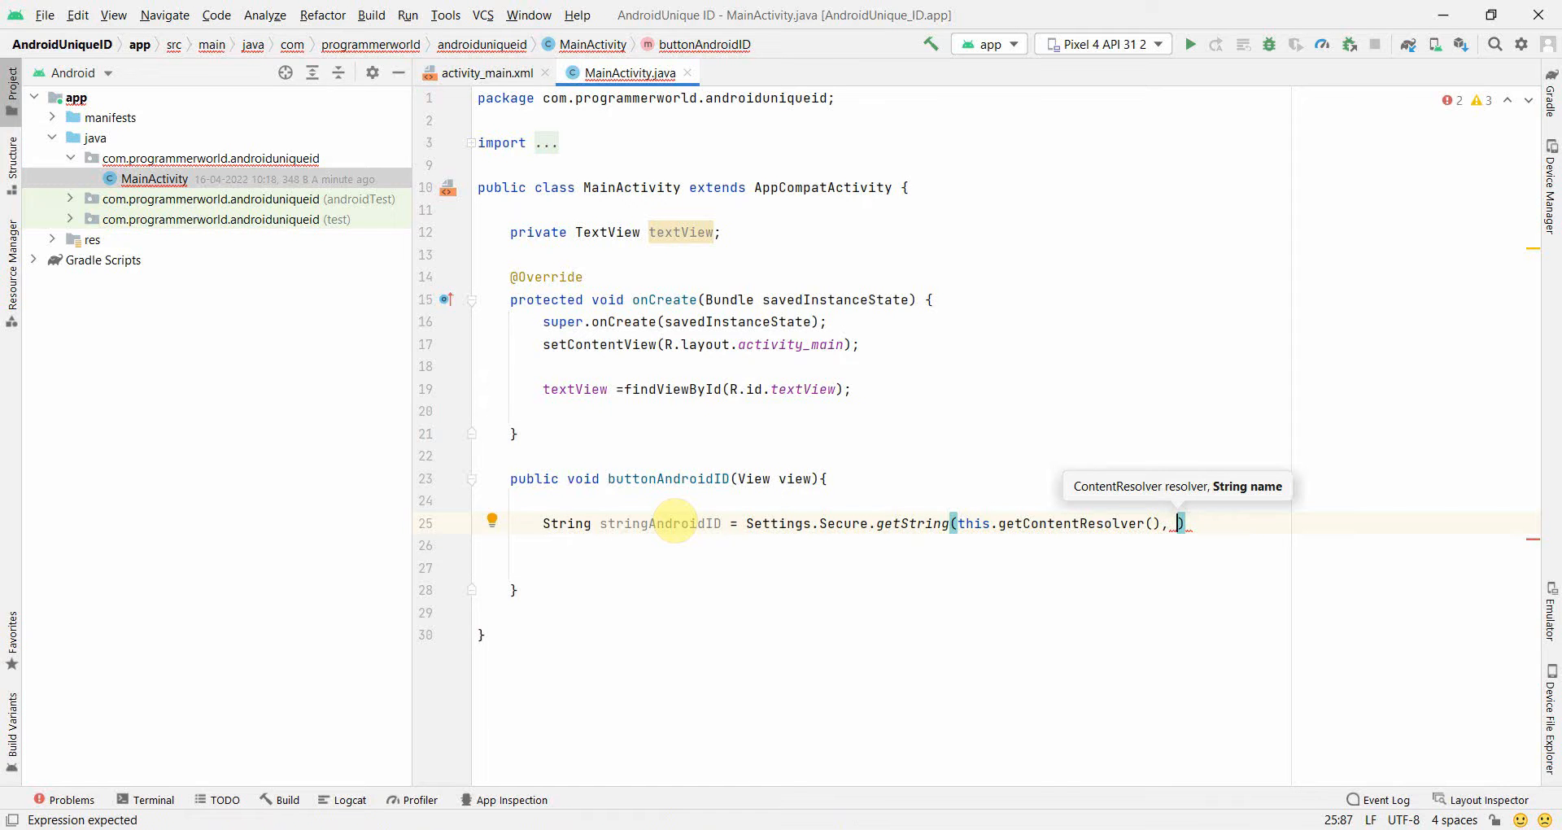
{"action": "type", "text": "Seti"}
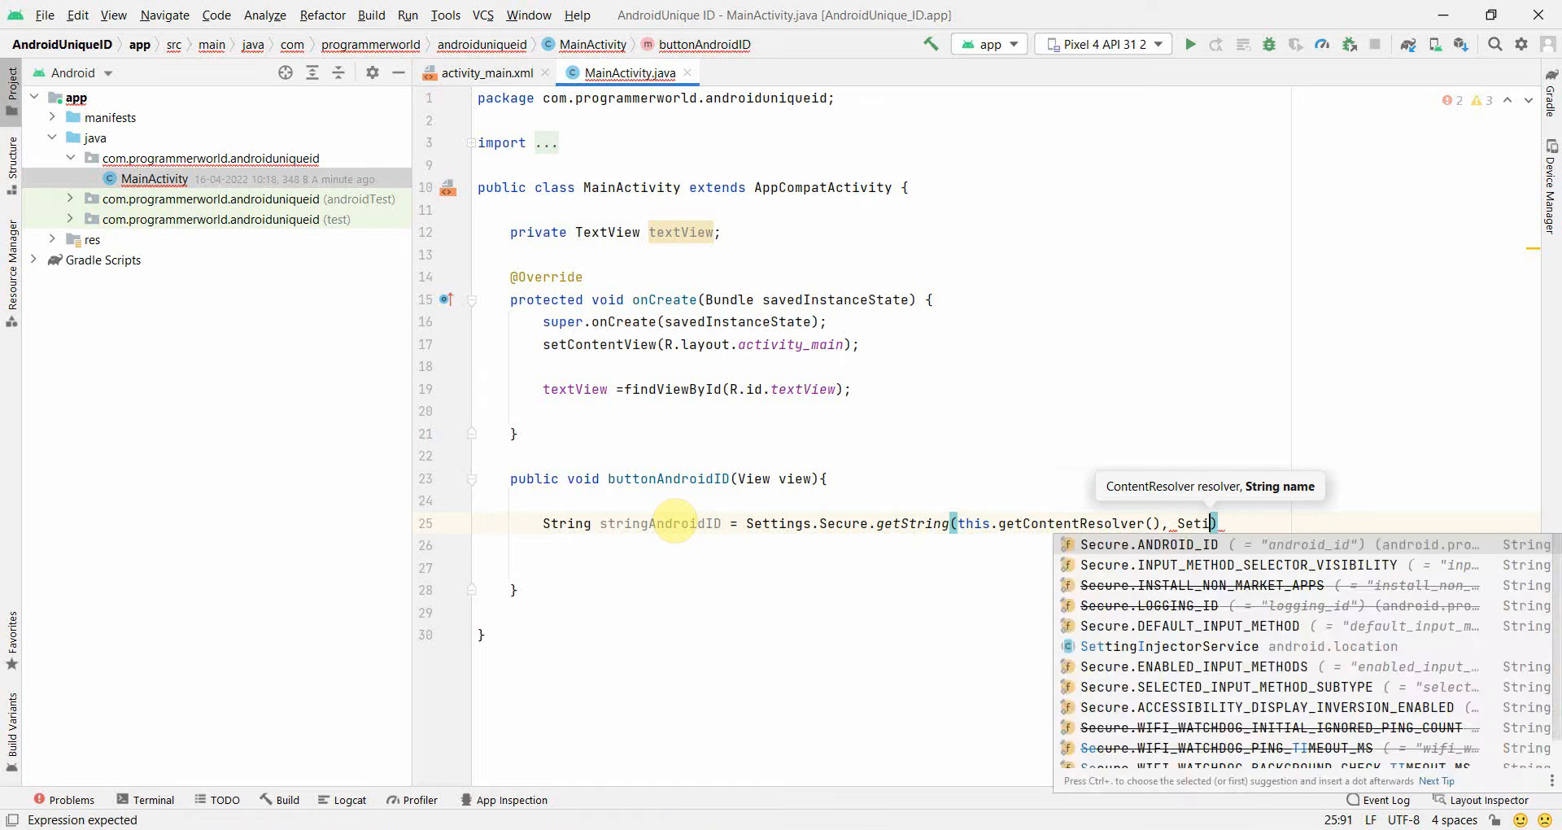
{"action": "type", "text": "t"}
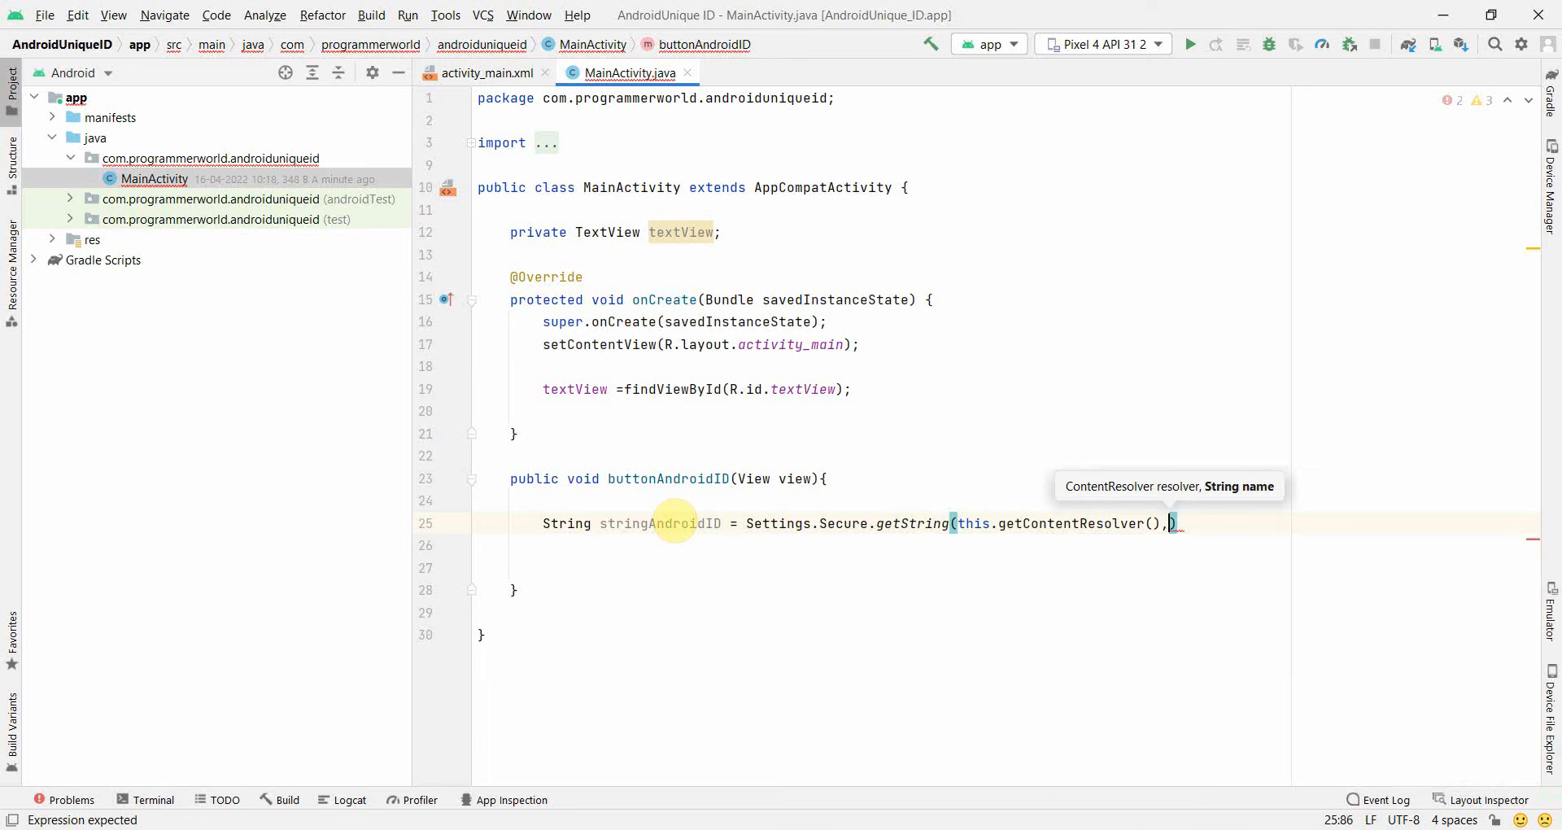
{"action": "type", "text": "Settings.Secure.ANDROID_ID"}
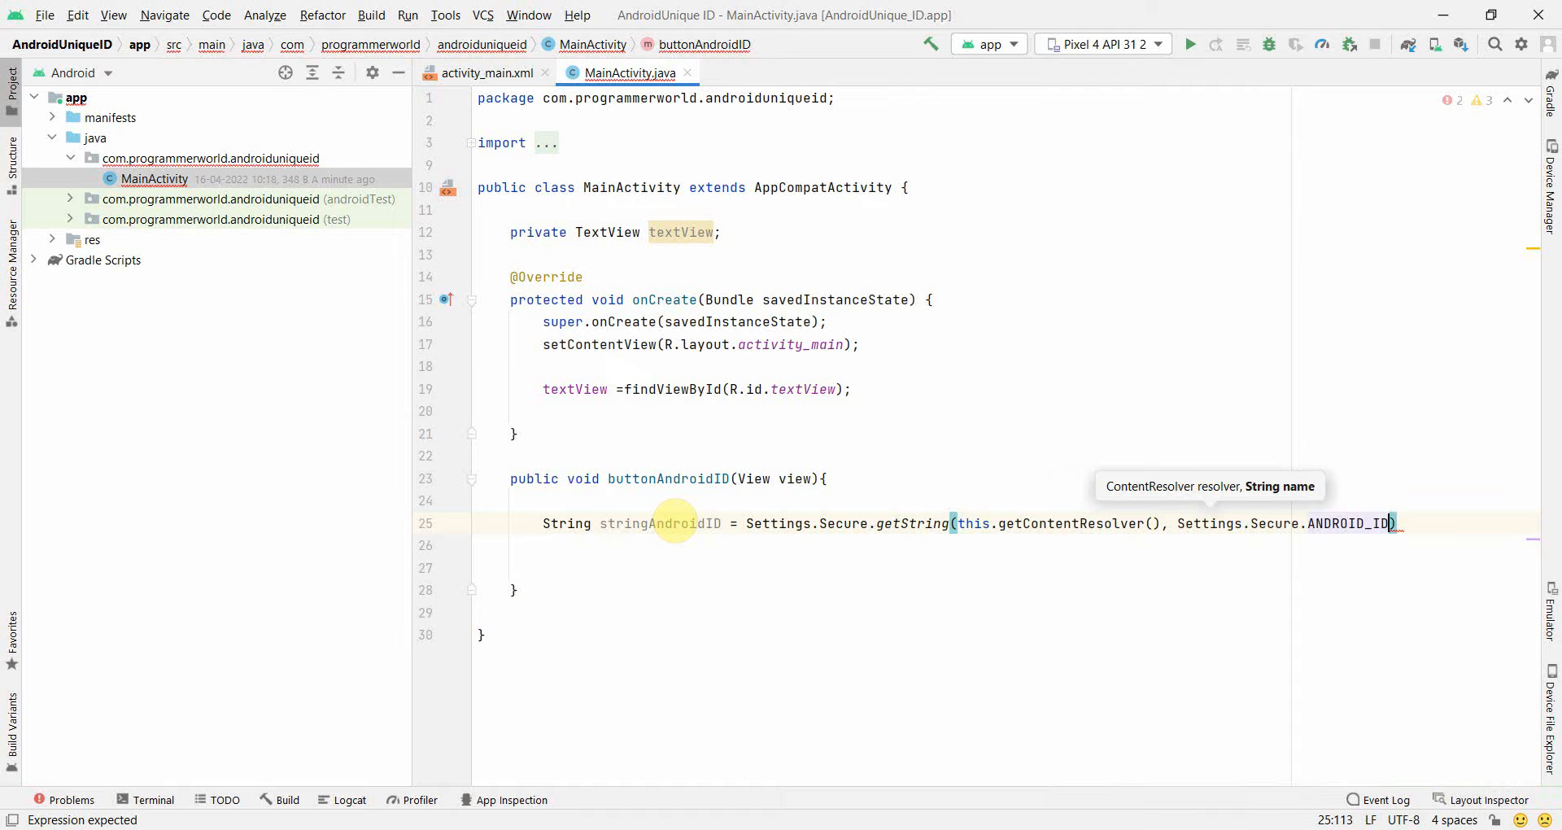
{"action": "type", "text": ";"}
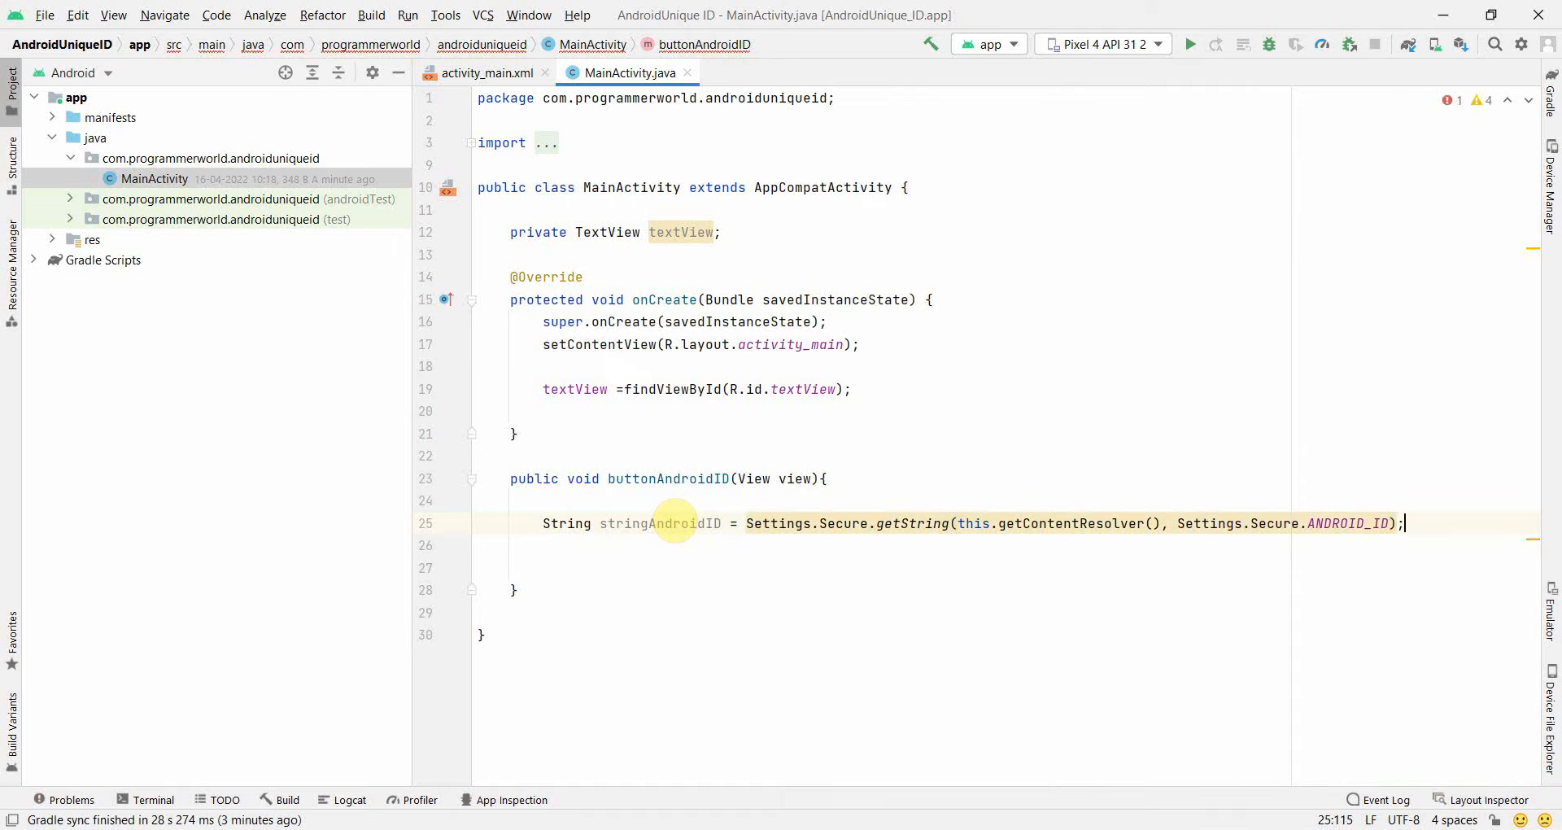
{"action": "type", "text": "textView.setText();"}
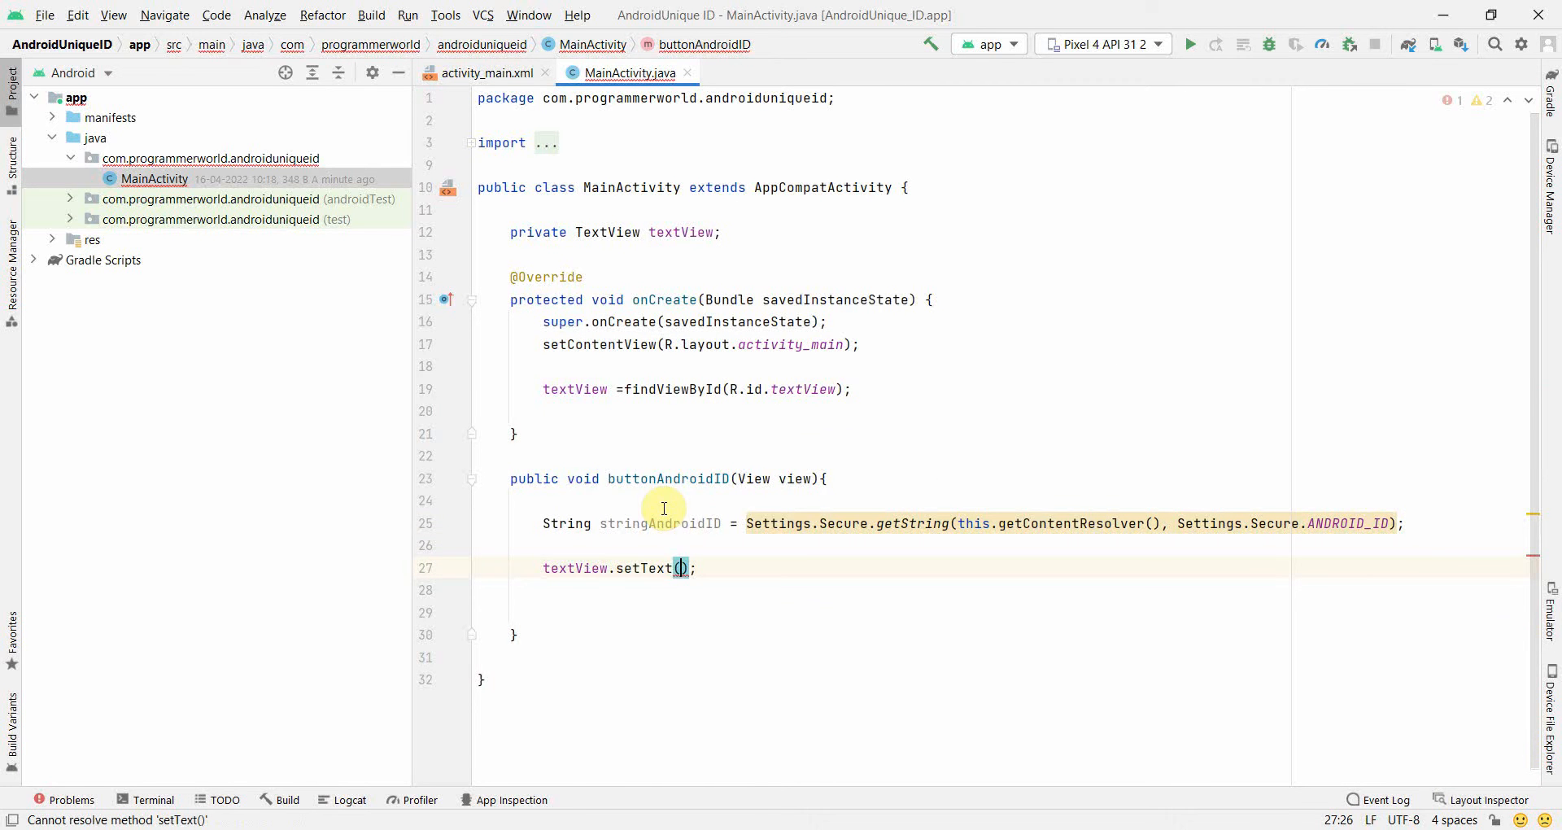
Complete textView.setText(stringAndroidID); to display the retrieved Android ID
{"action": "type", "text": "stringAndroidID"}
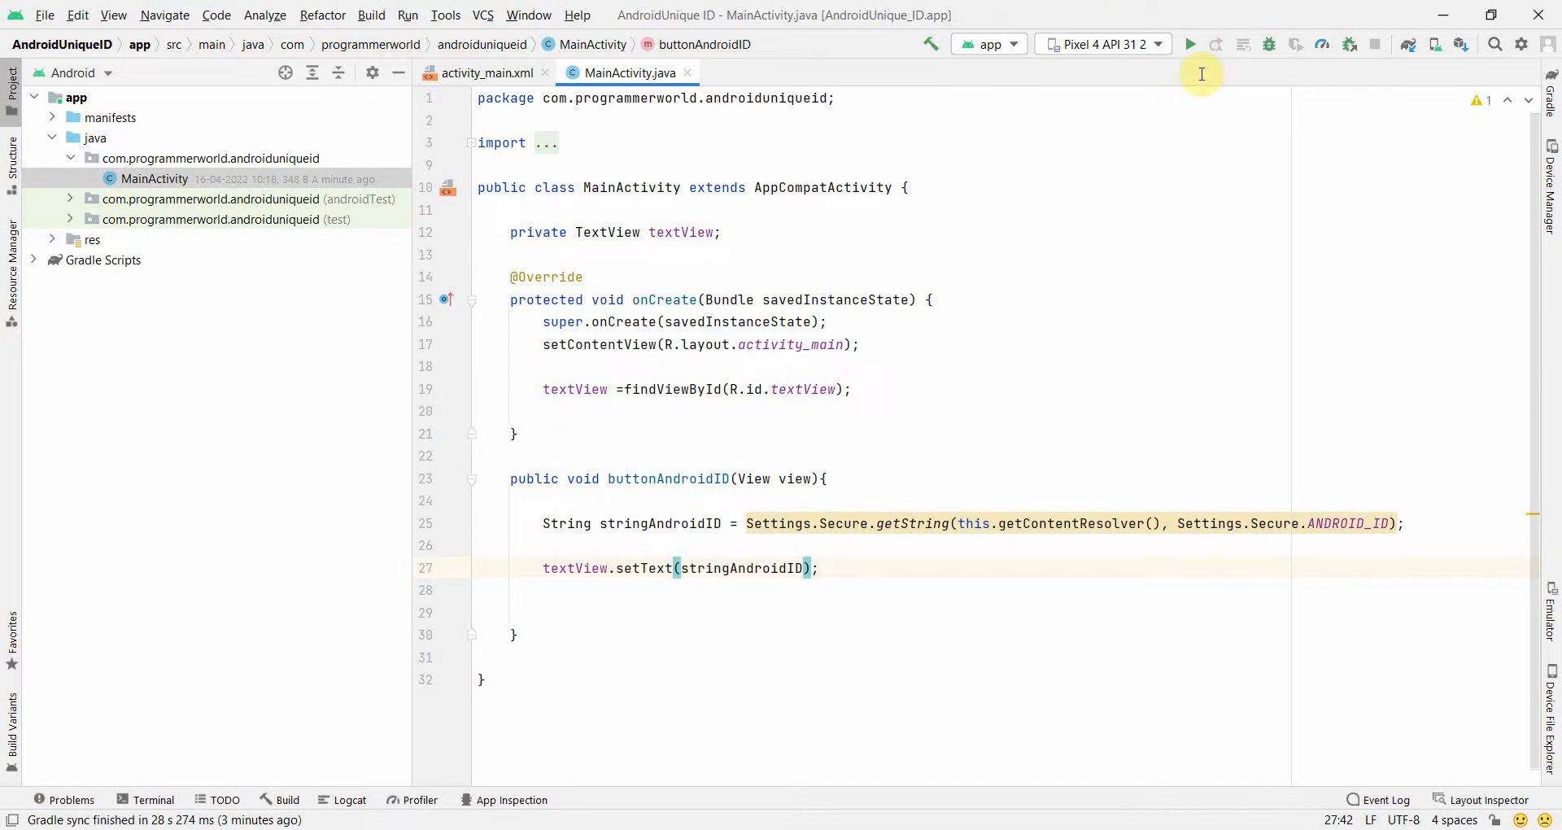
Run the app on the Pixel 4 API 31 emulator and narrow the Project panel while it launches
{"action": "left_click", "coordinate": [1190, 44]}
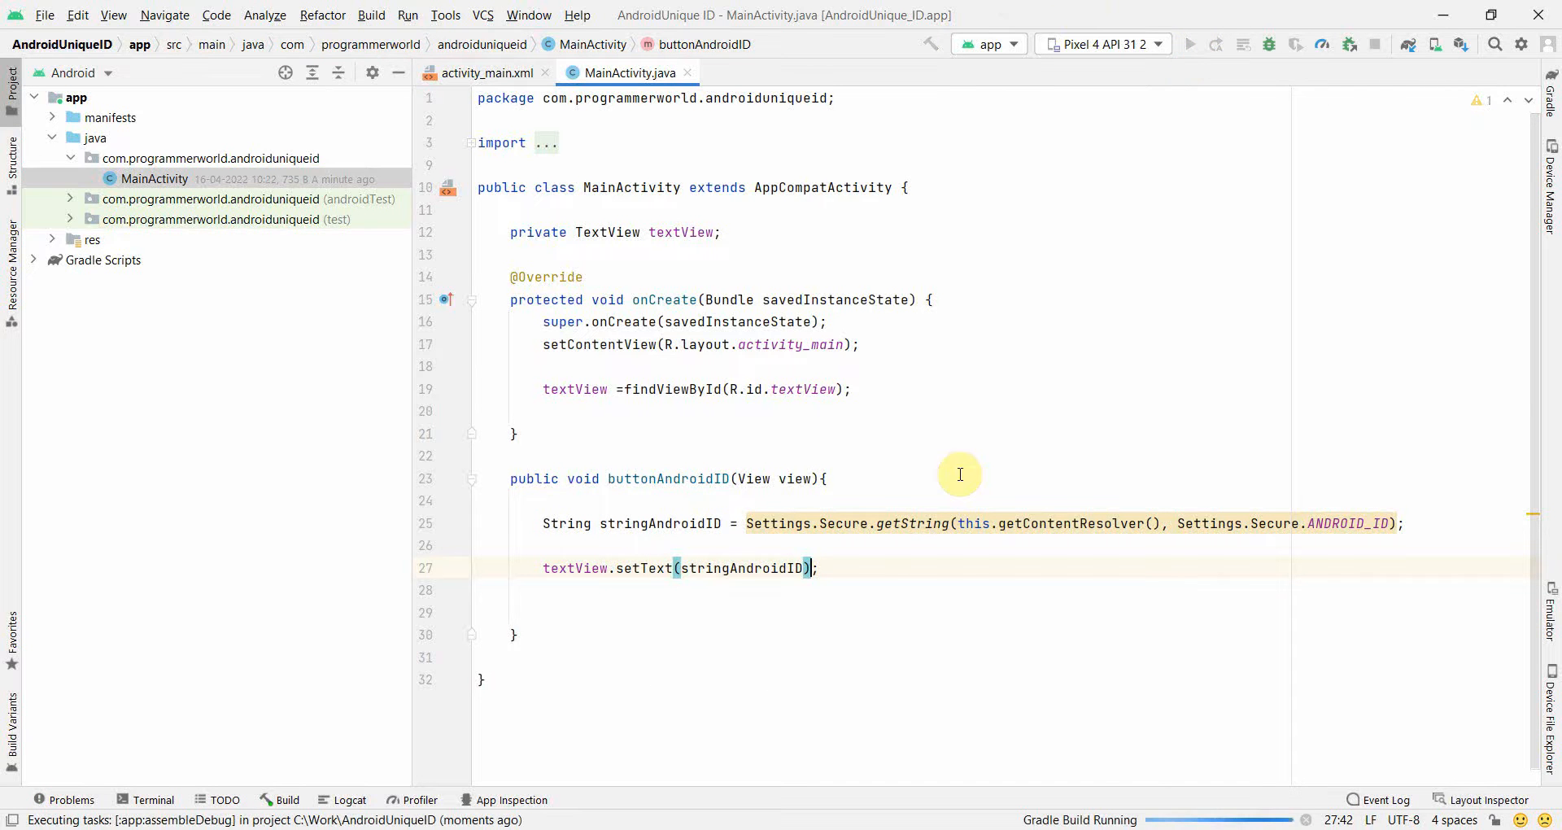
{"action": "left_click", "coordinate": [1549, 613]}
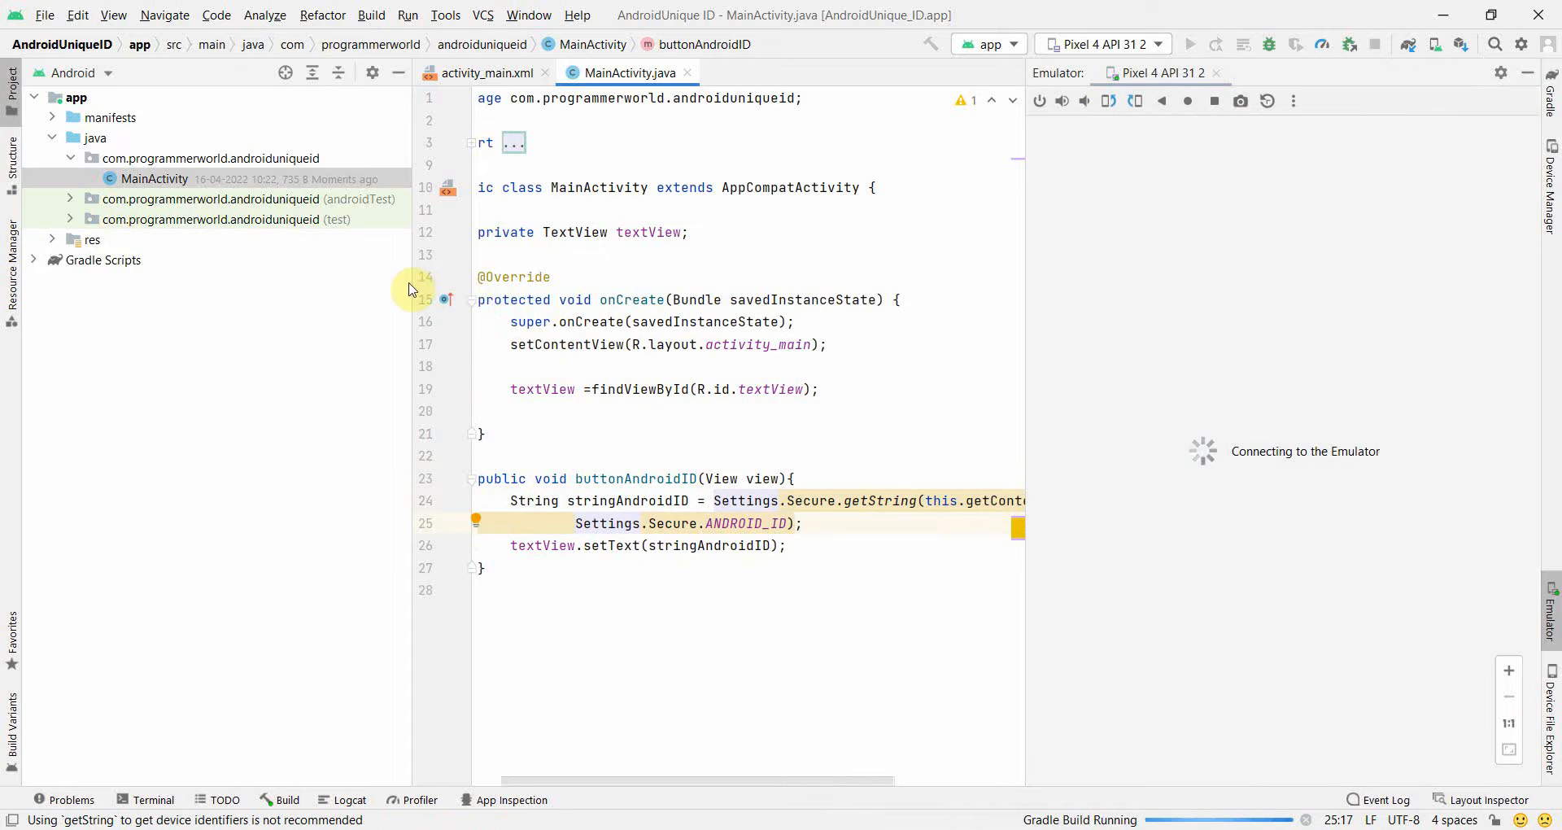
{"action": "left_click", "coordinate": [1190, 44]}
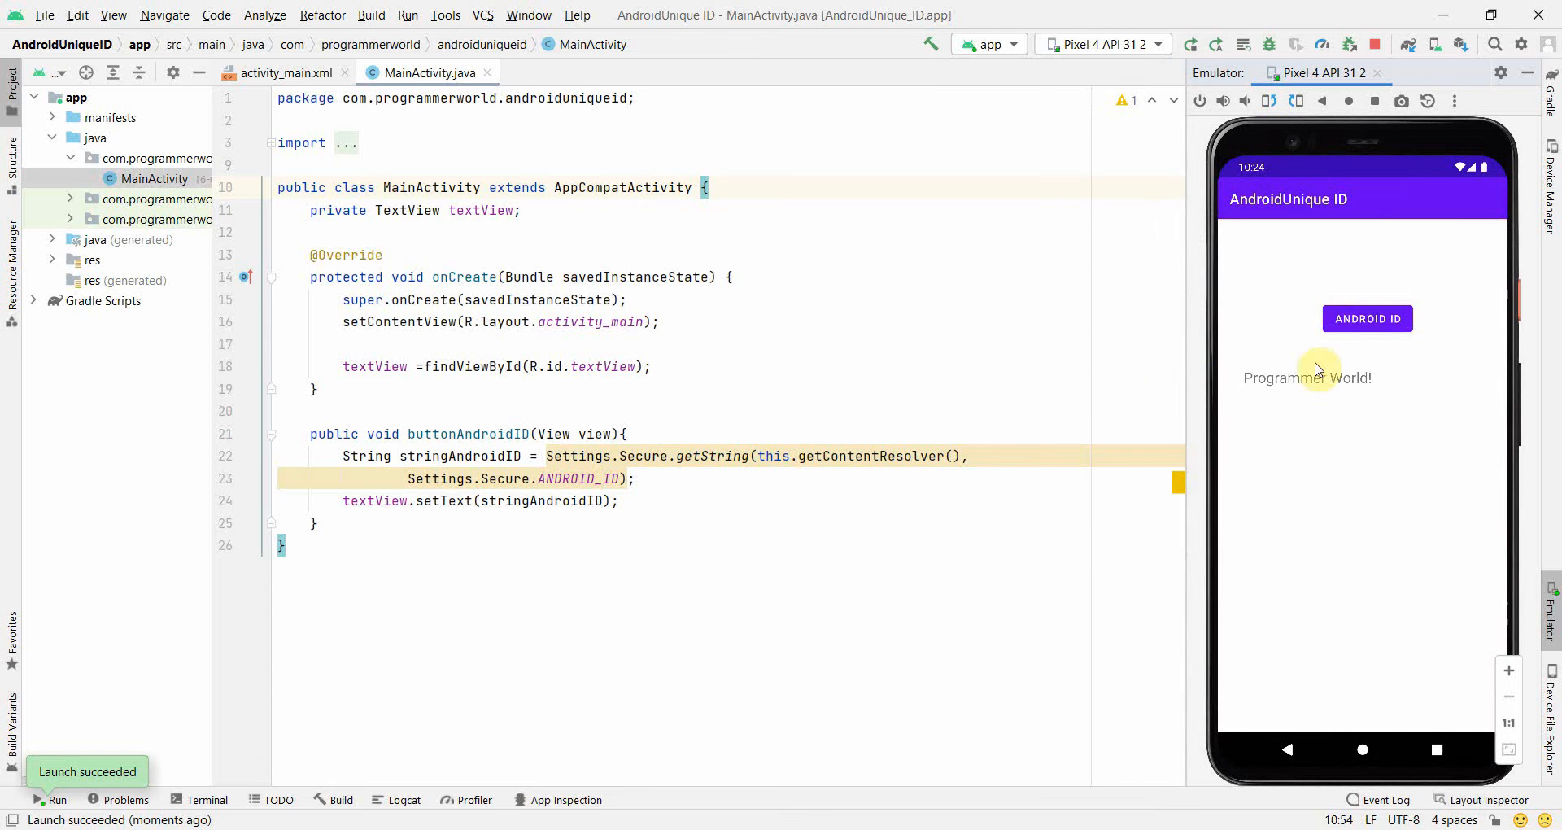
Tap the ANDROID ID button so the TextView shows 250de480d08d296c, then narrow the emulator panel
{"action": "left_click", "coordinate": [1367, 319]}
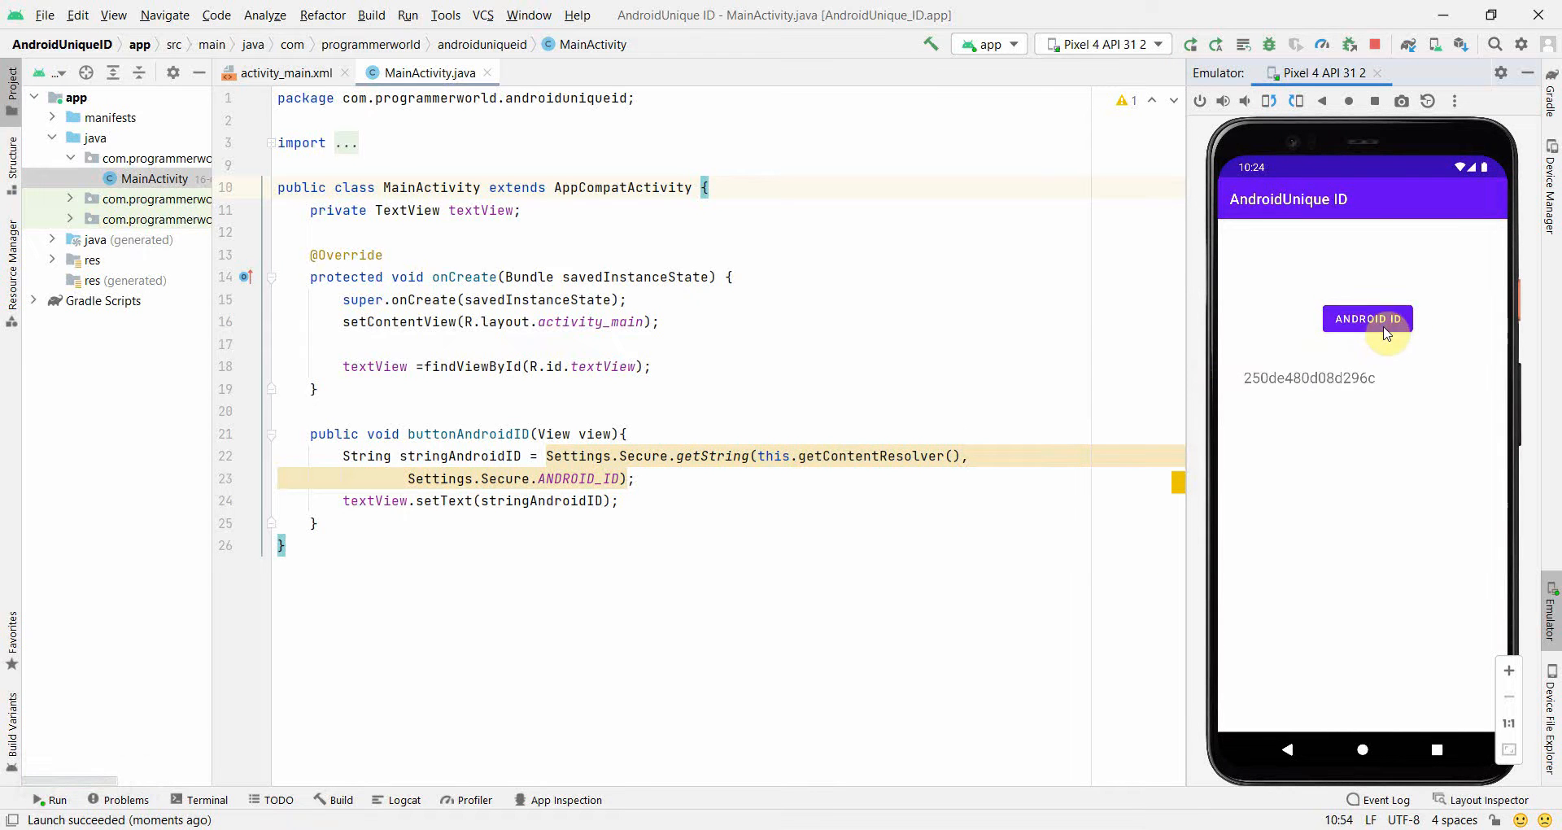
{"action": "mouse_move", "coordinate": [1310, 389]}
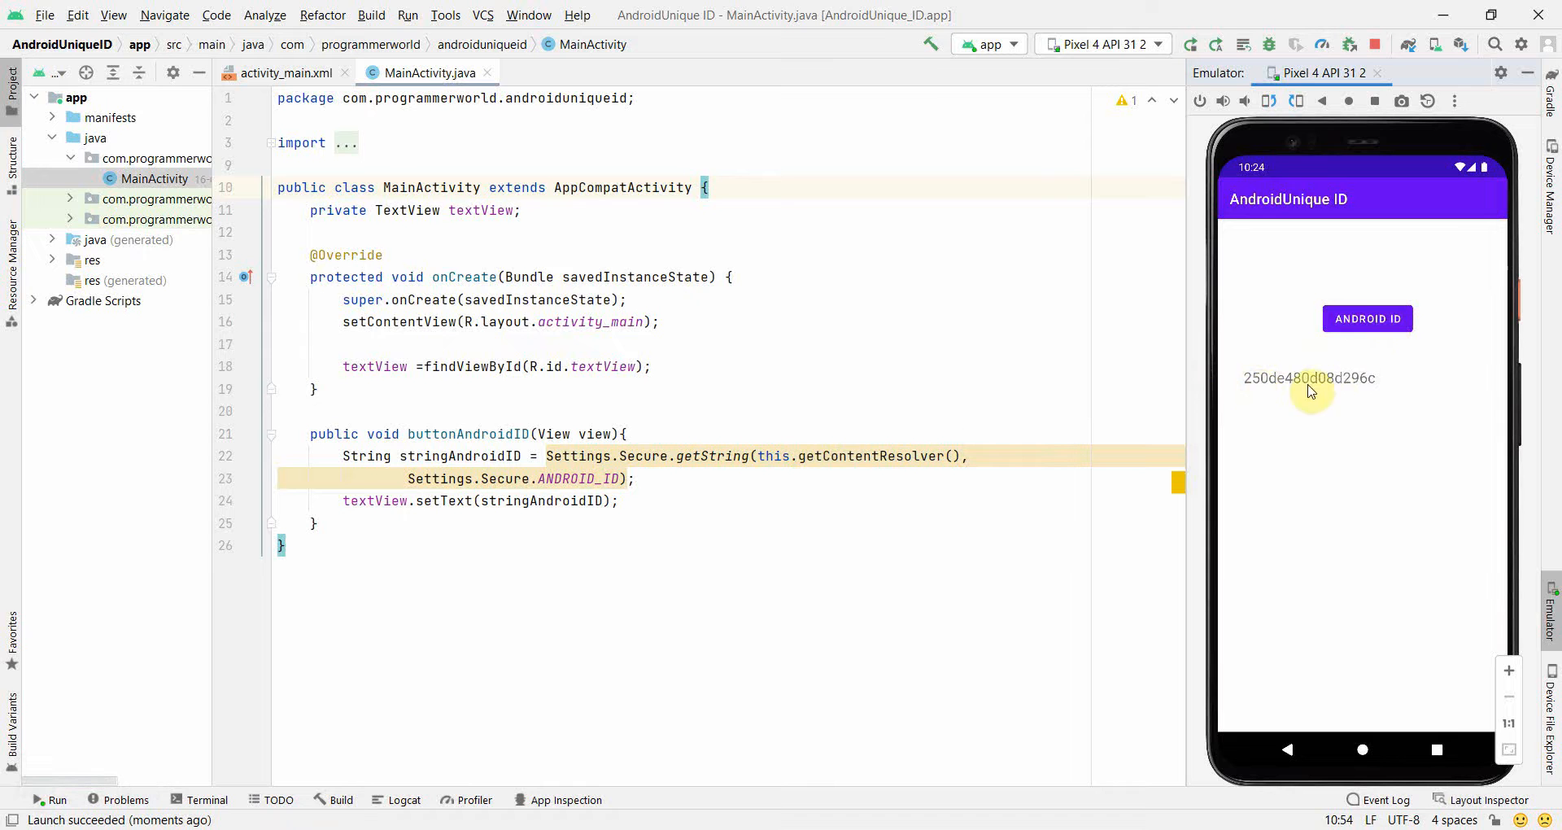
{"action": "mouse_move", "coordinate": [1363, 388]}
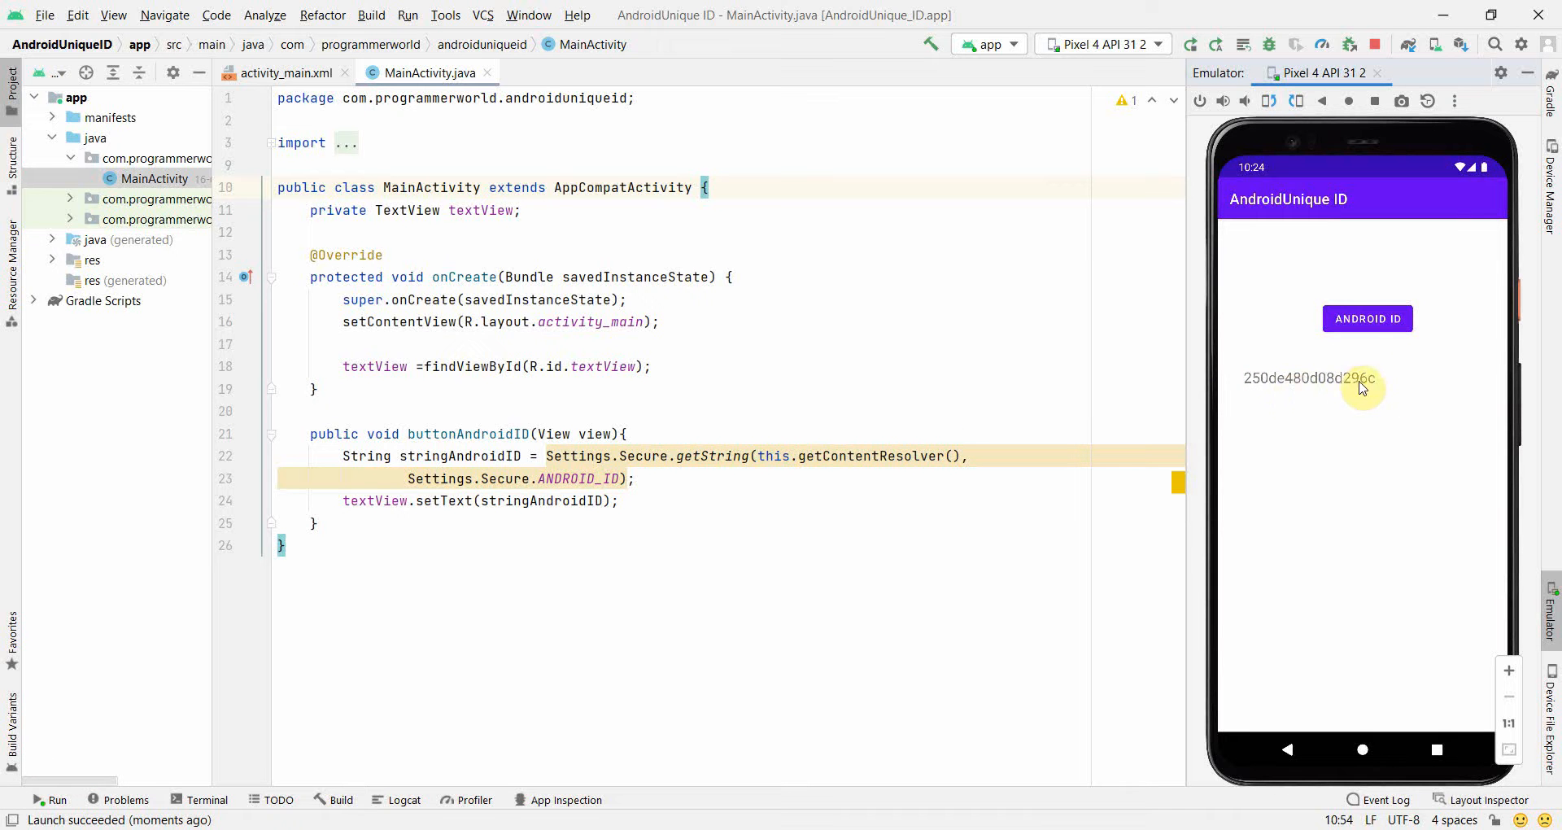
{"action": "mouse_move", "coordinate": [1290, 393]}
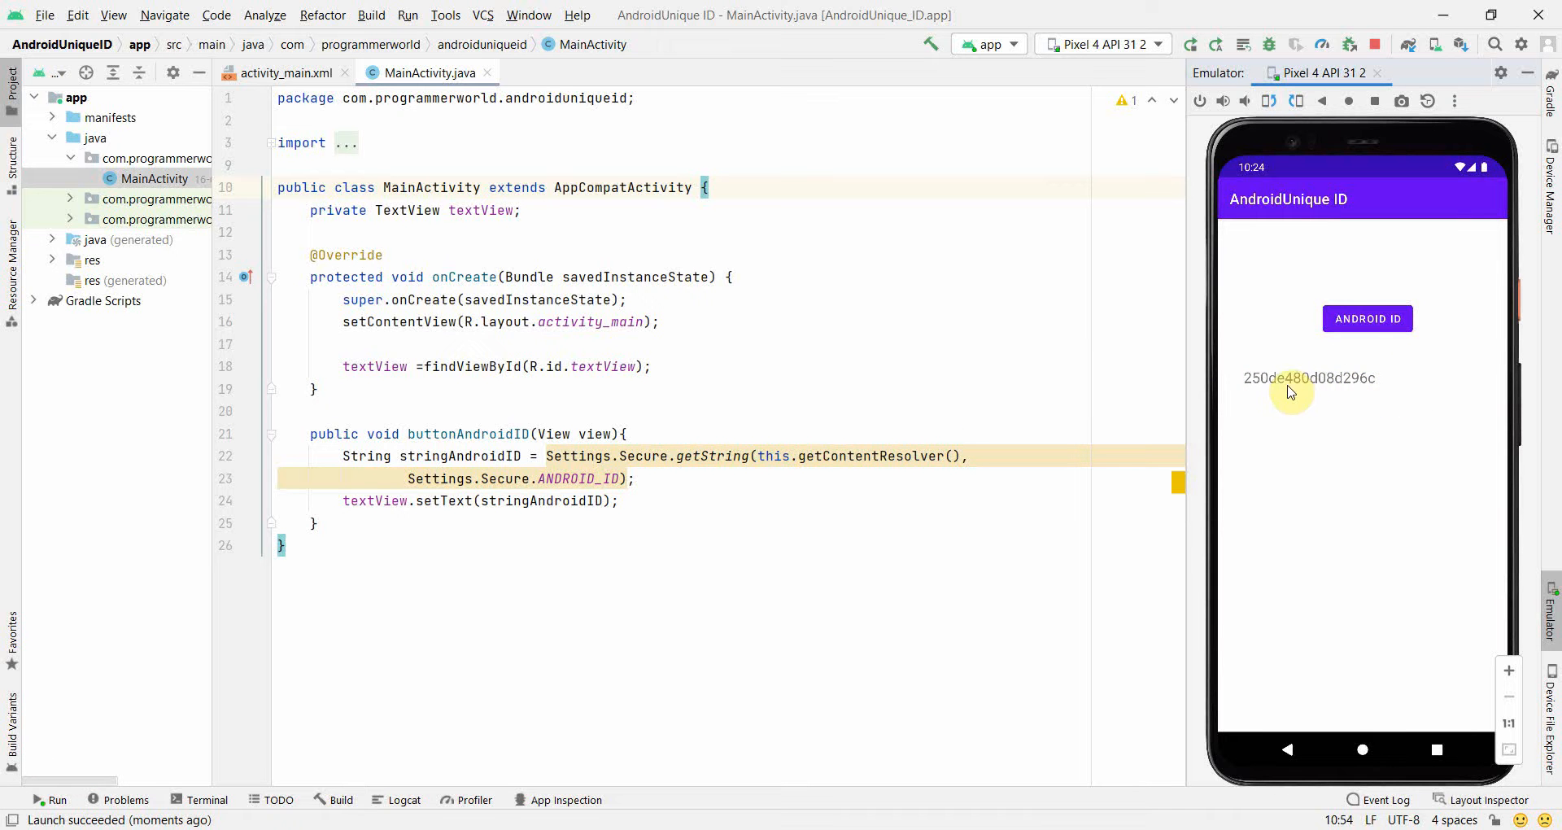
{"action": "mouse_move", "coordinate": [1440, 272]}
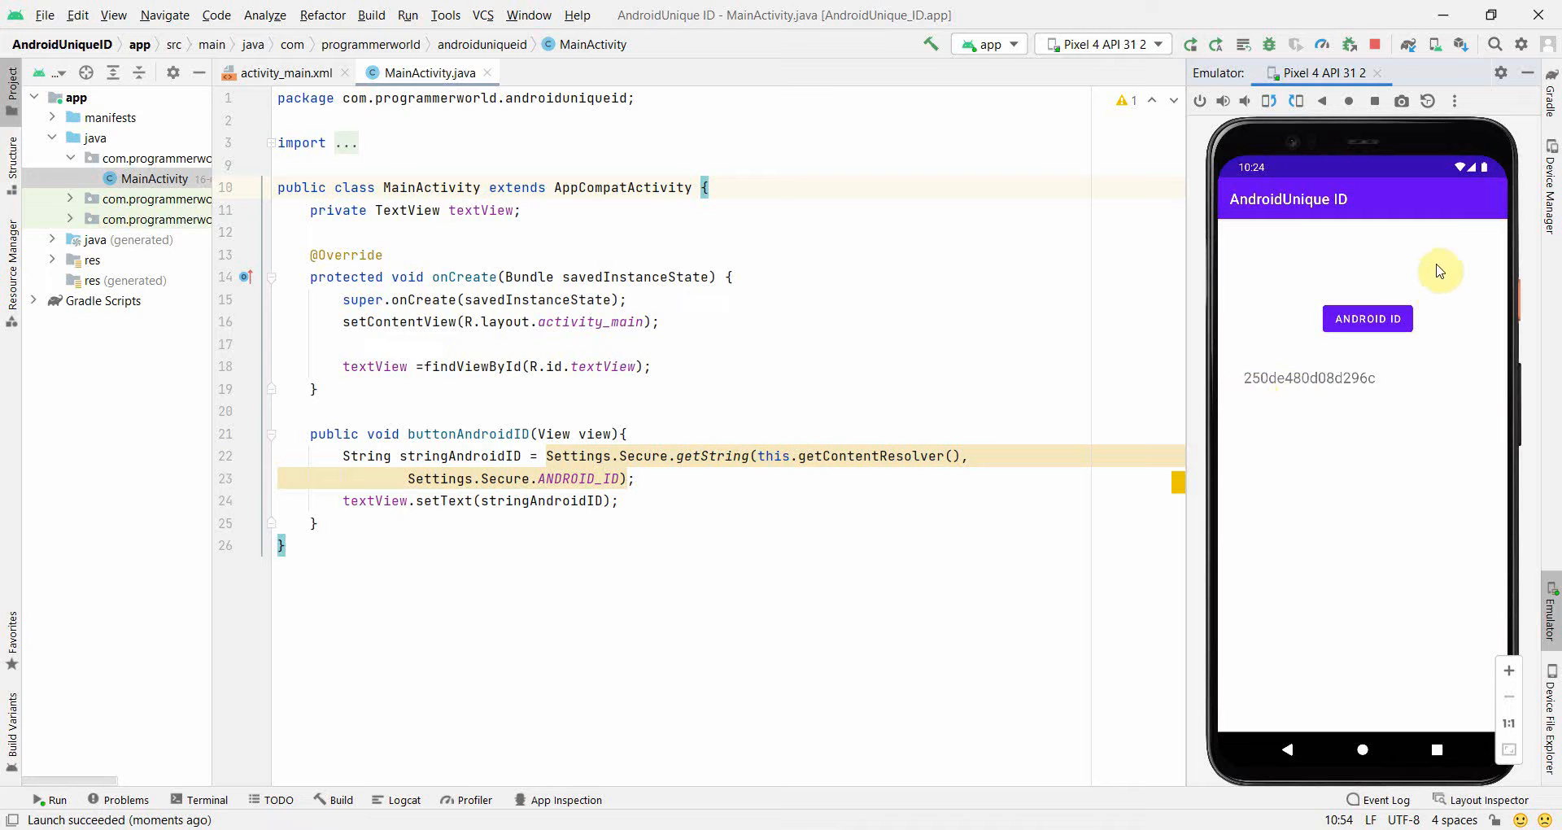
{"action": "mouse_move", "coordinate": [1440, 488]}
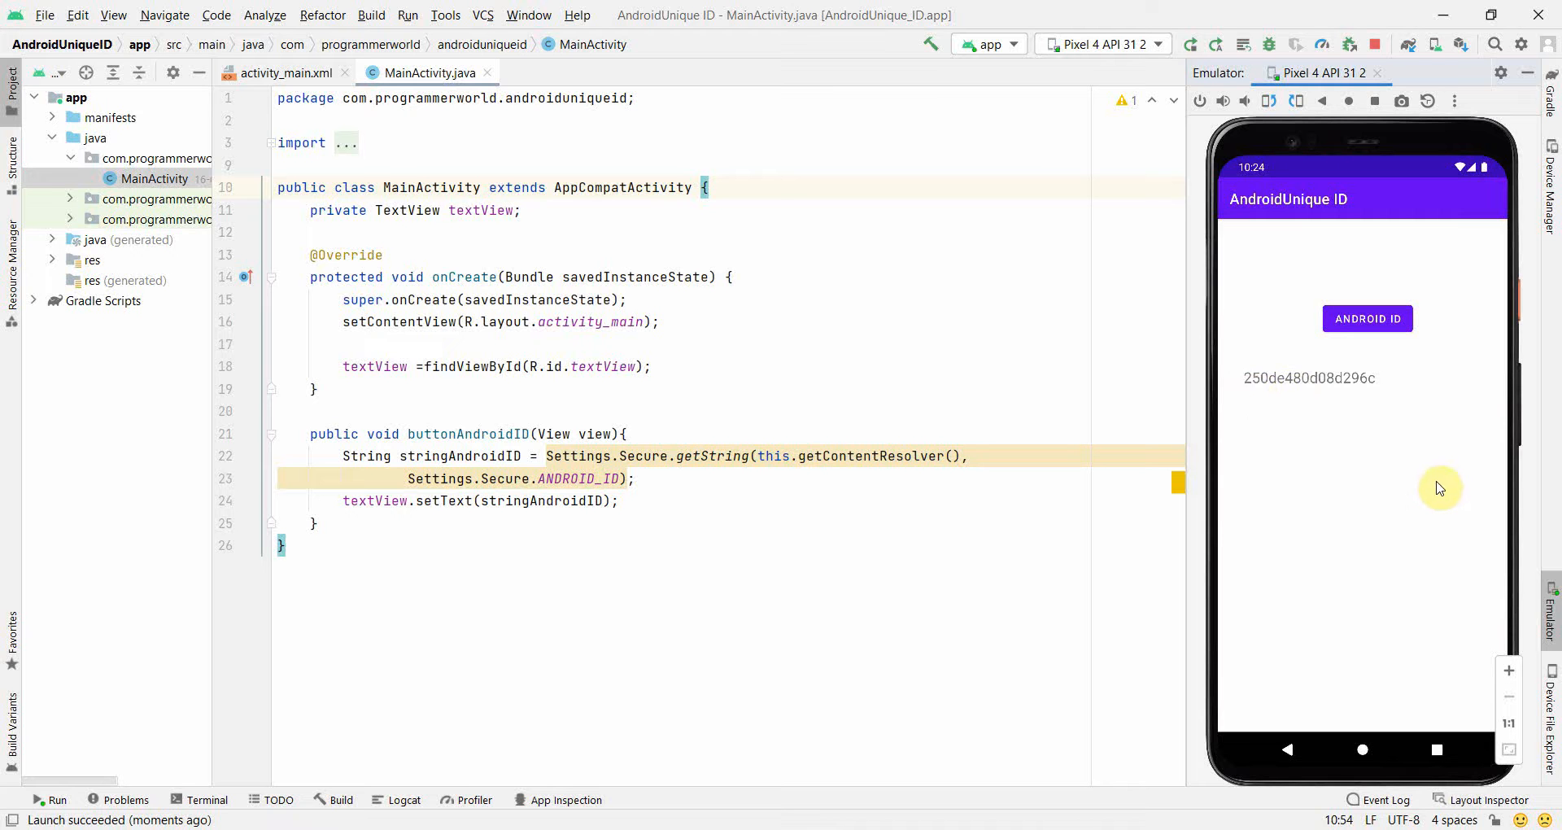
{"action": "mouse_move", "coordinate": [1374, 444]}
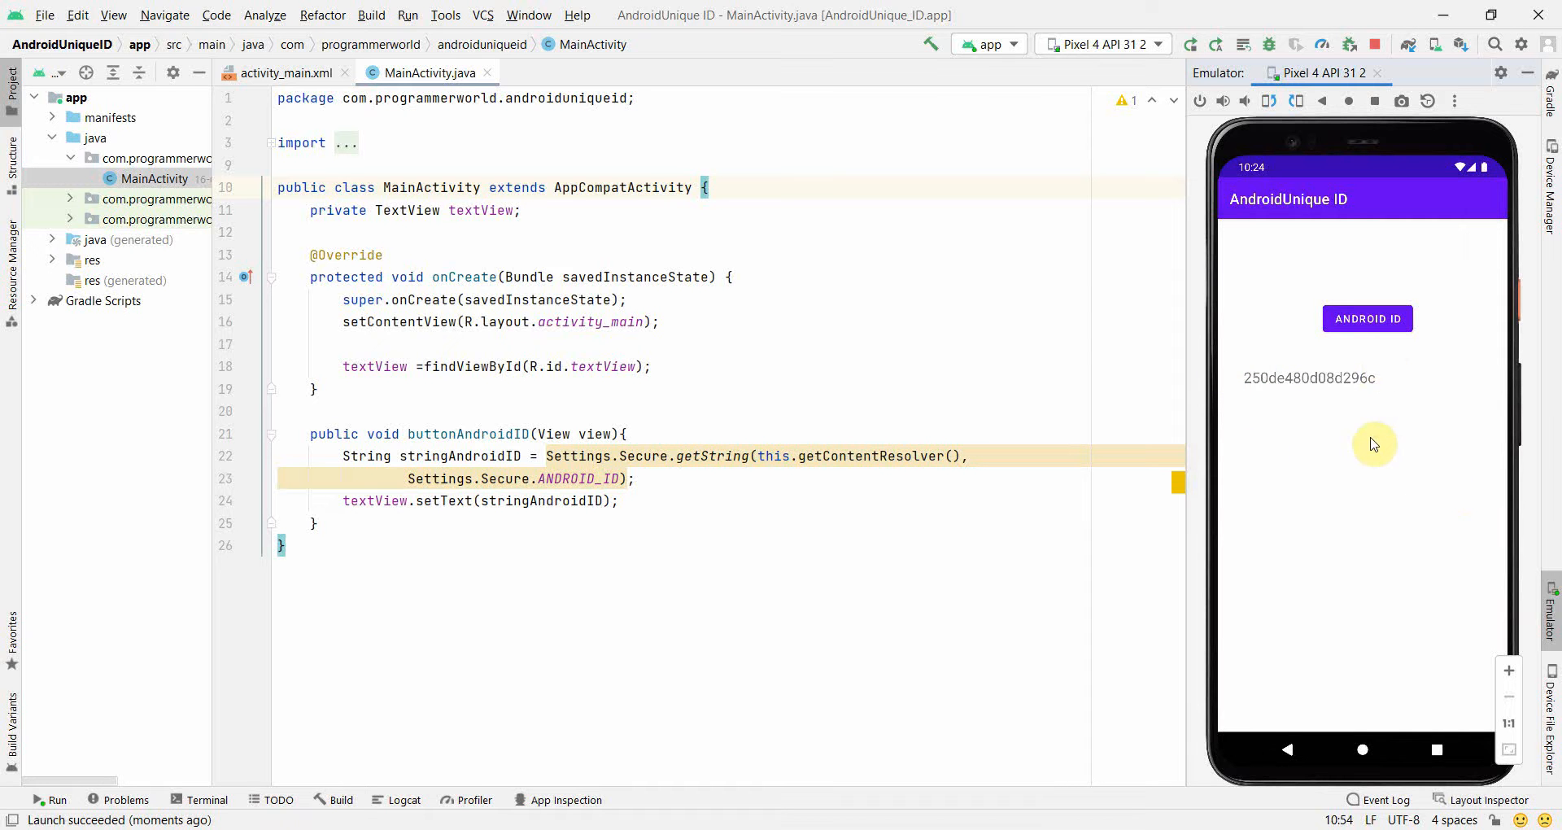
{"action": "mouse_move", "coordinate": [1329, 412]}
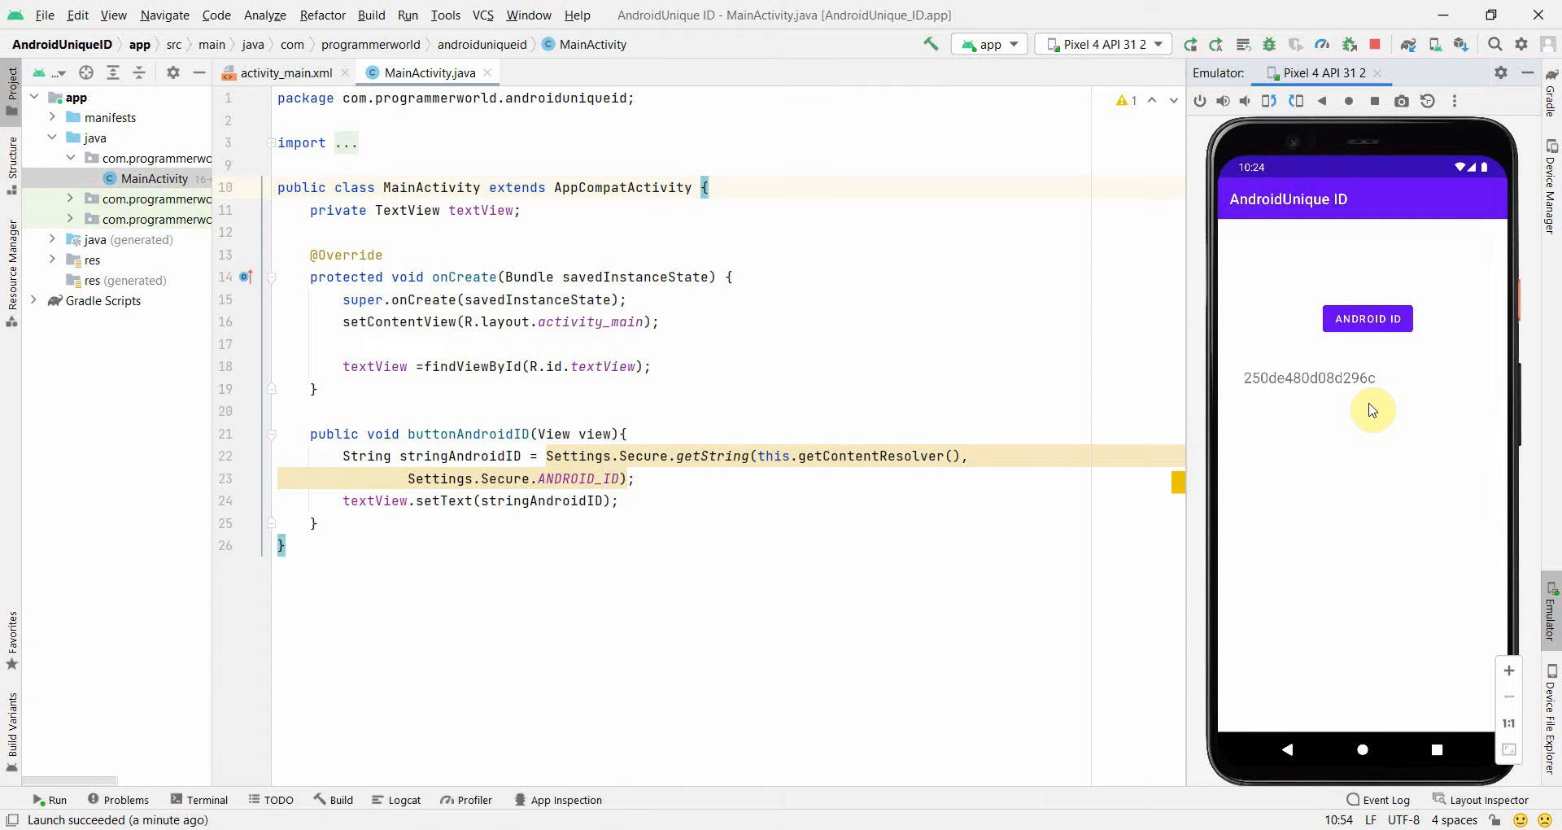
{"action": "mouse_move", "coordinate": [1311, 397]}
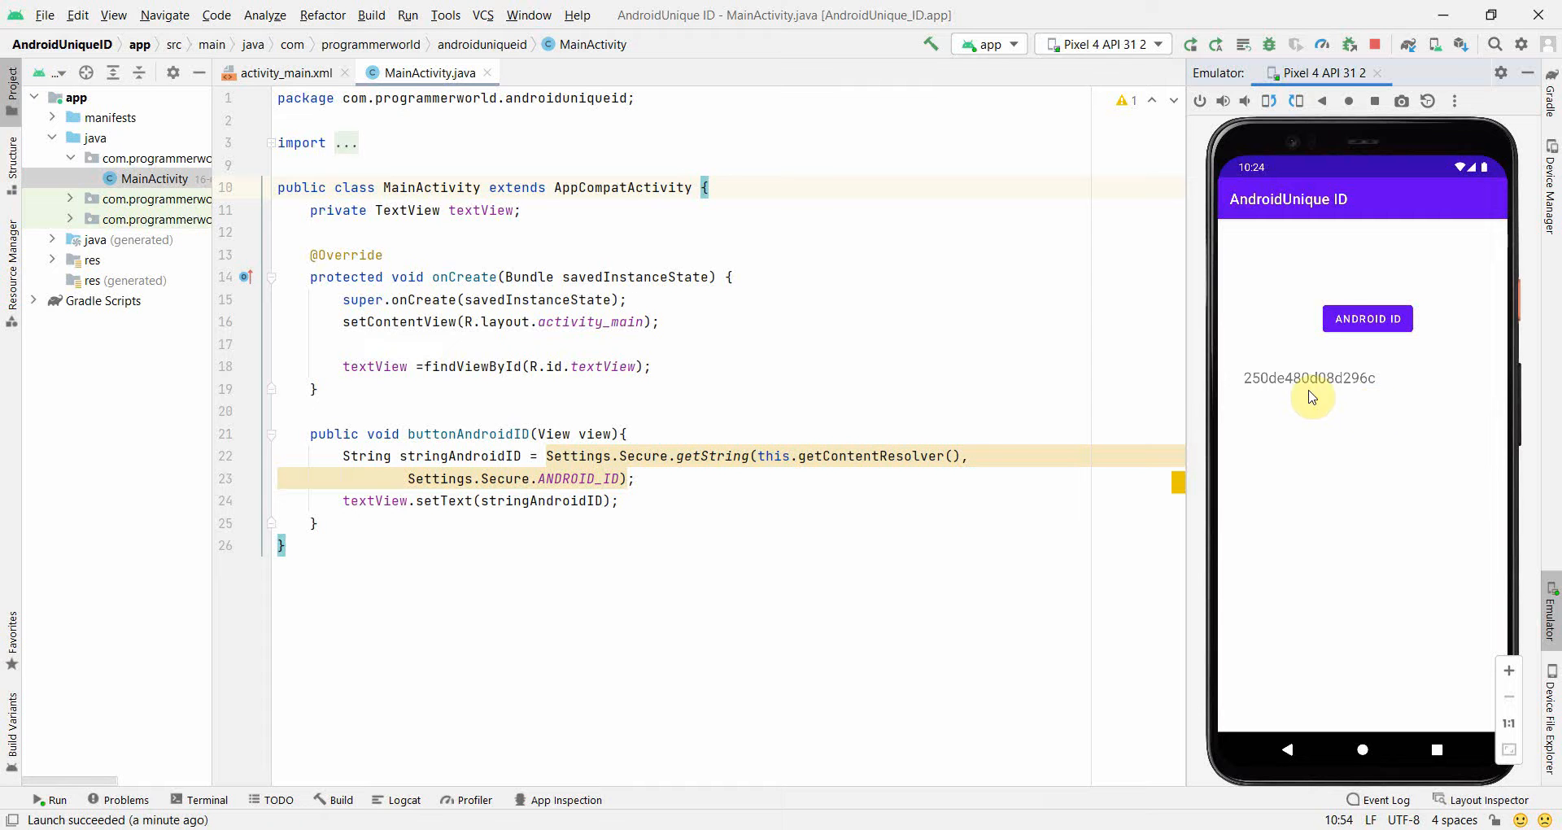
{"action": "mouse_move", "coordinate": [1186, 381]}
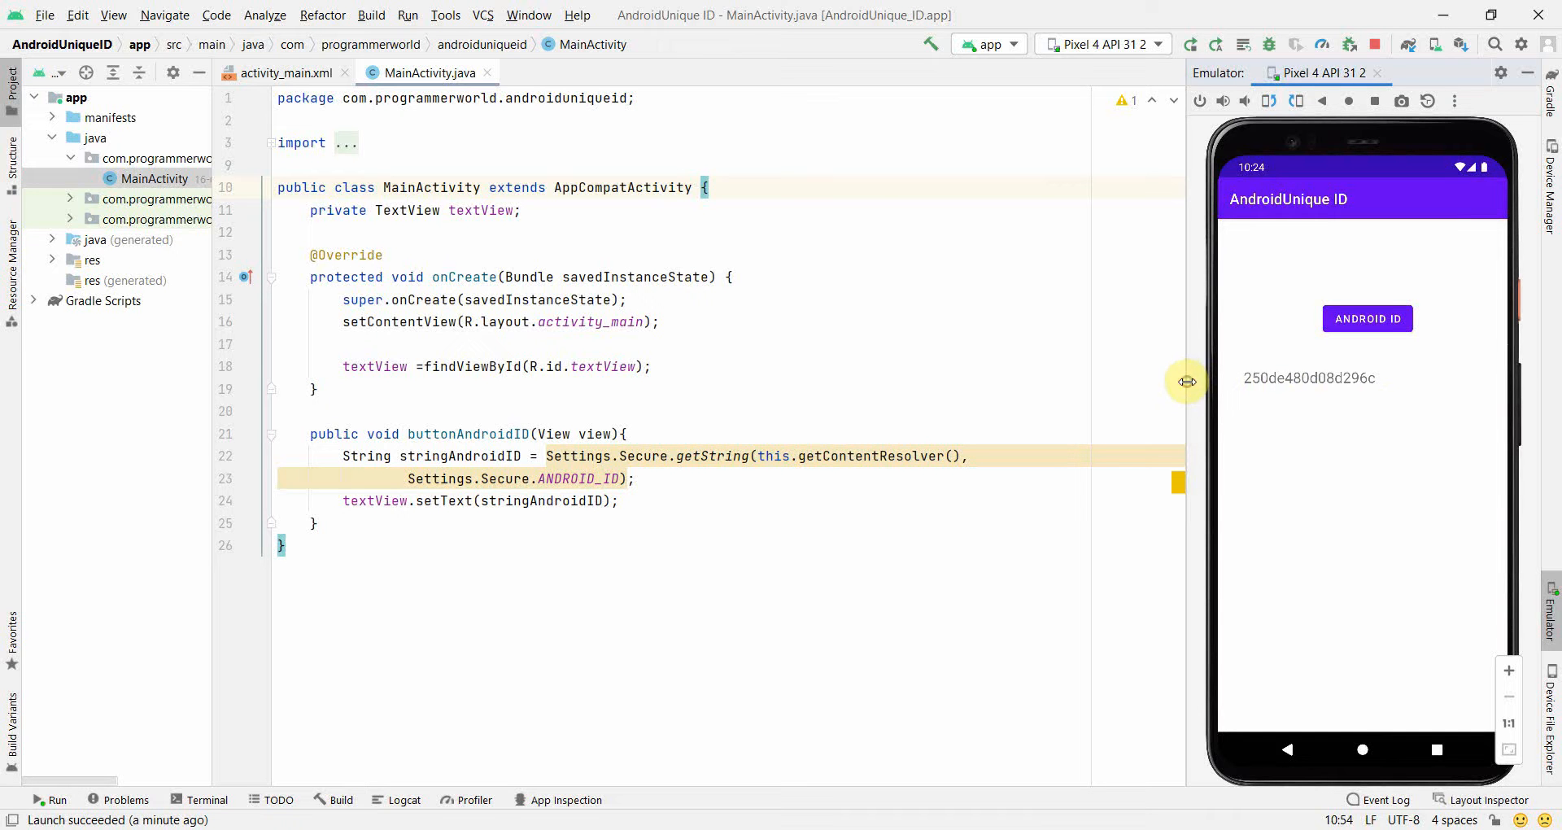
{"action": "left_click", "coordinate": [317, 389]}
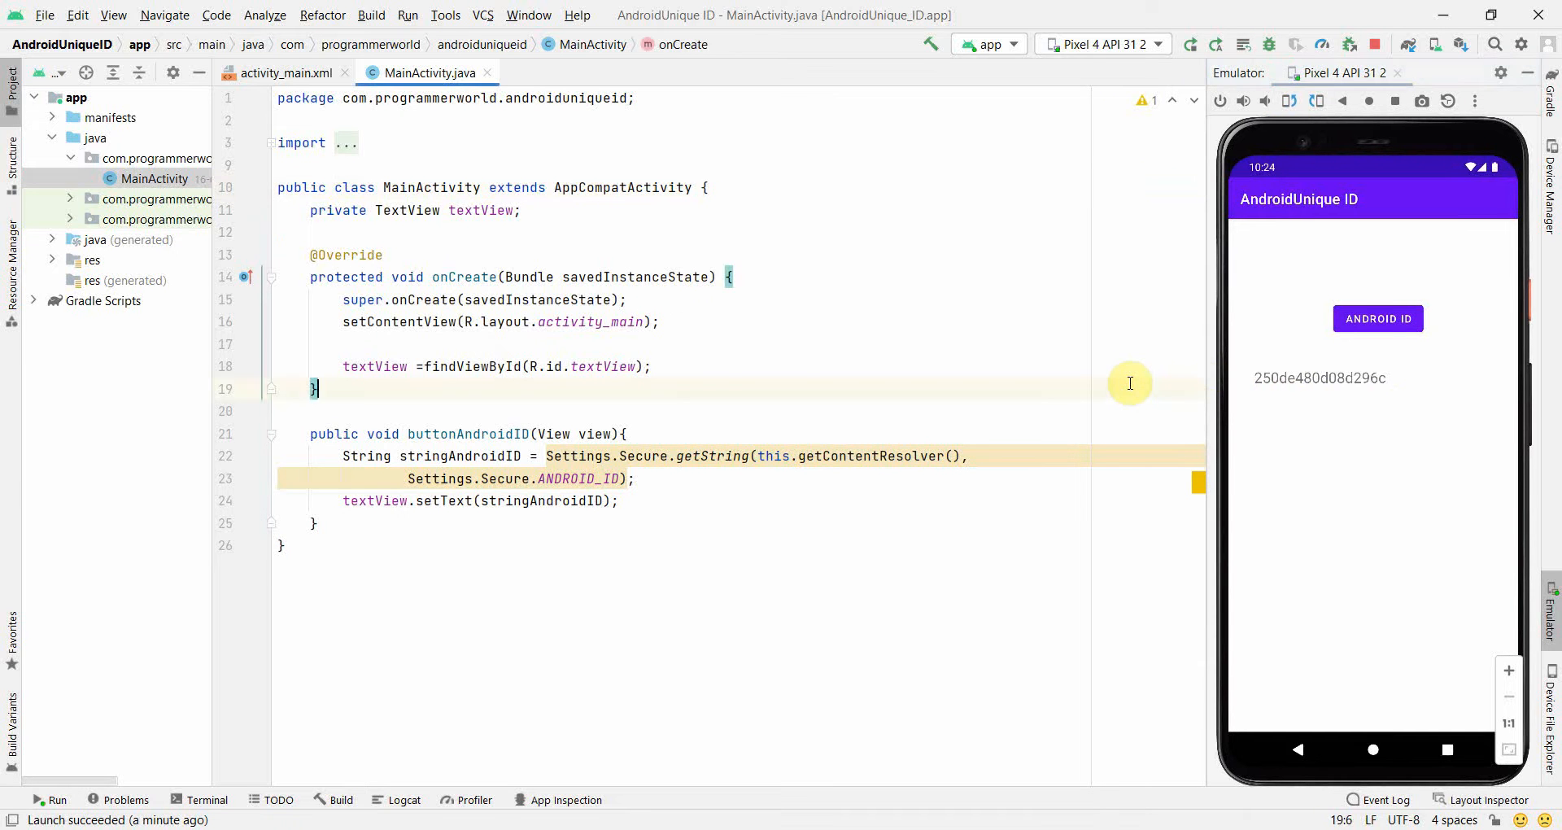